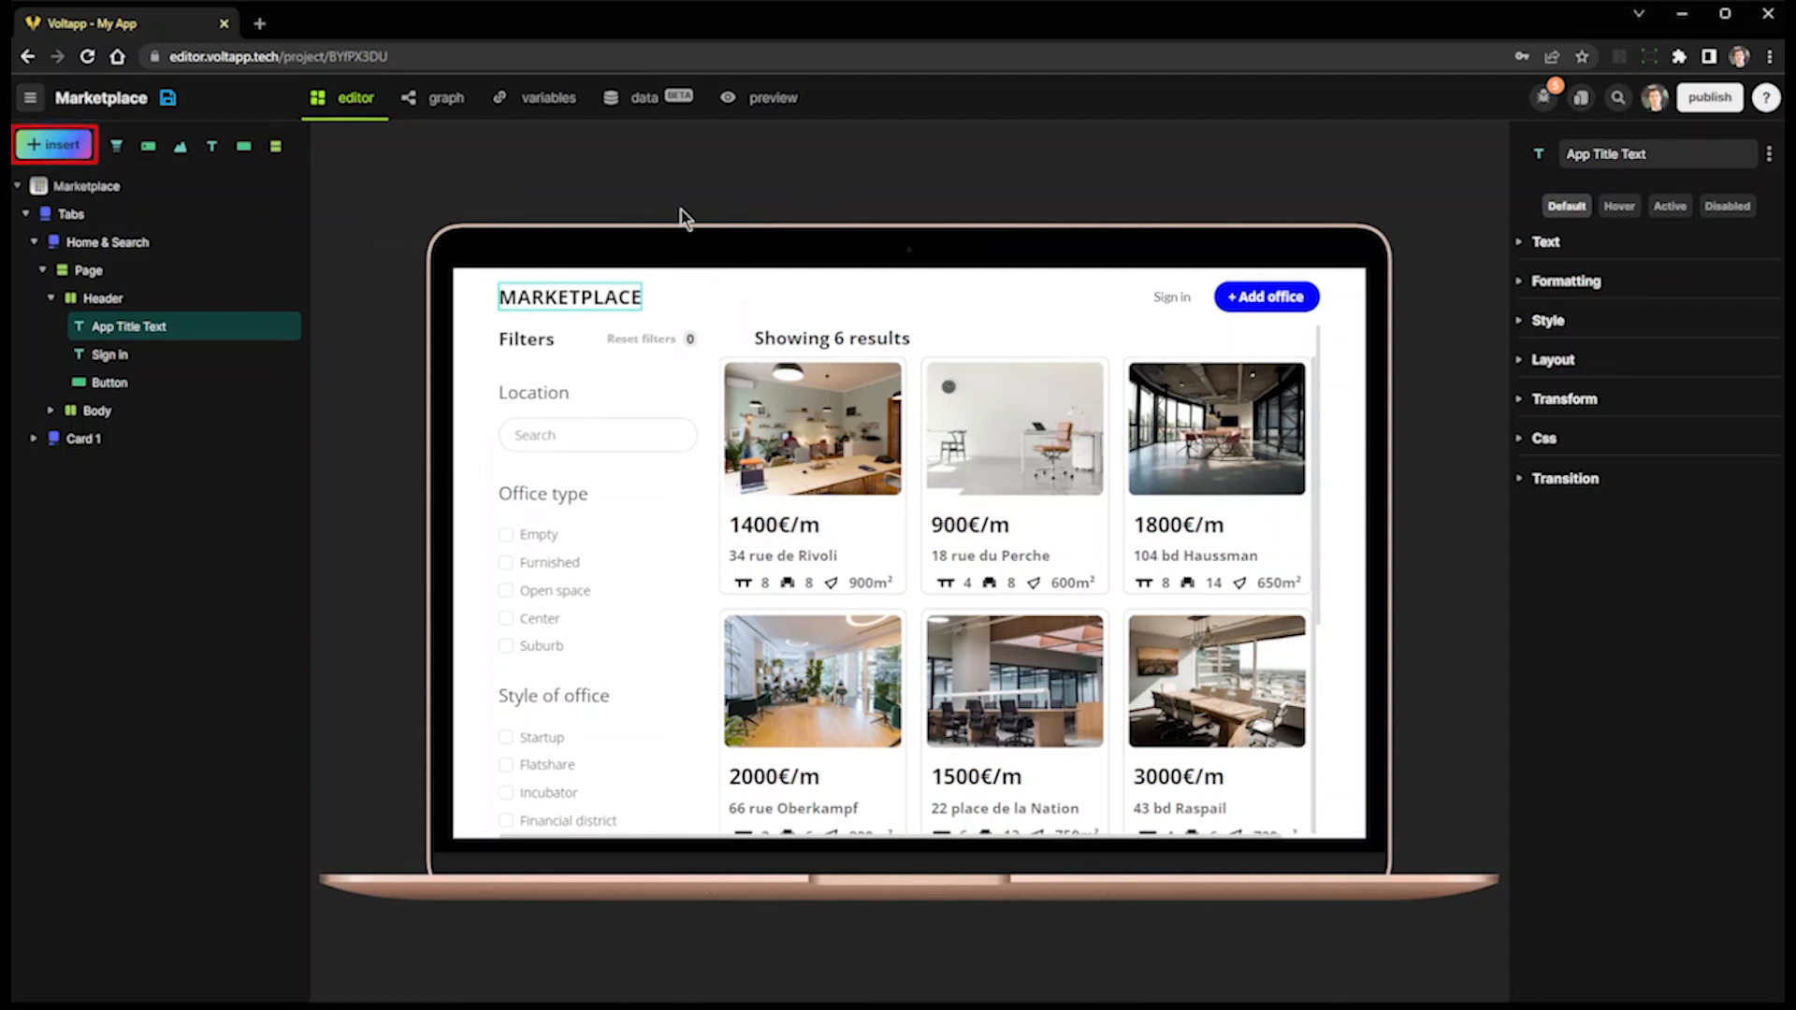
- Browse the Insert library's nodes and marketplace templates, then close it
left_click(53, 146)
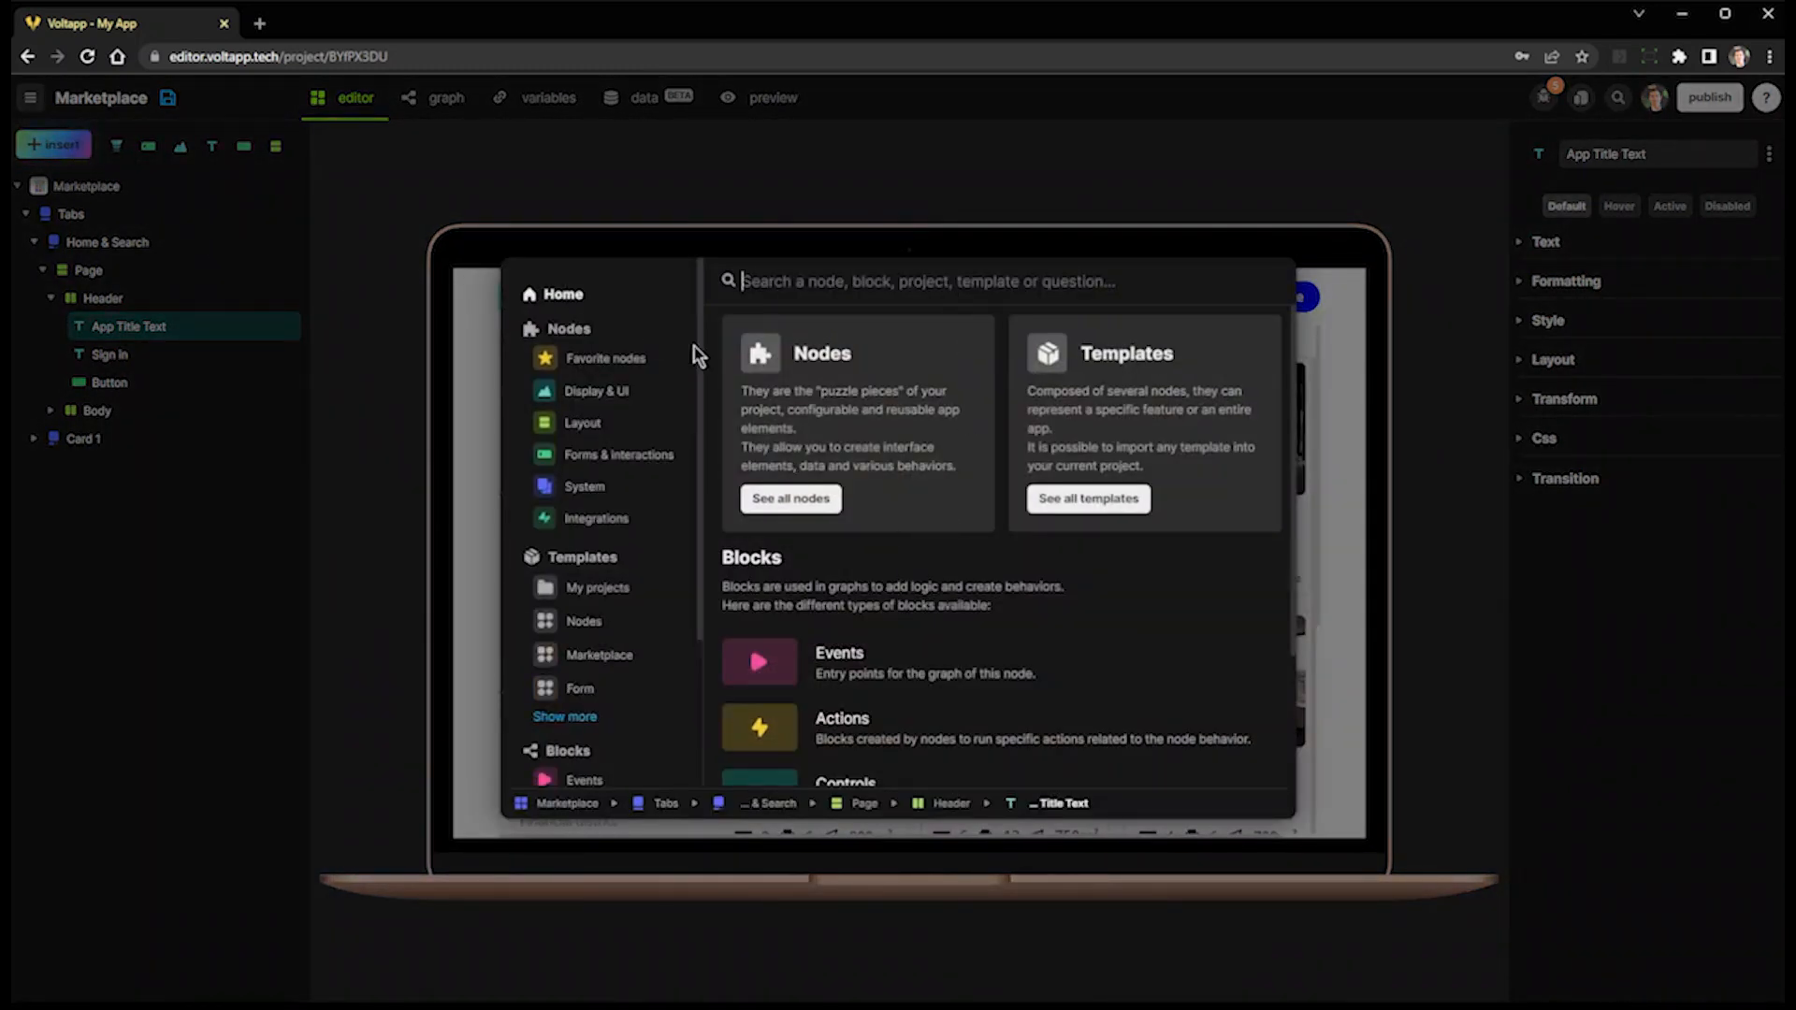
left_click(568, 329)
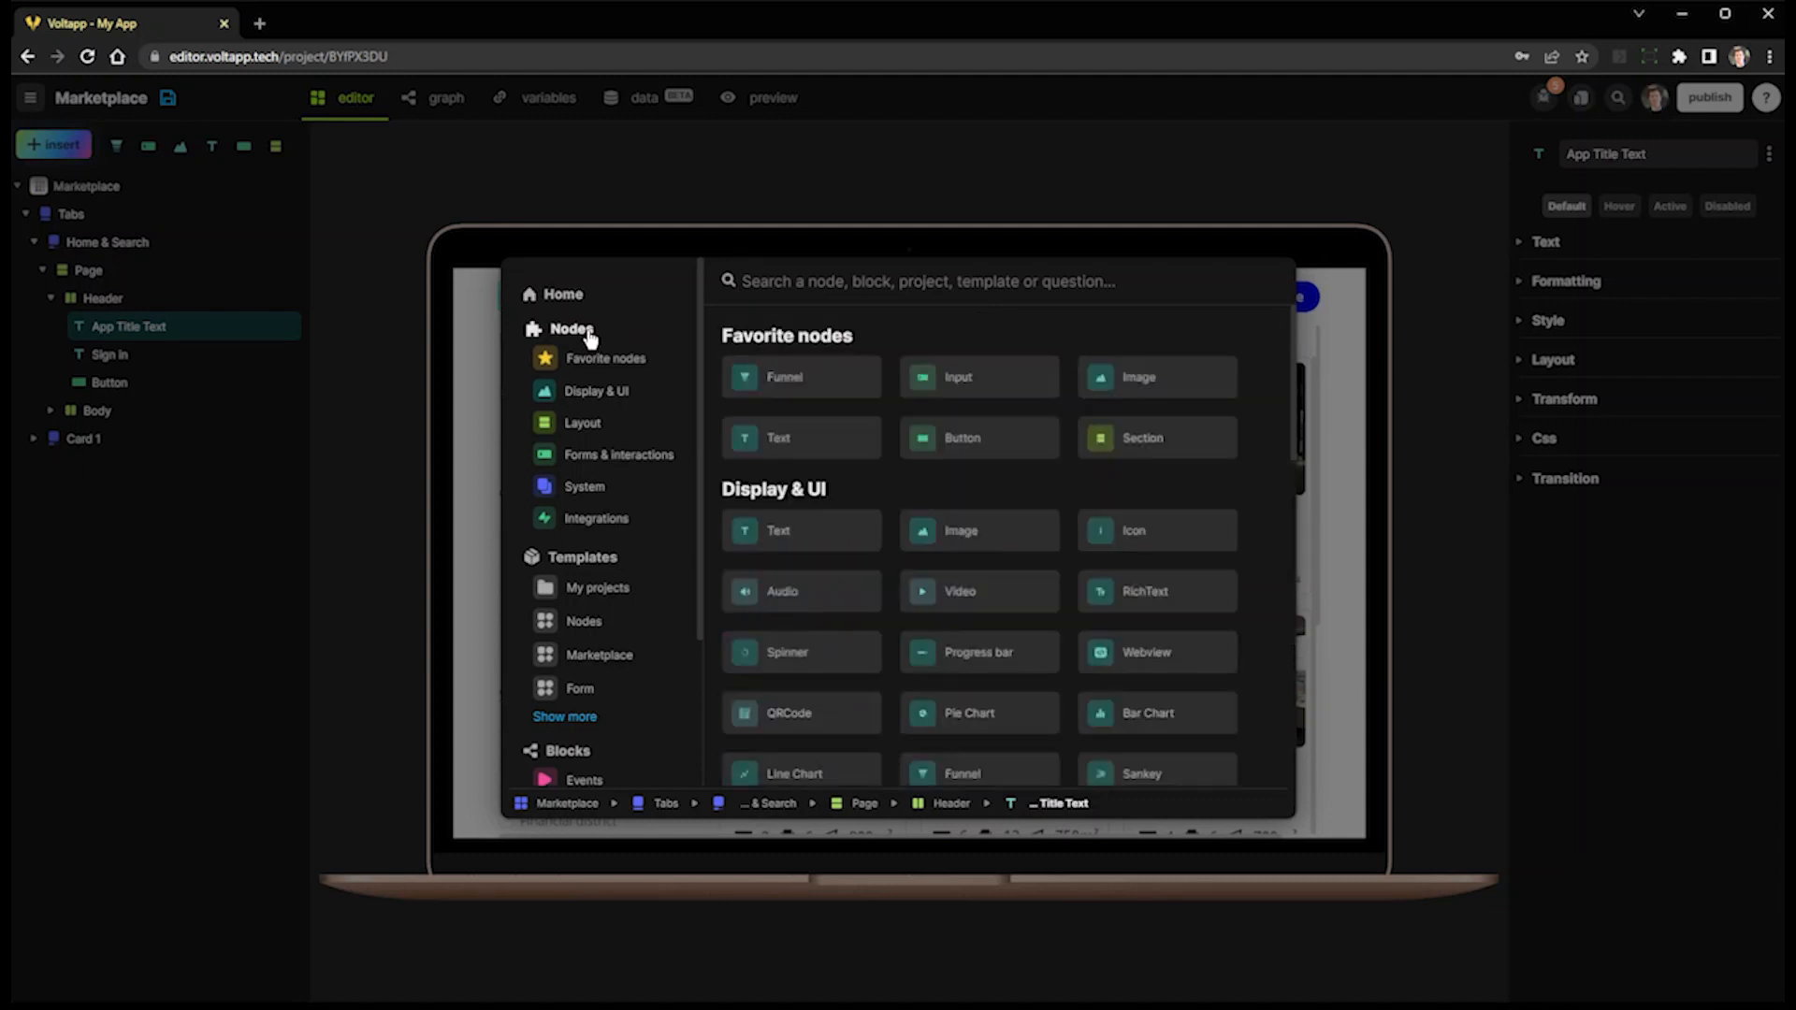
scroll("down", 3)
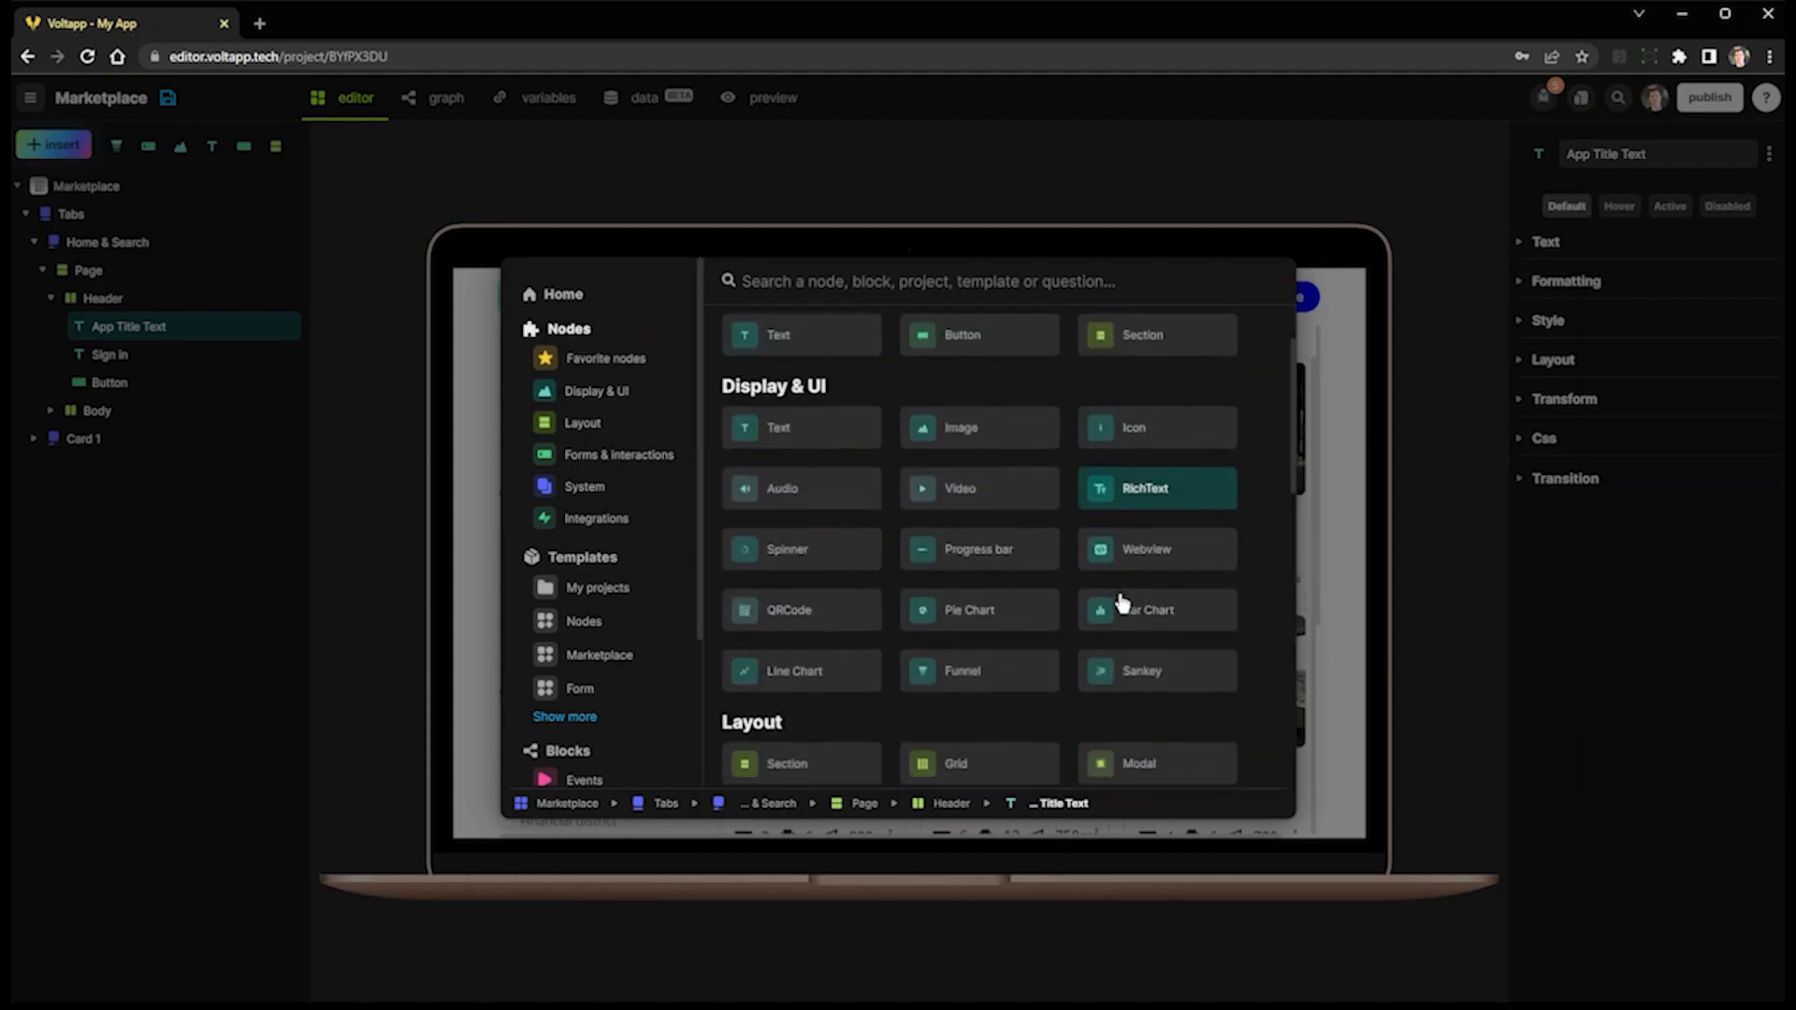
scroll("down", 3)
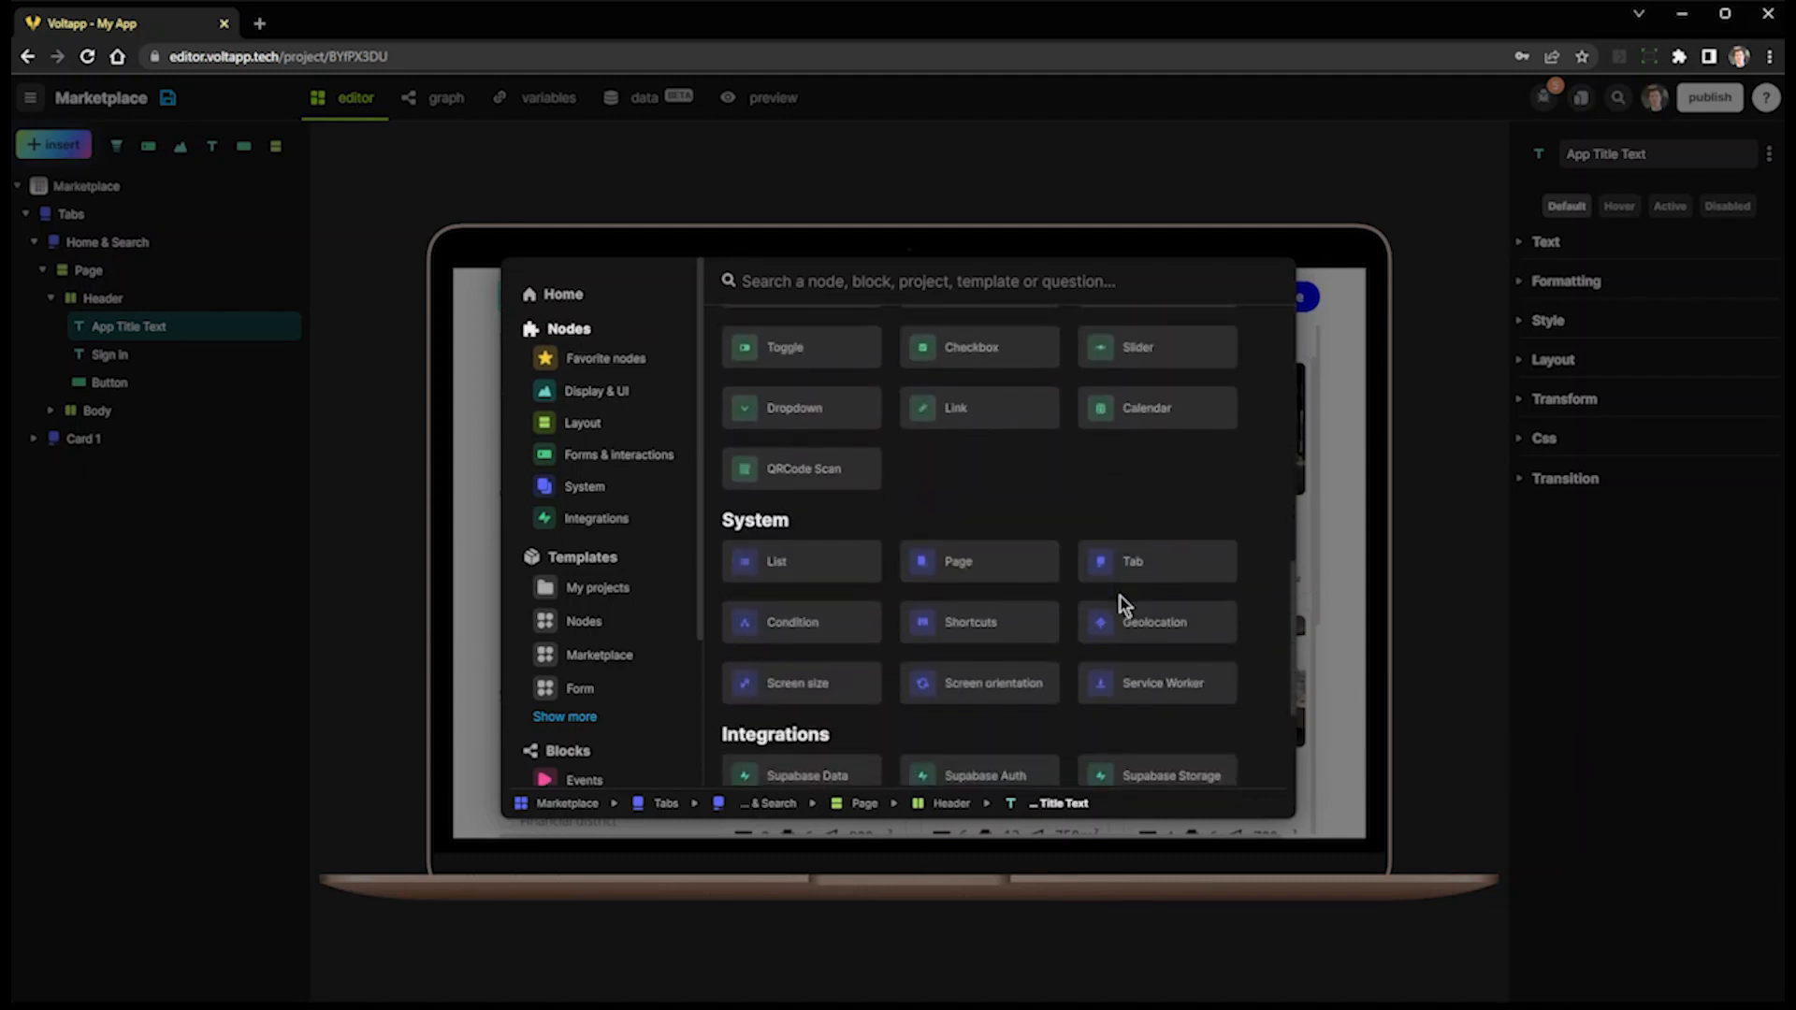
scroll("down", 3)
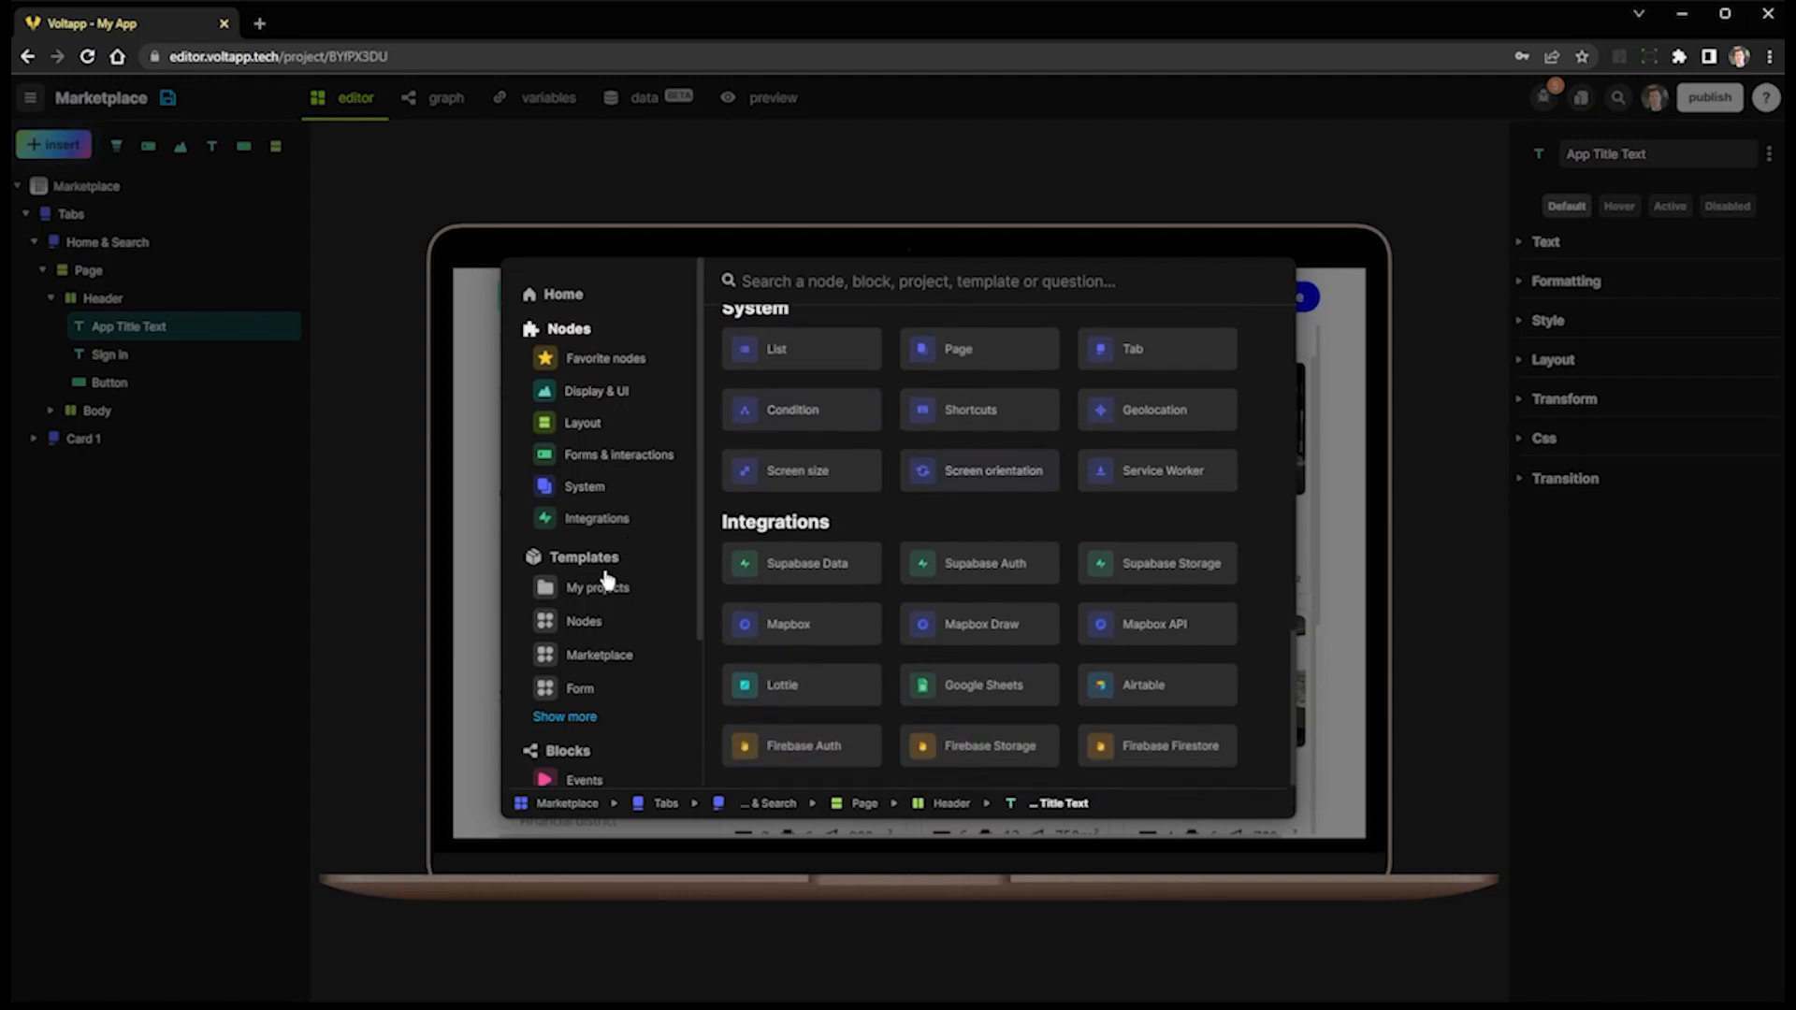
left_click(598, 655)
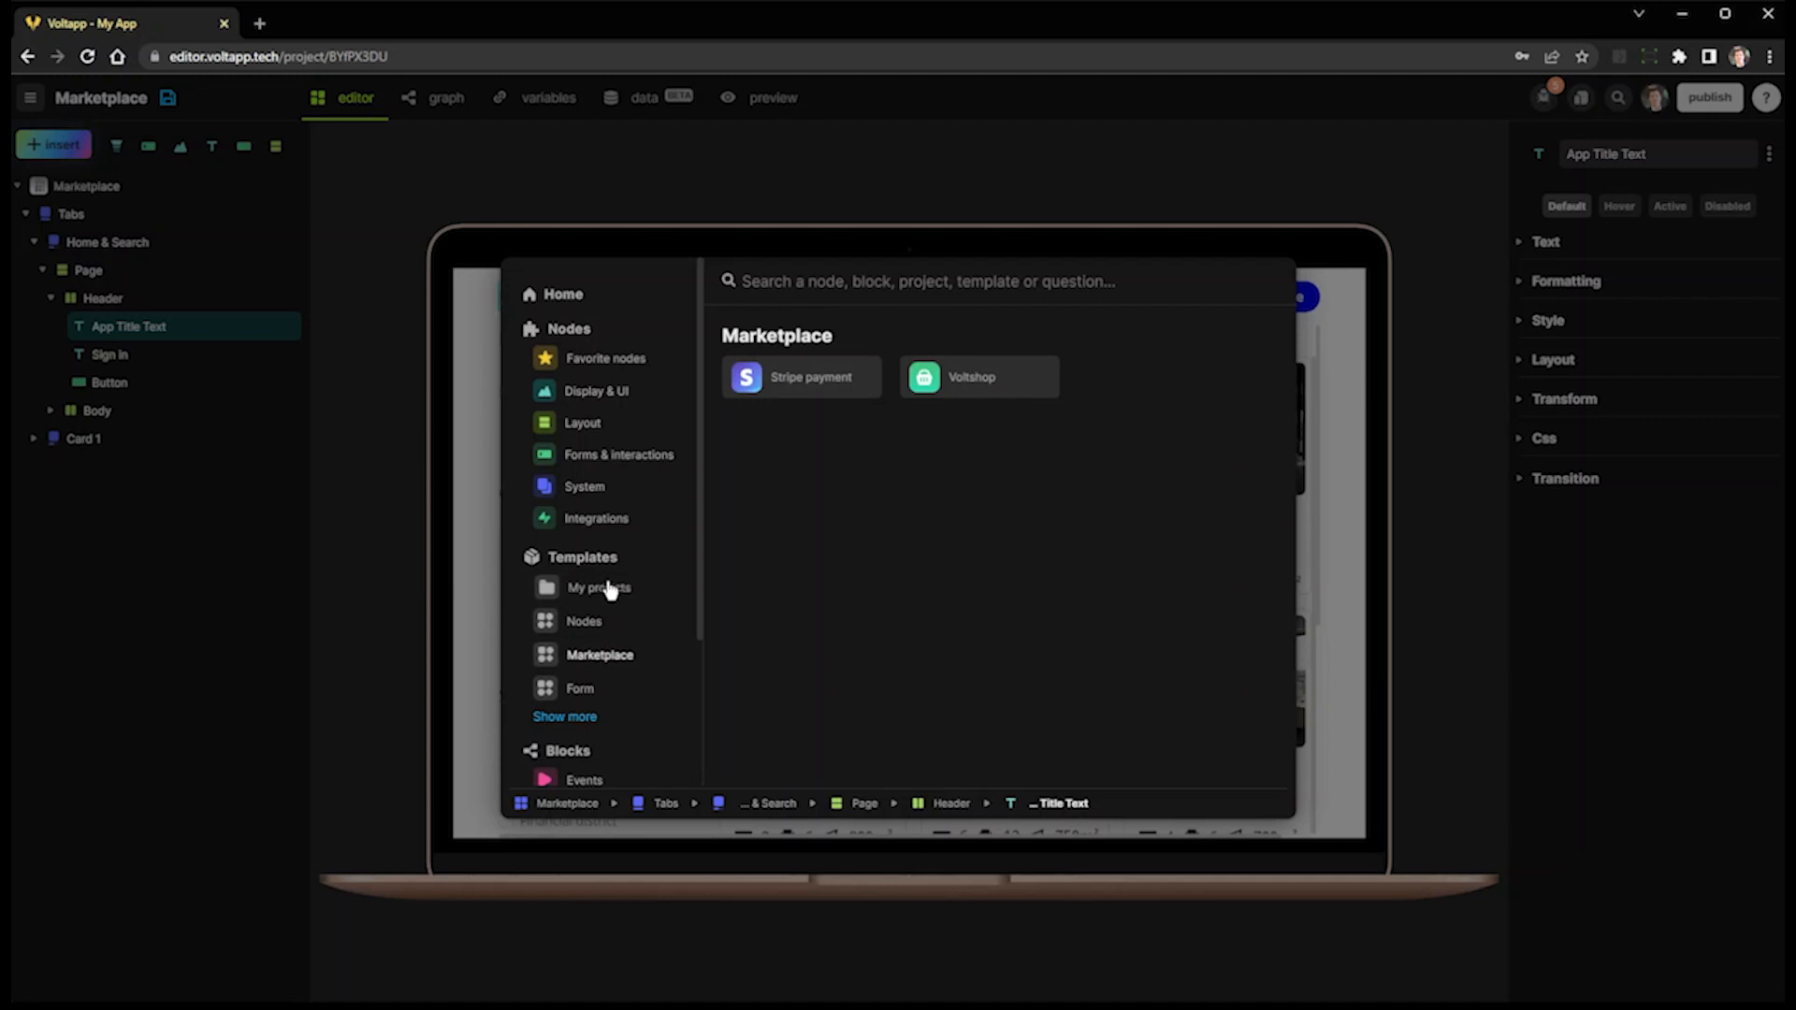
mouse_move(1009, 390)
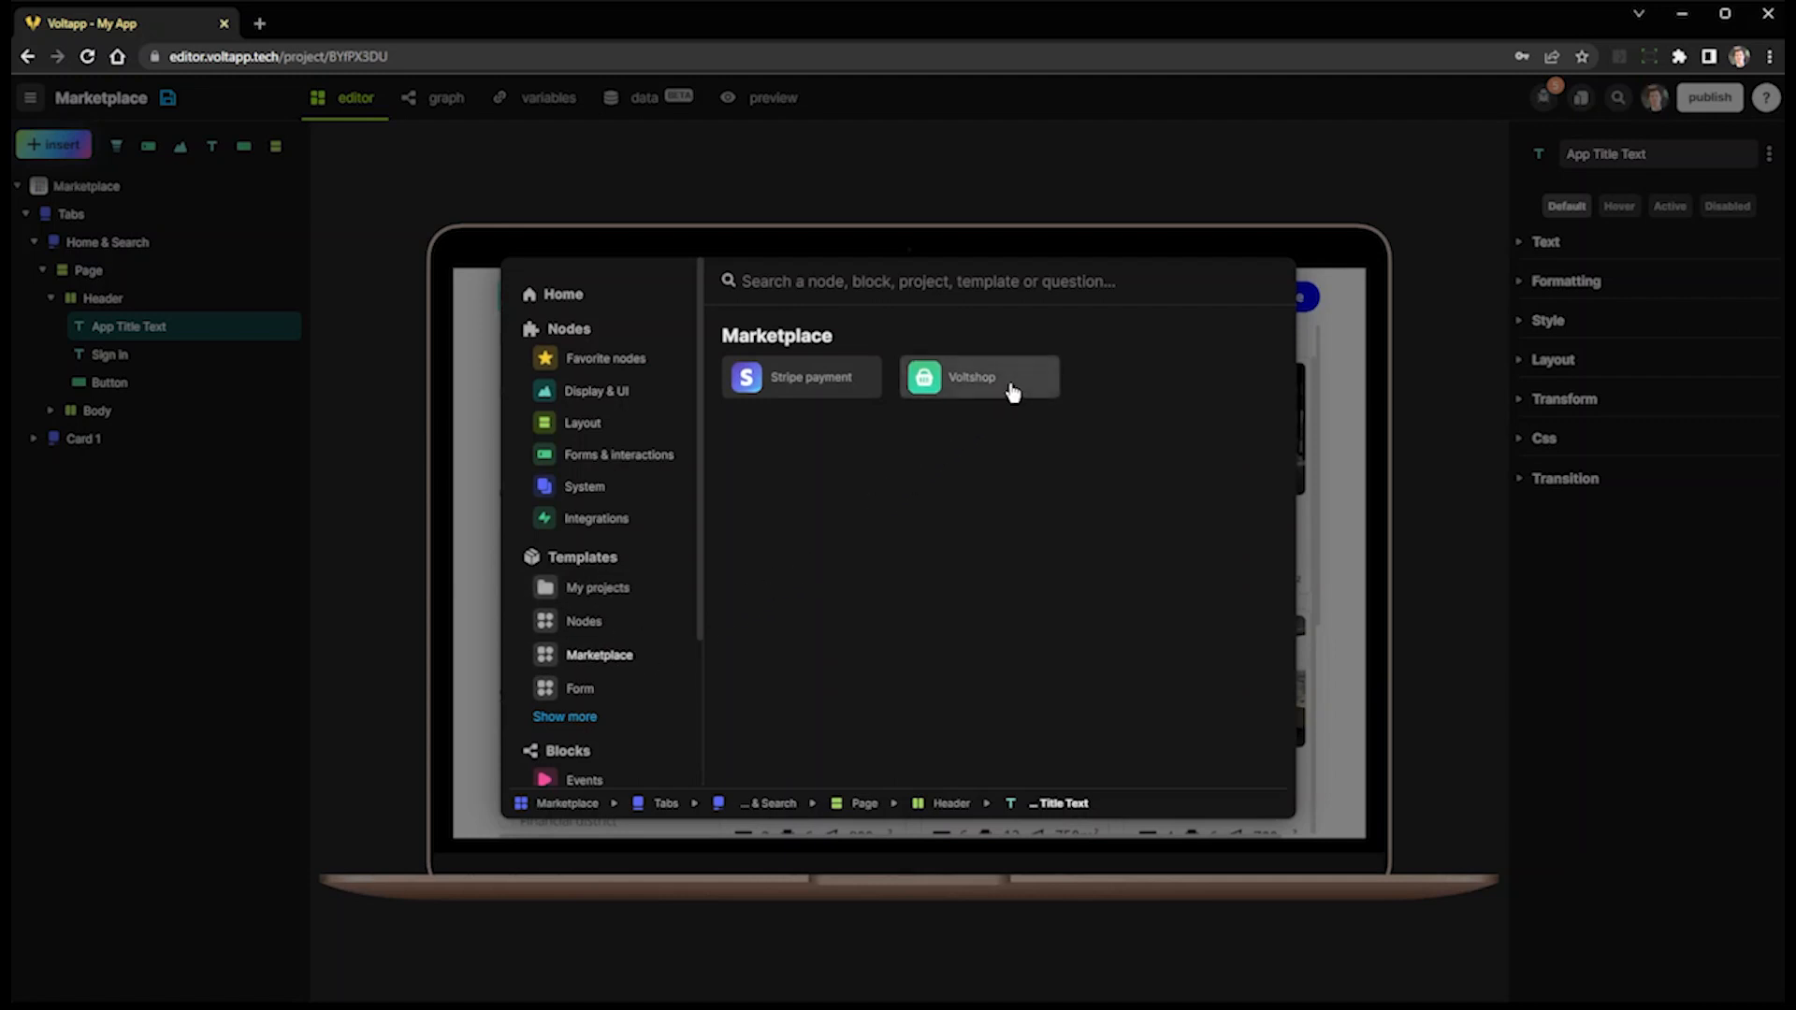
left_click(972, 376)
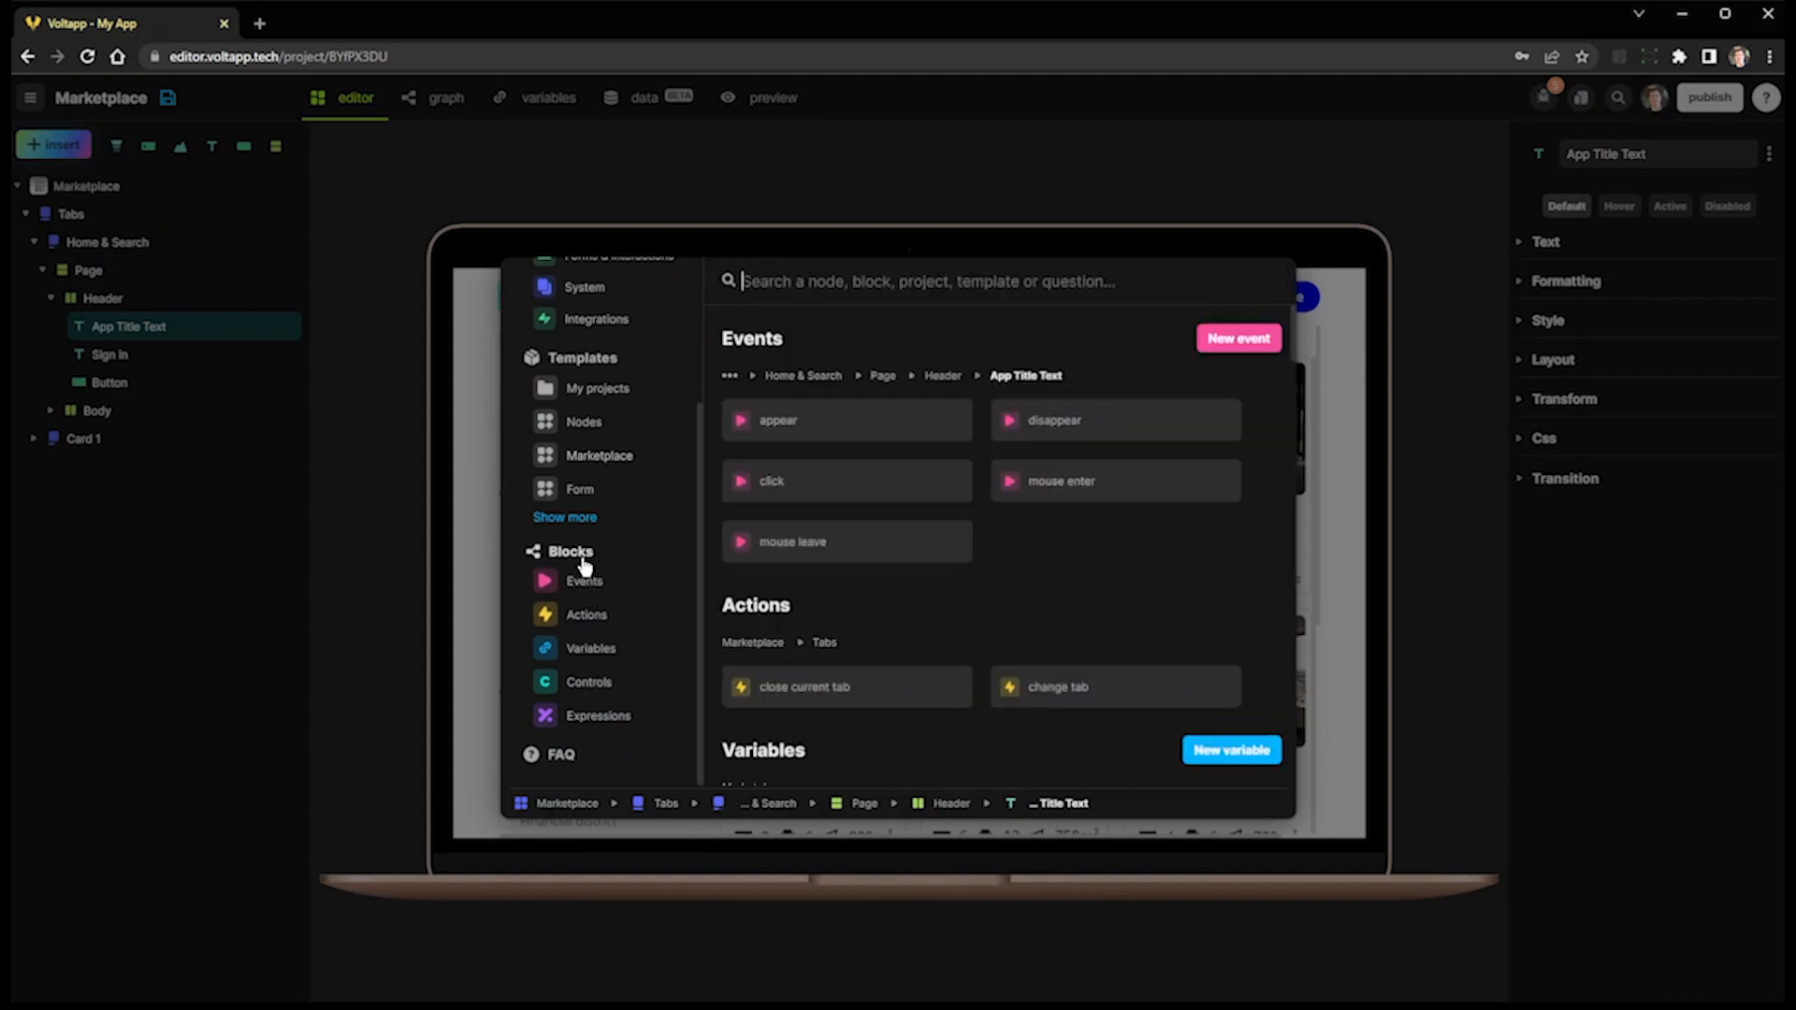
scroll("down", 3)
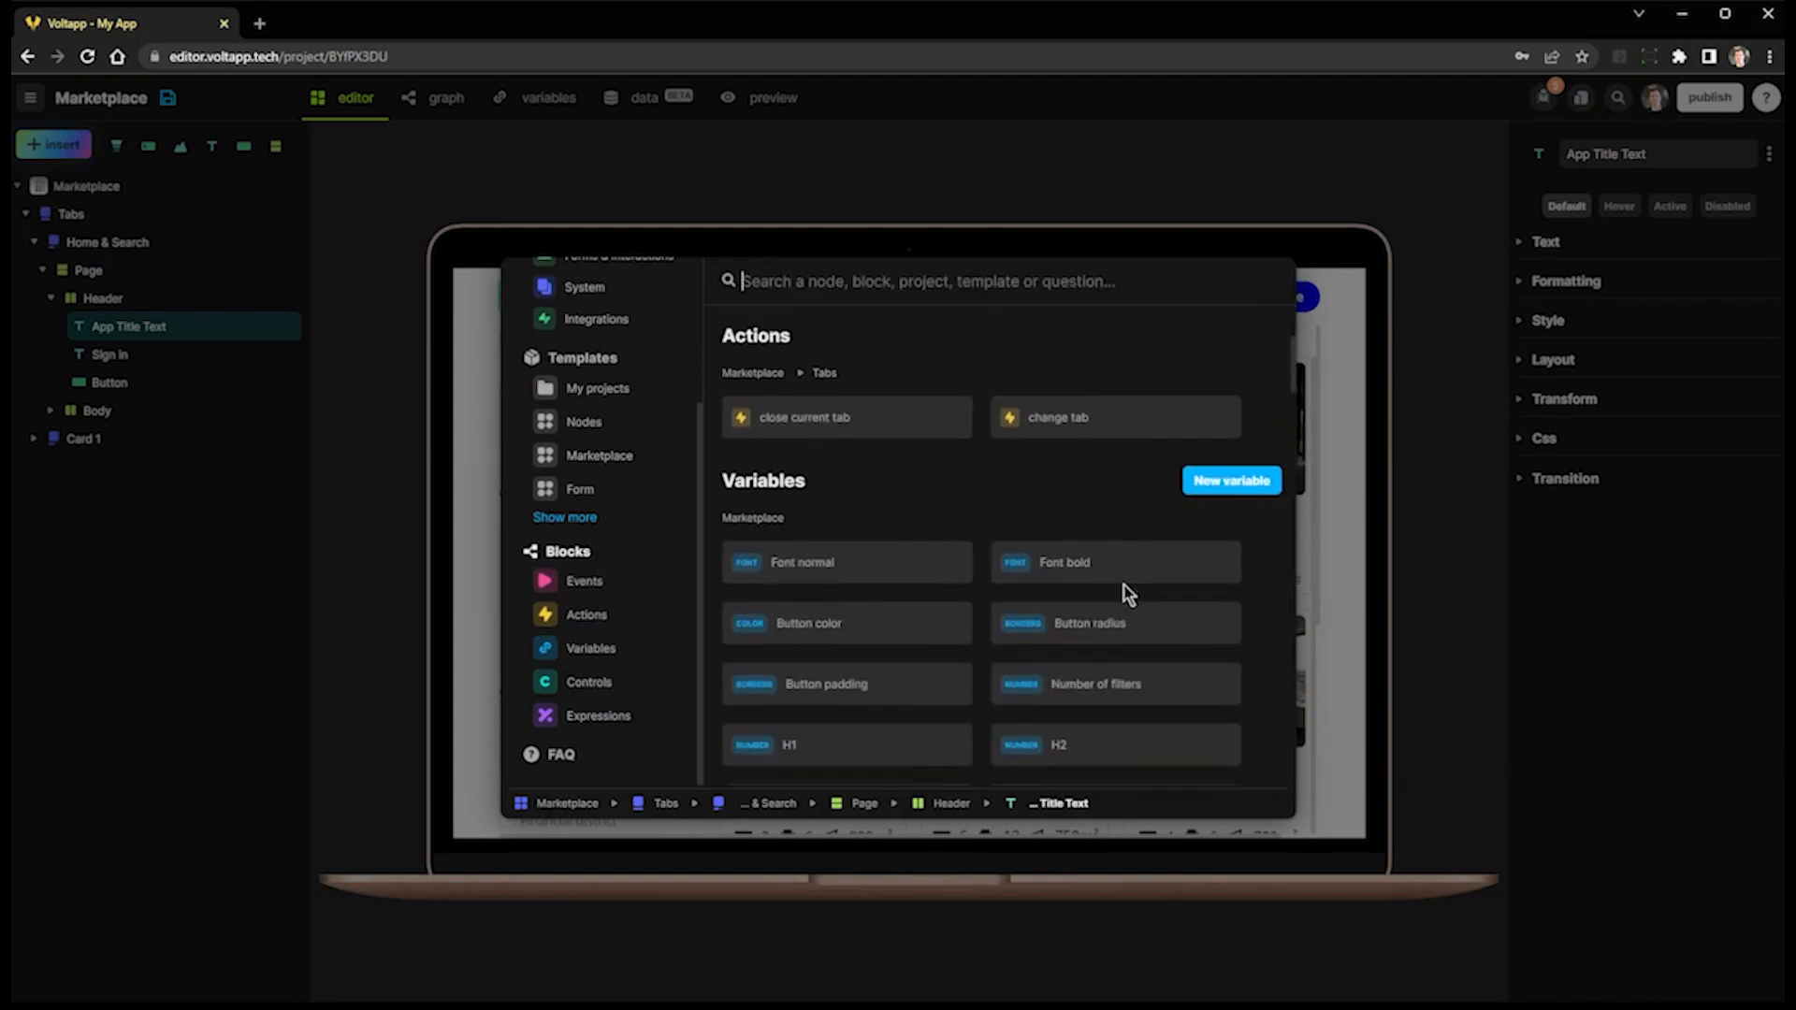
scroll("down", 3)
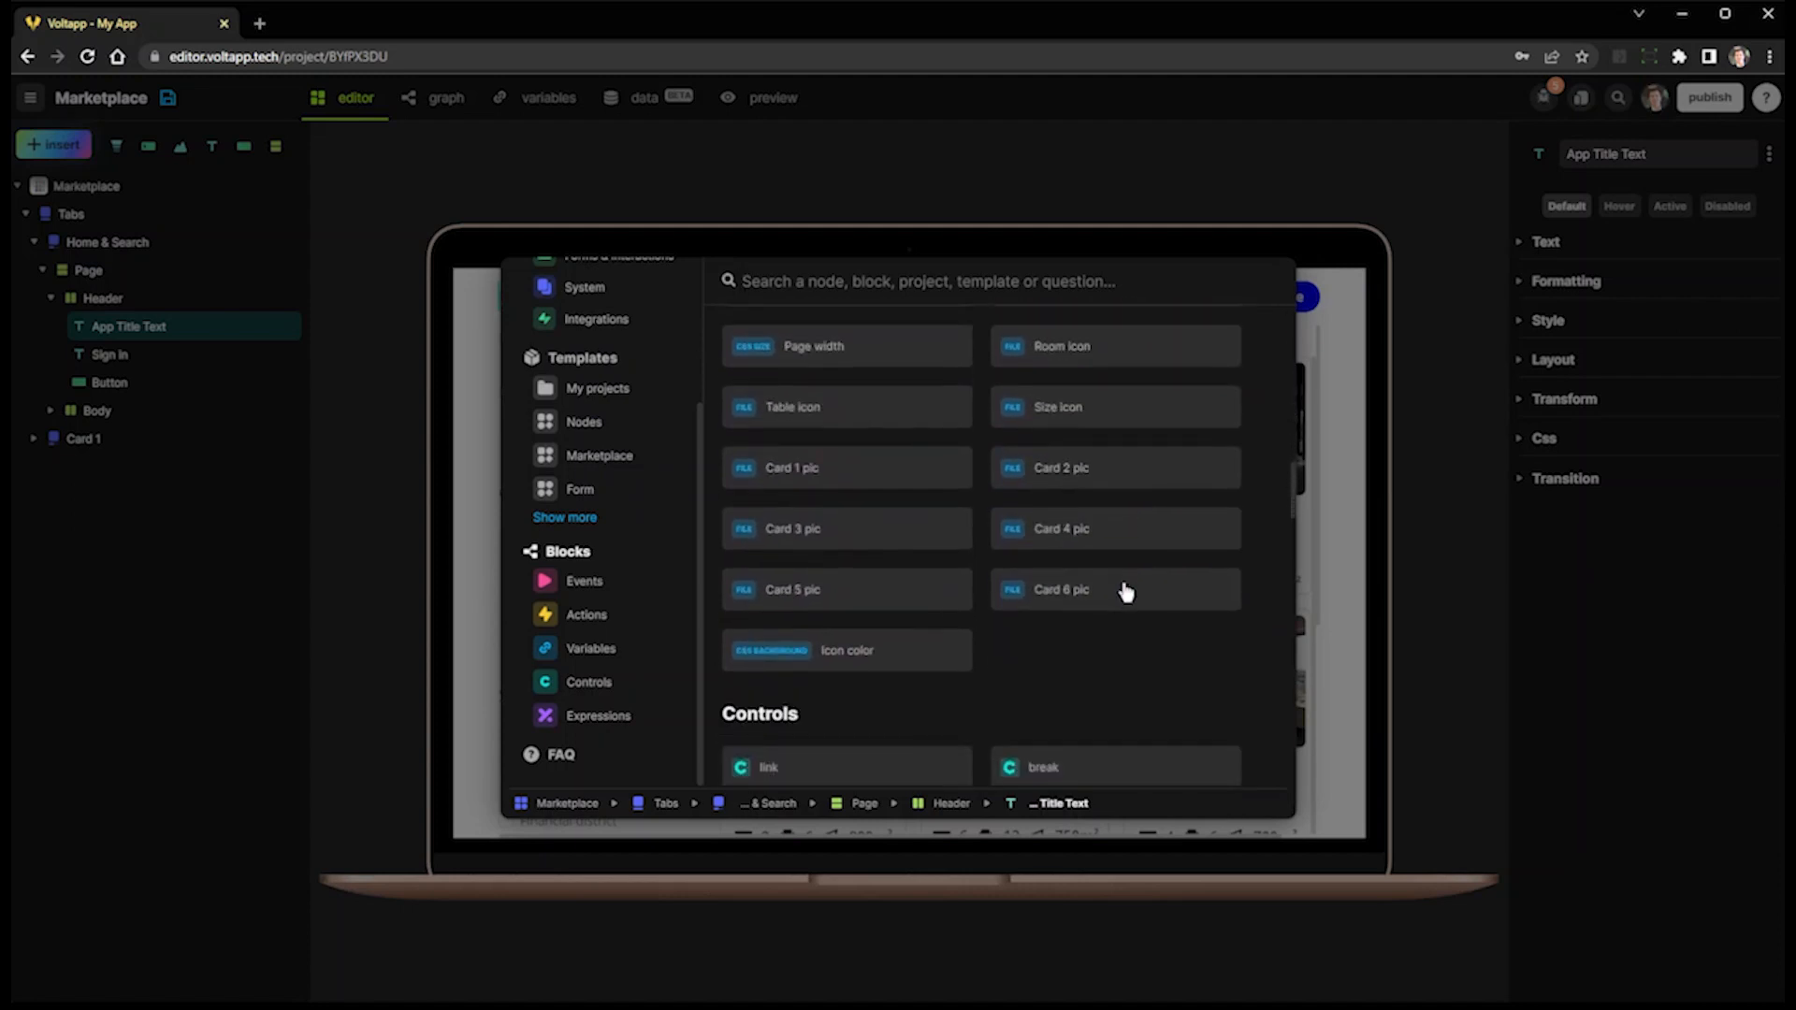
scroll("down", 3)
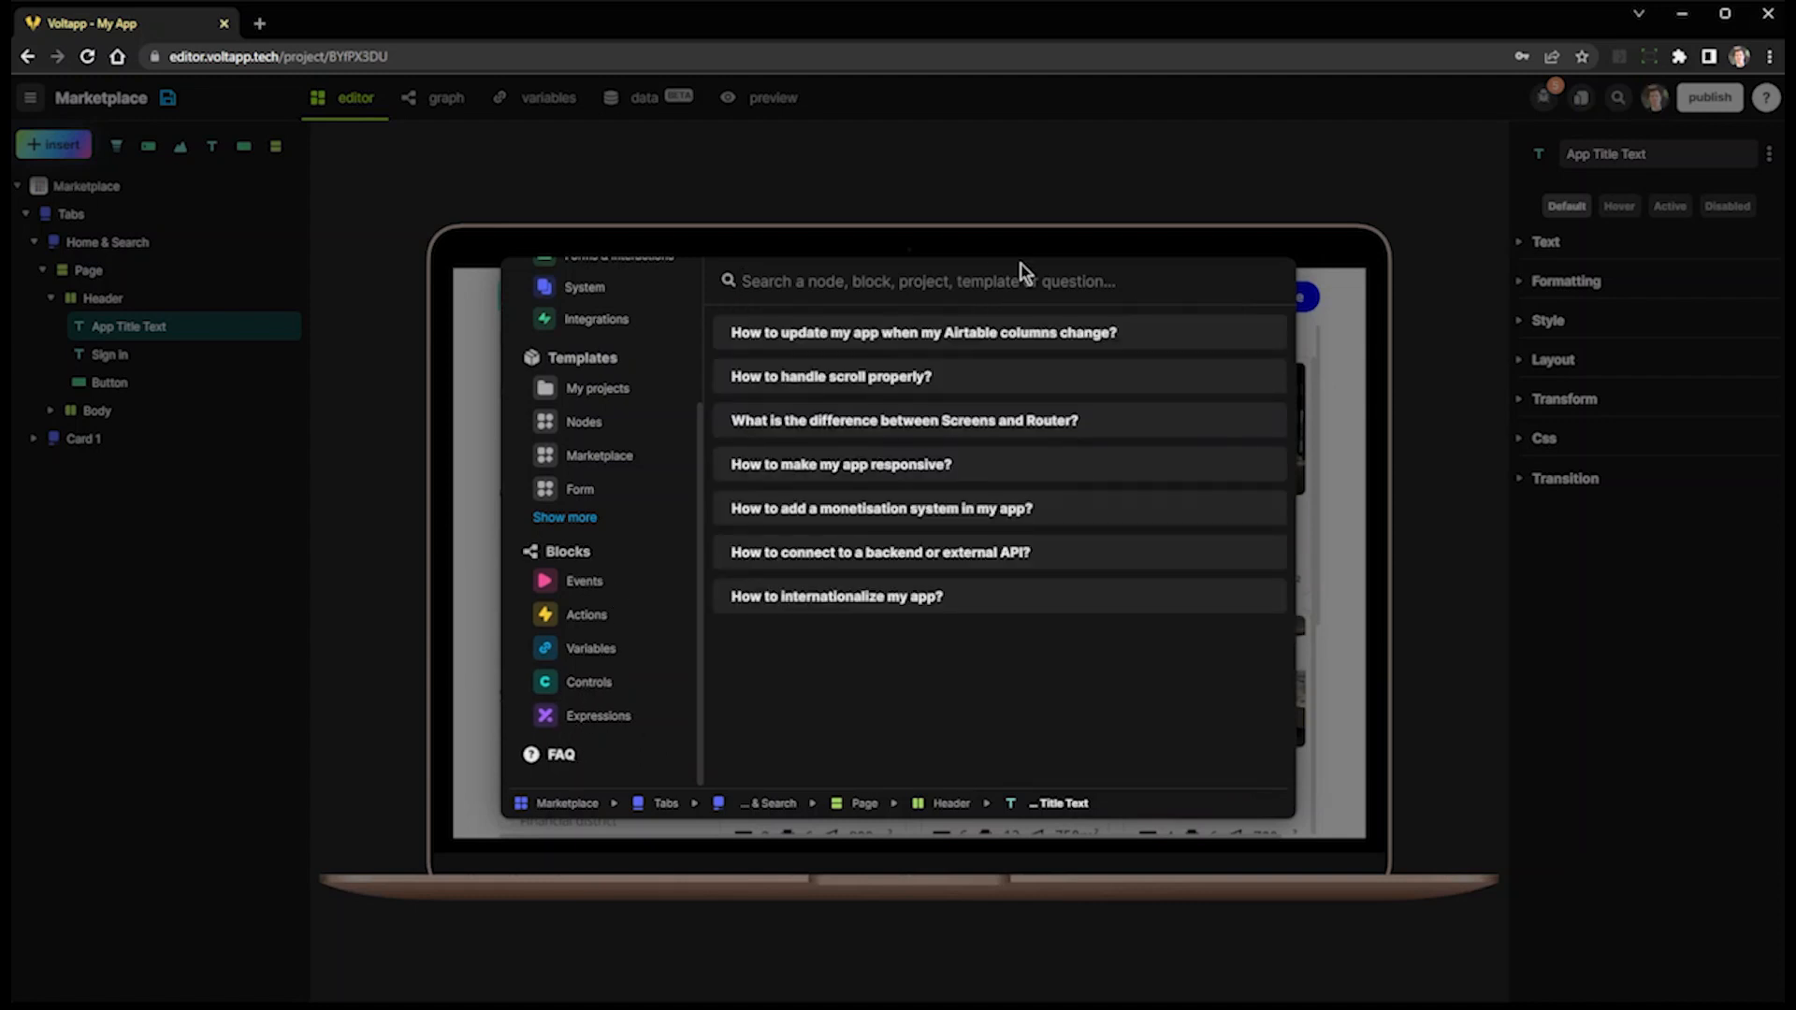
mouse_move(1155, 543)
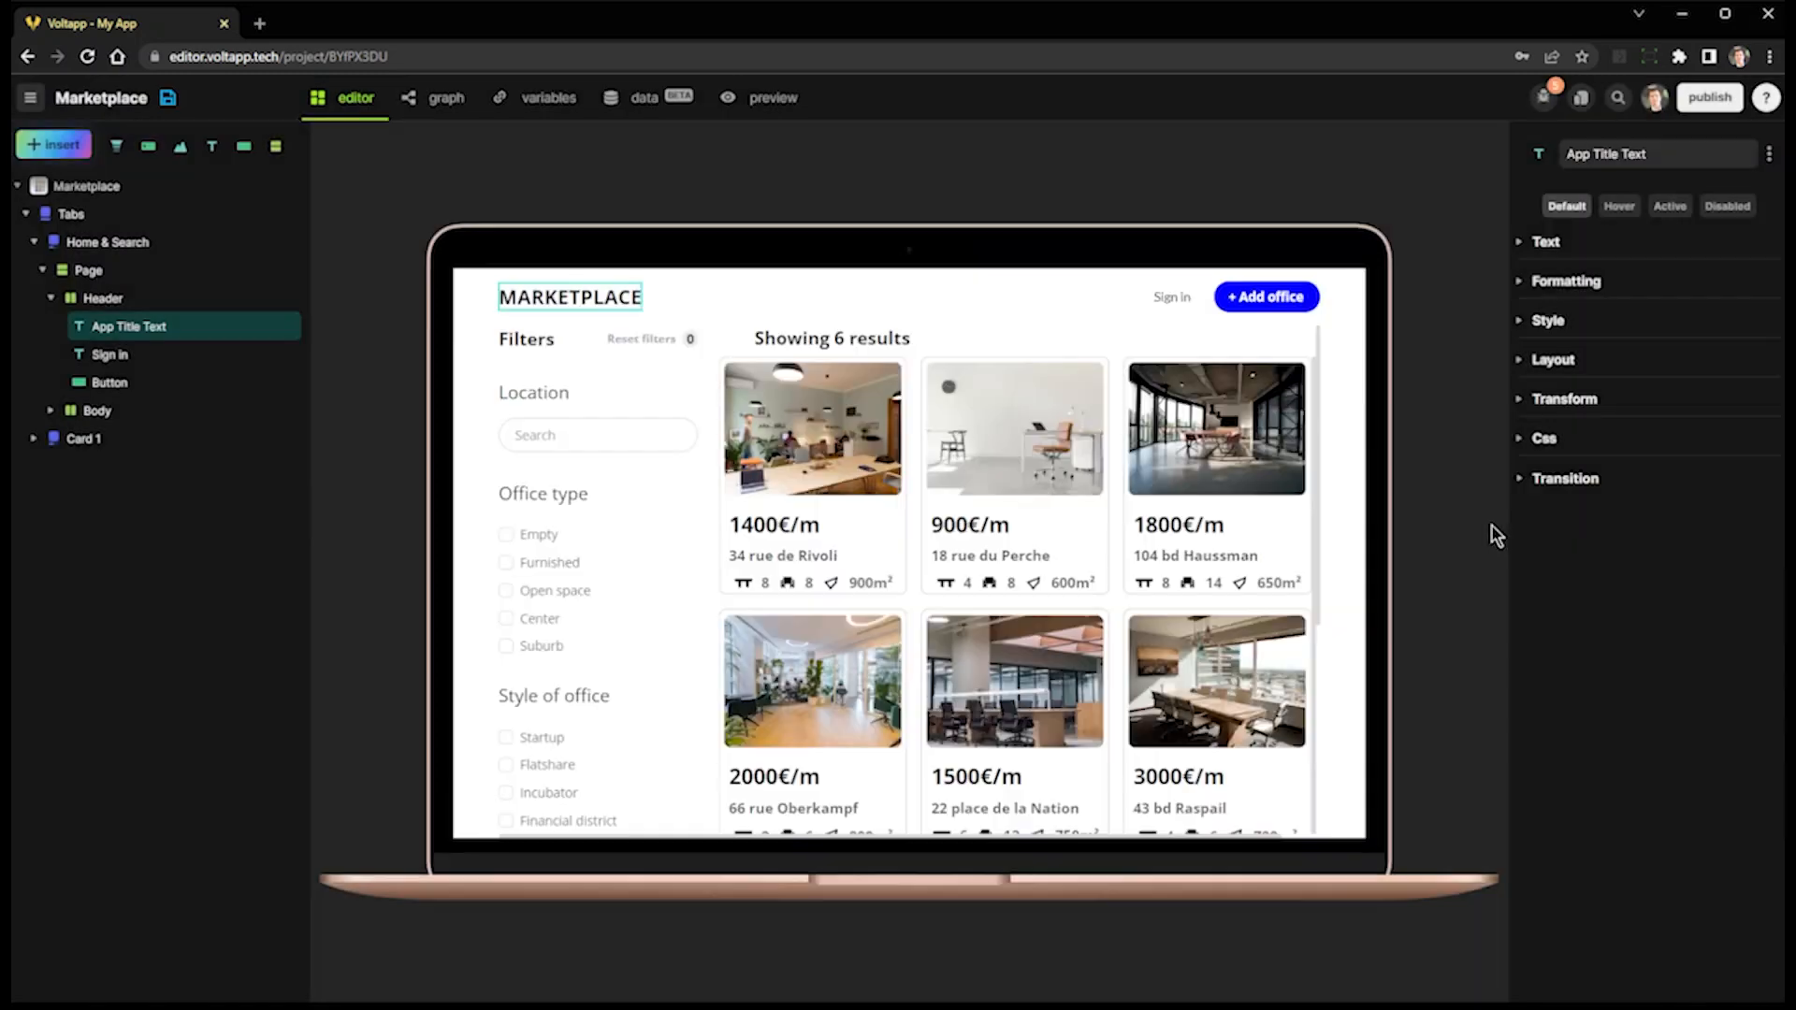
left_click(1765, 97)
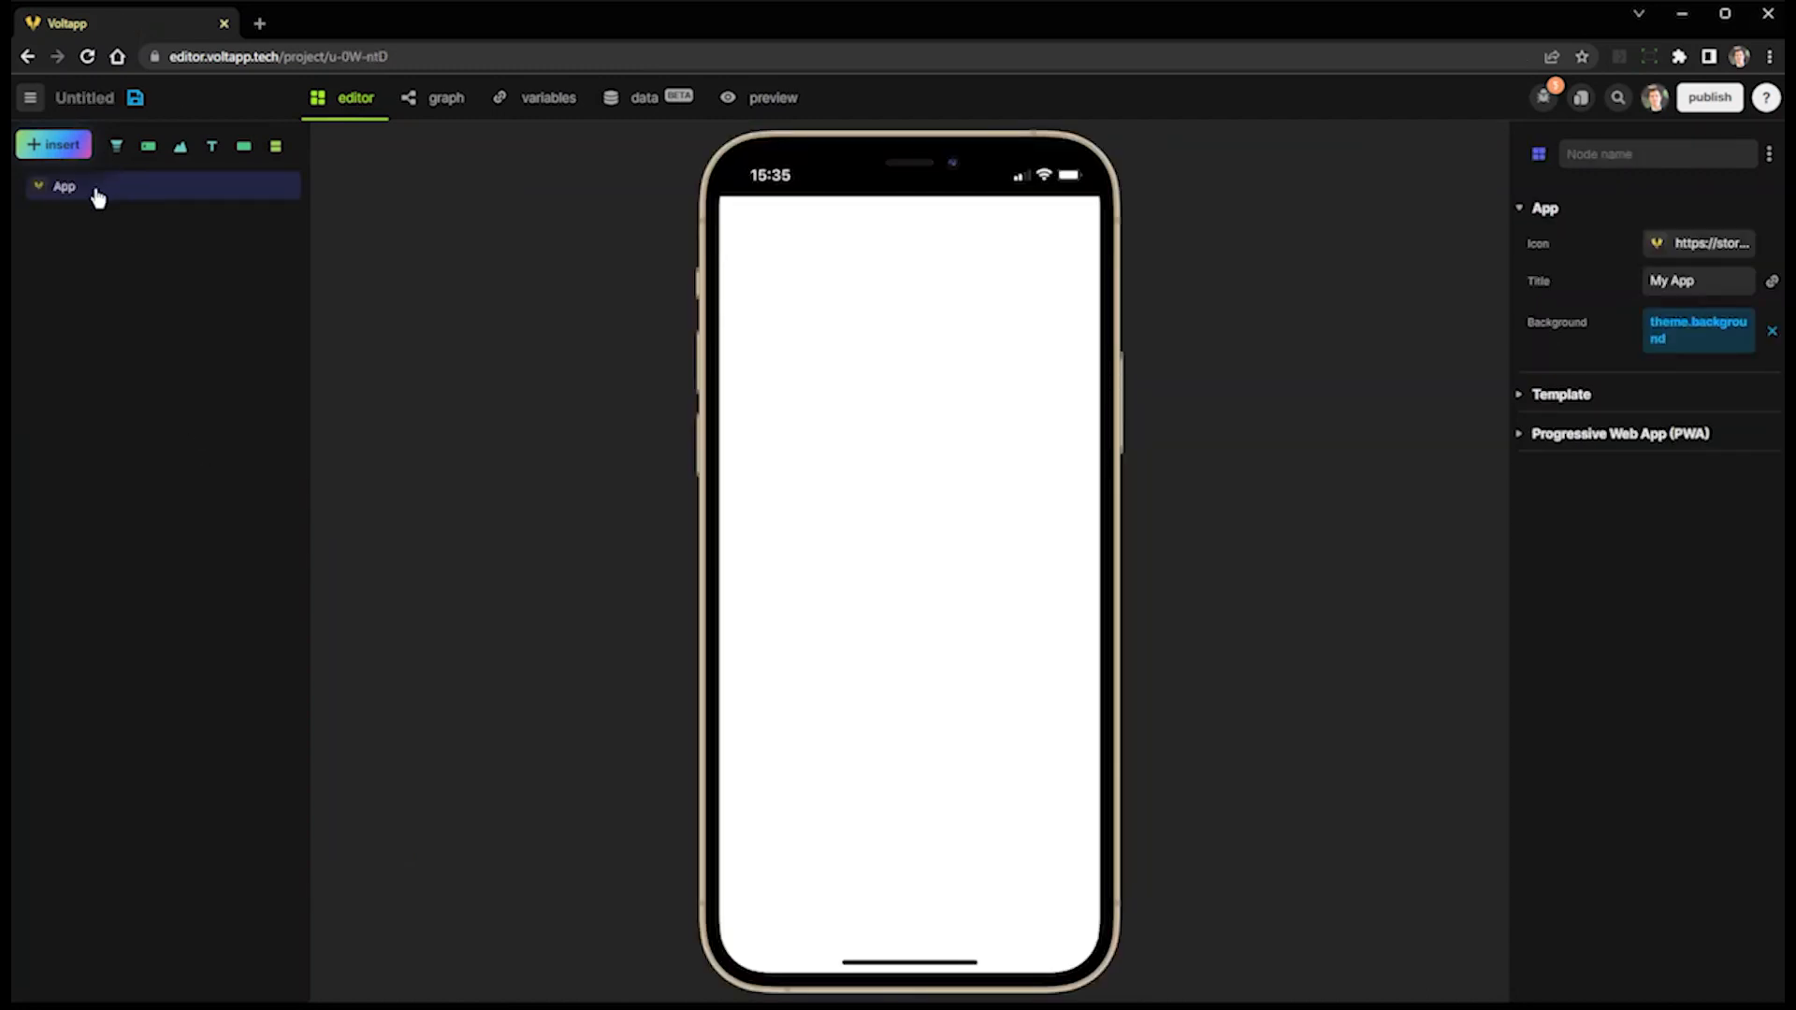
- Import the Landing template from the landing-page templates into the project
left_click(54, 144)
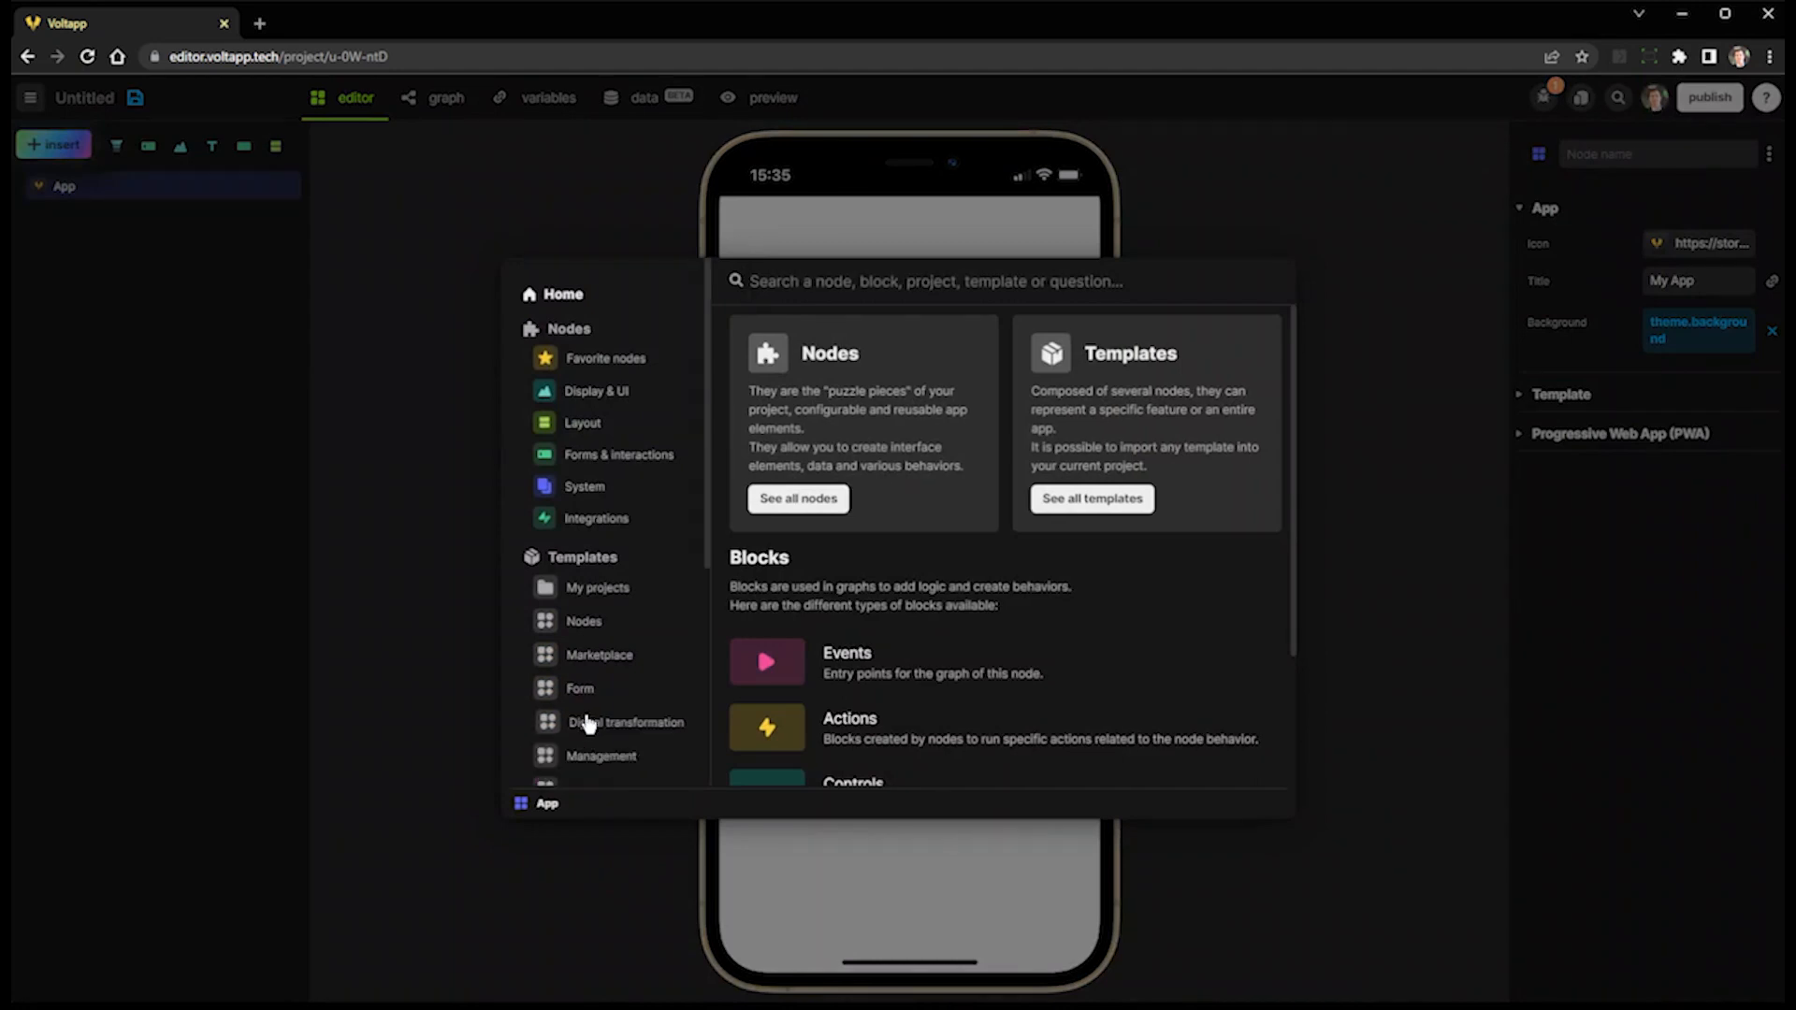
left_click(604, 722)
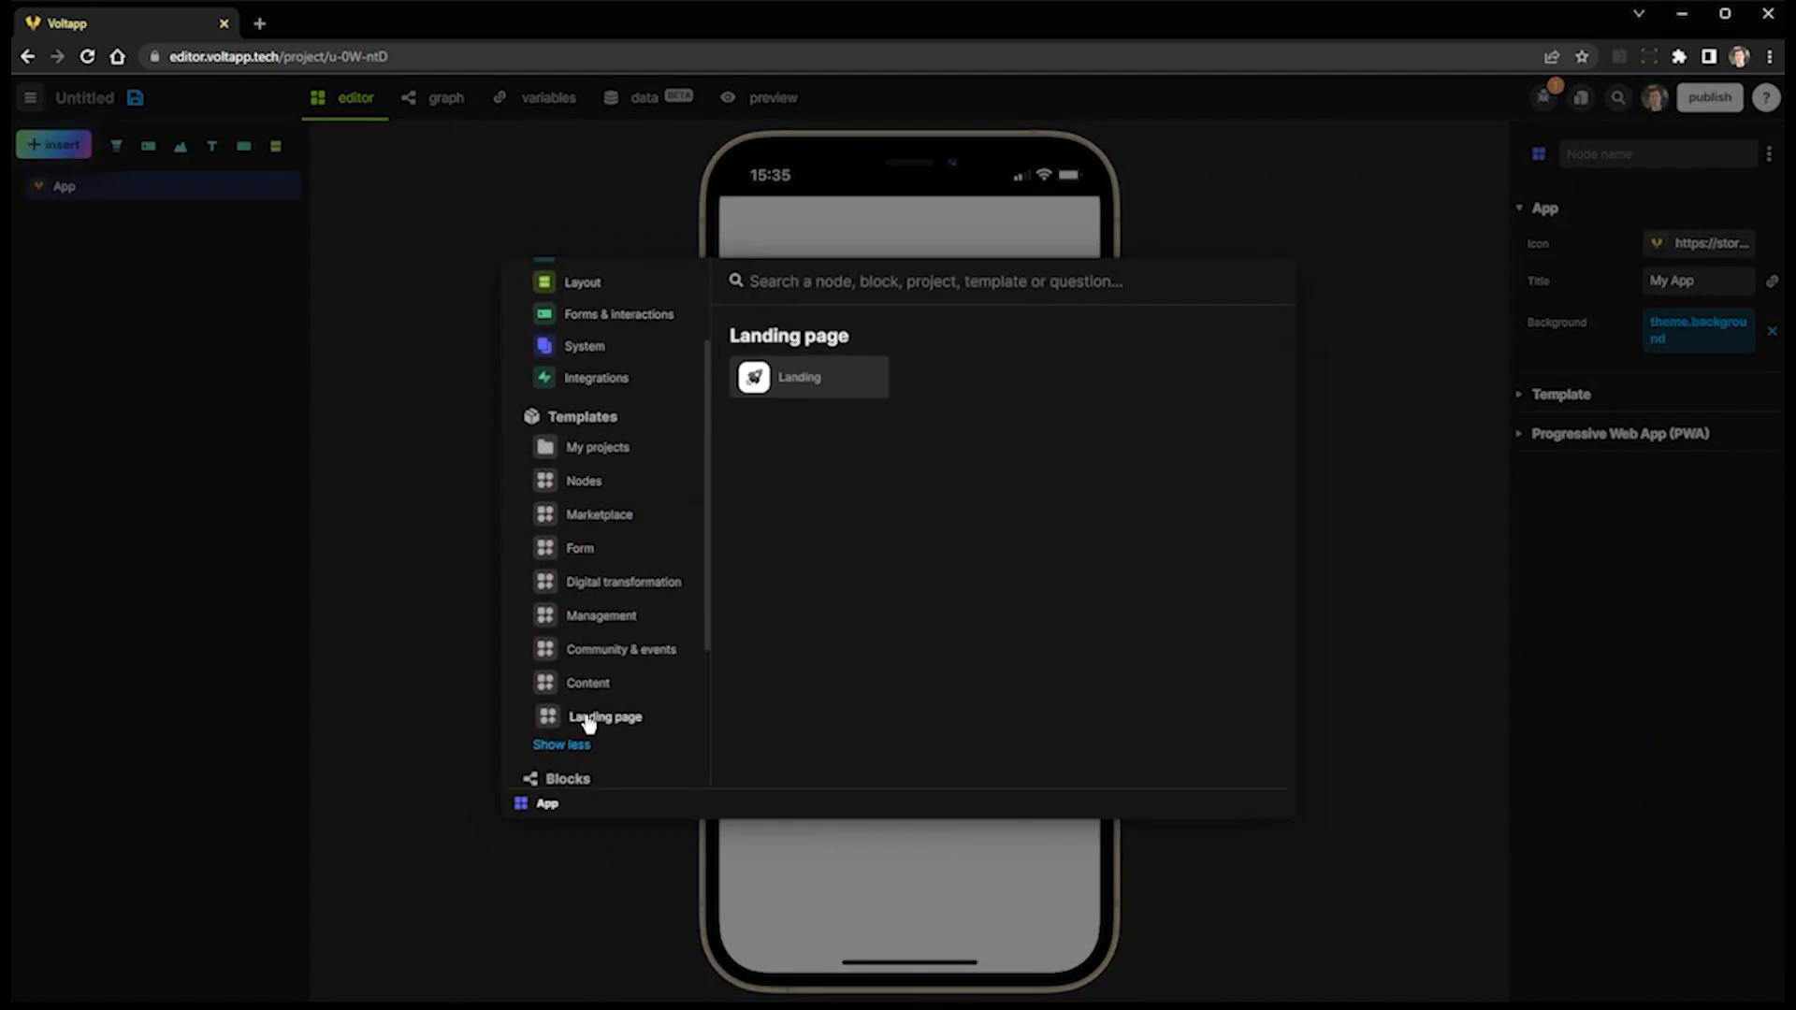
left_click(808, 376)
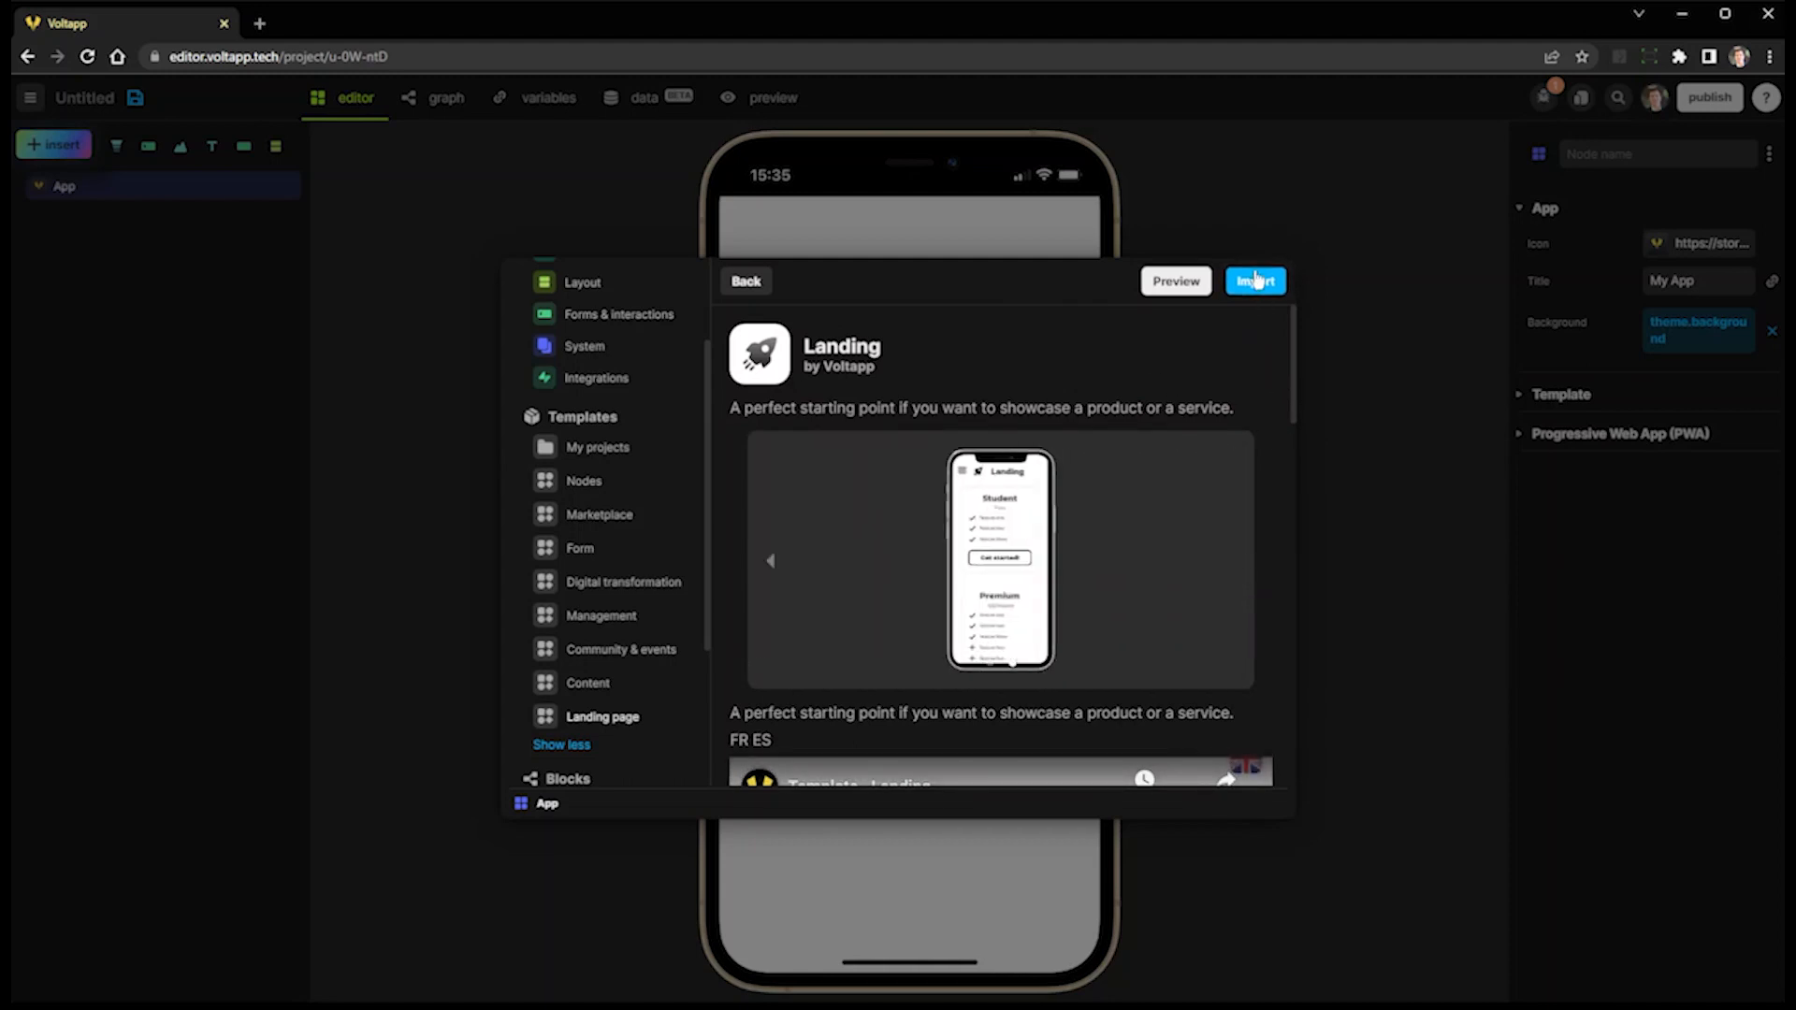
left_click(1254, 280)
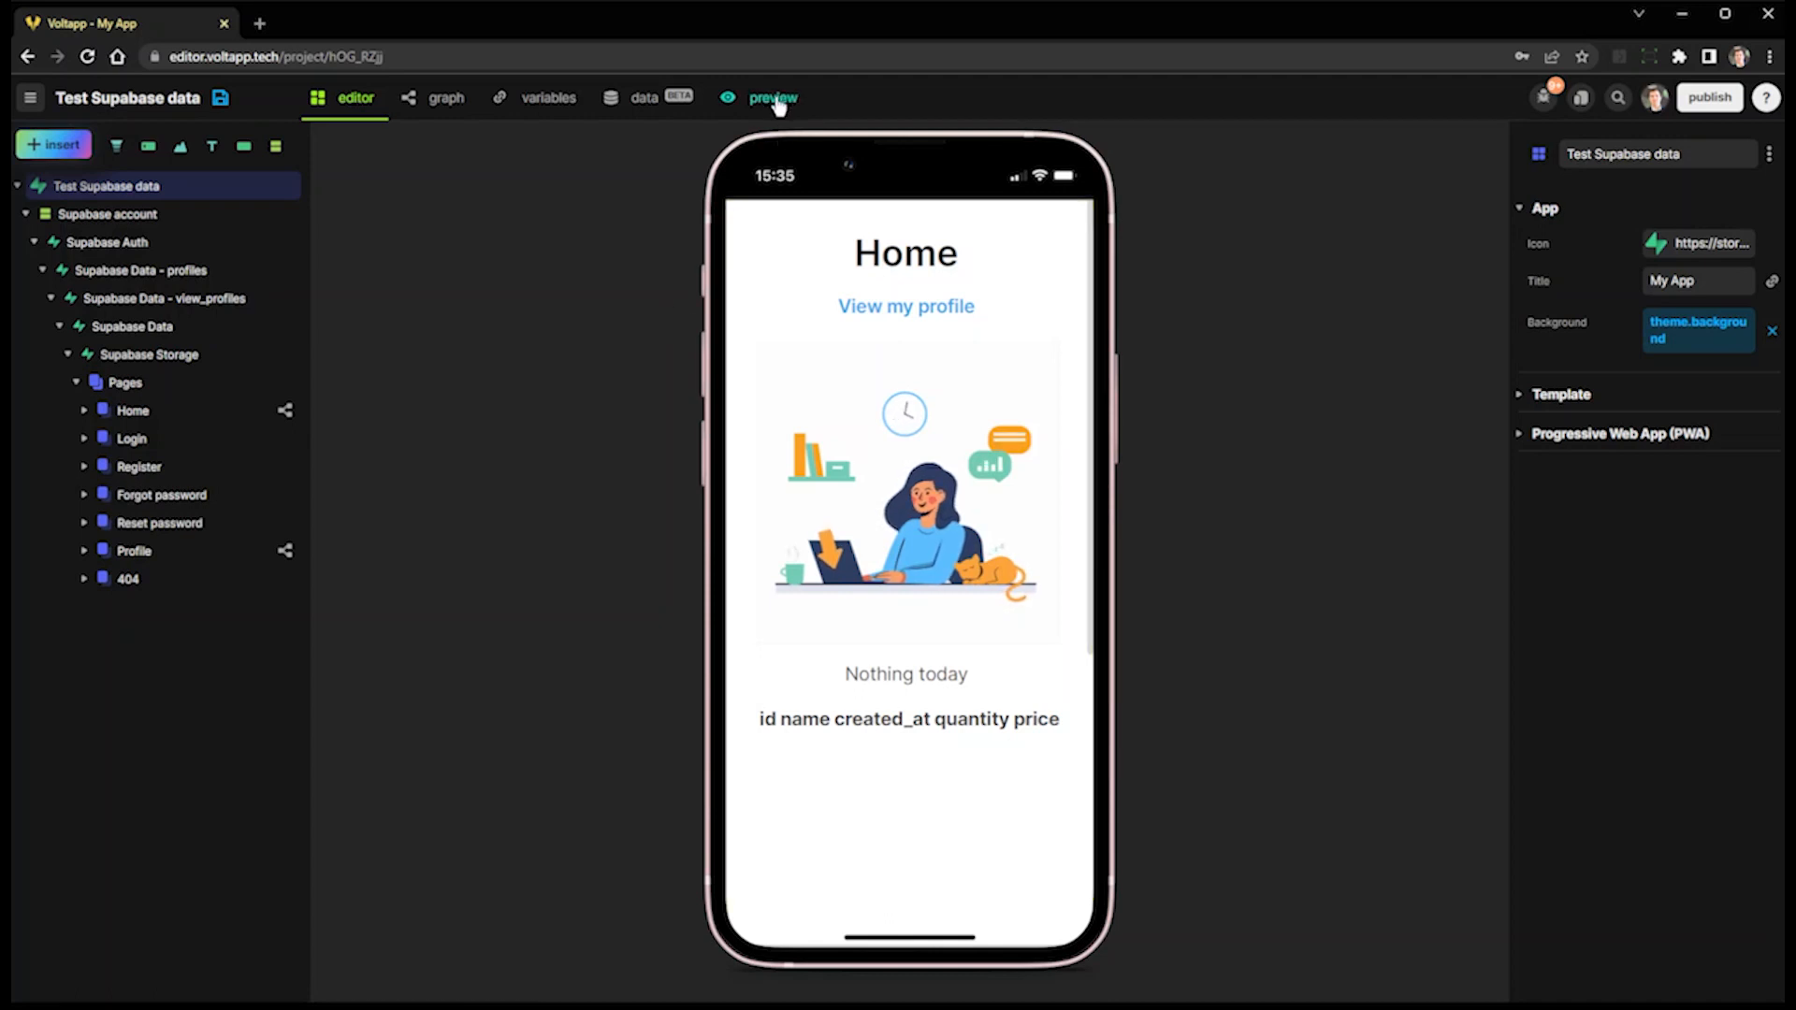
- Step through the Home page's logic graph and variables into Data mode with the Supabase config
left_click(131, 410)
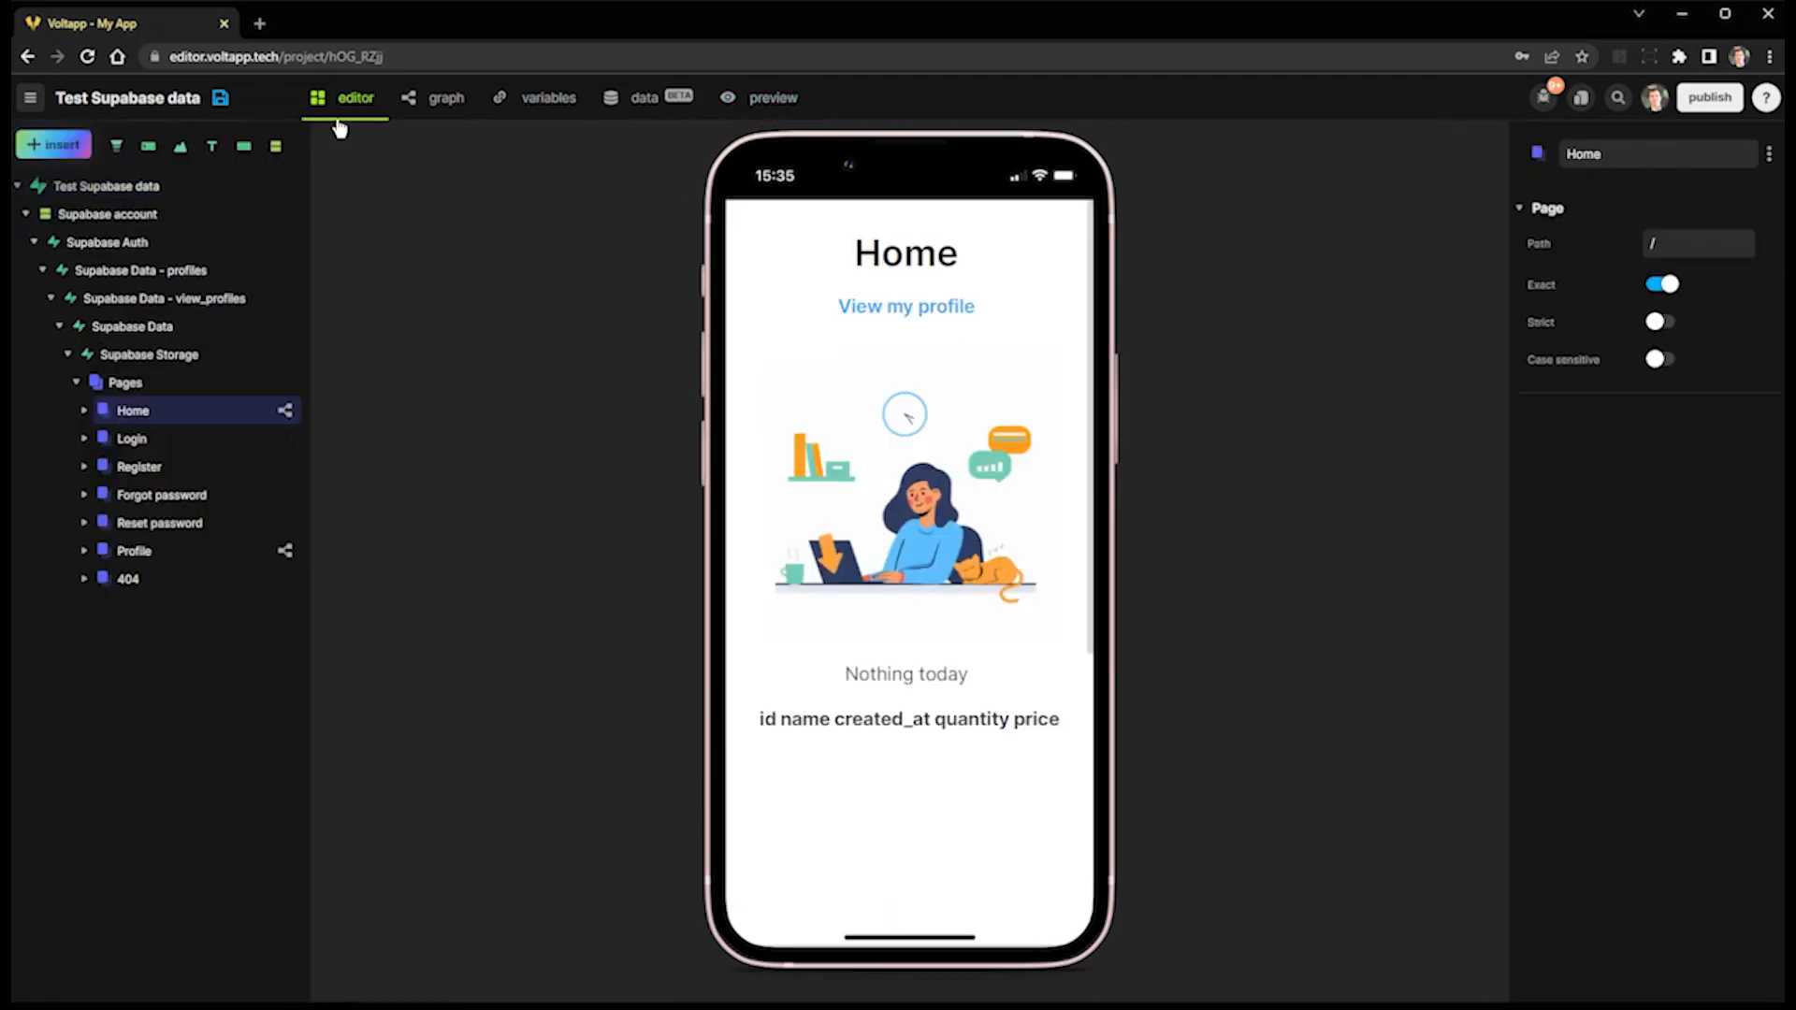
mouse_move(464, 129)
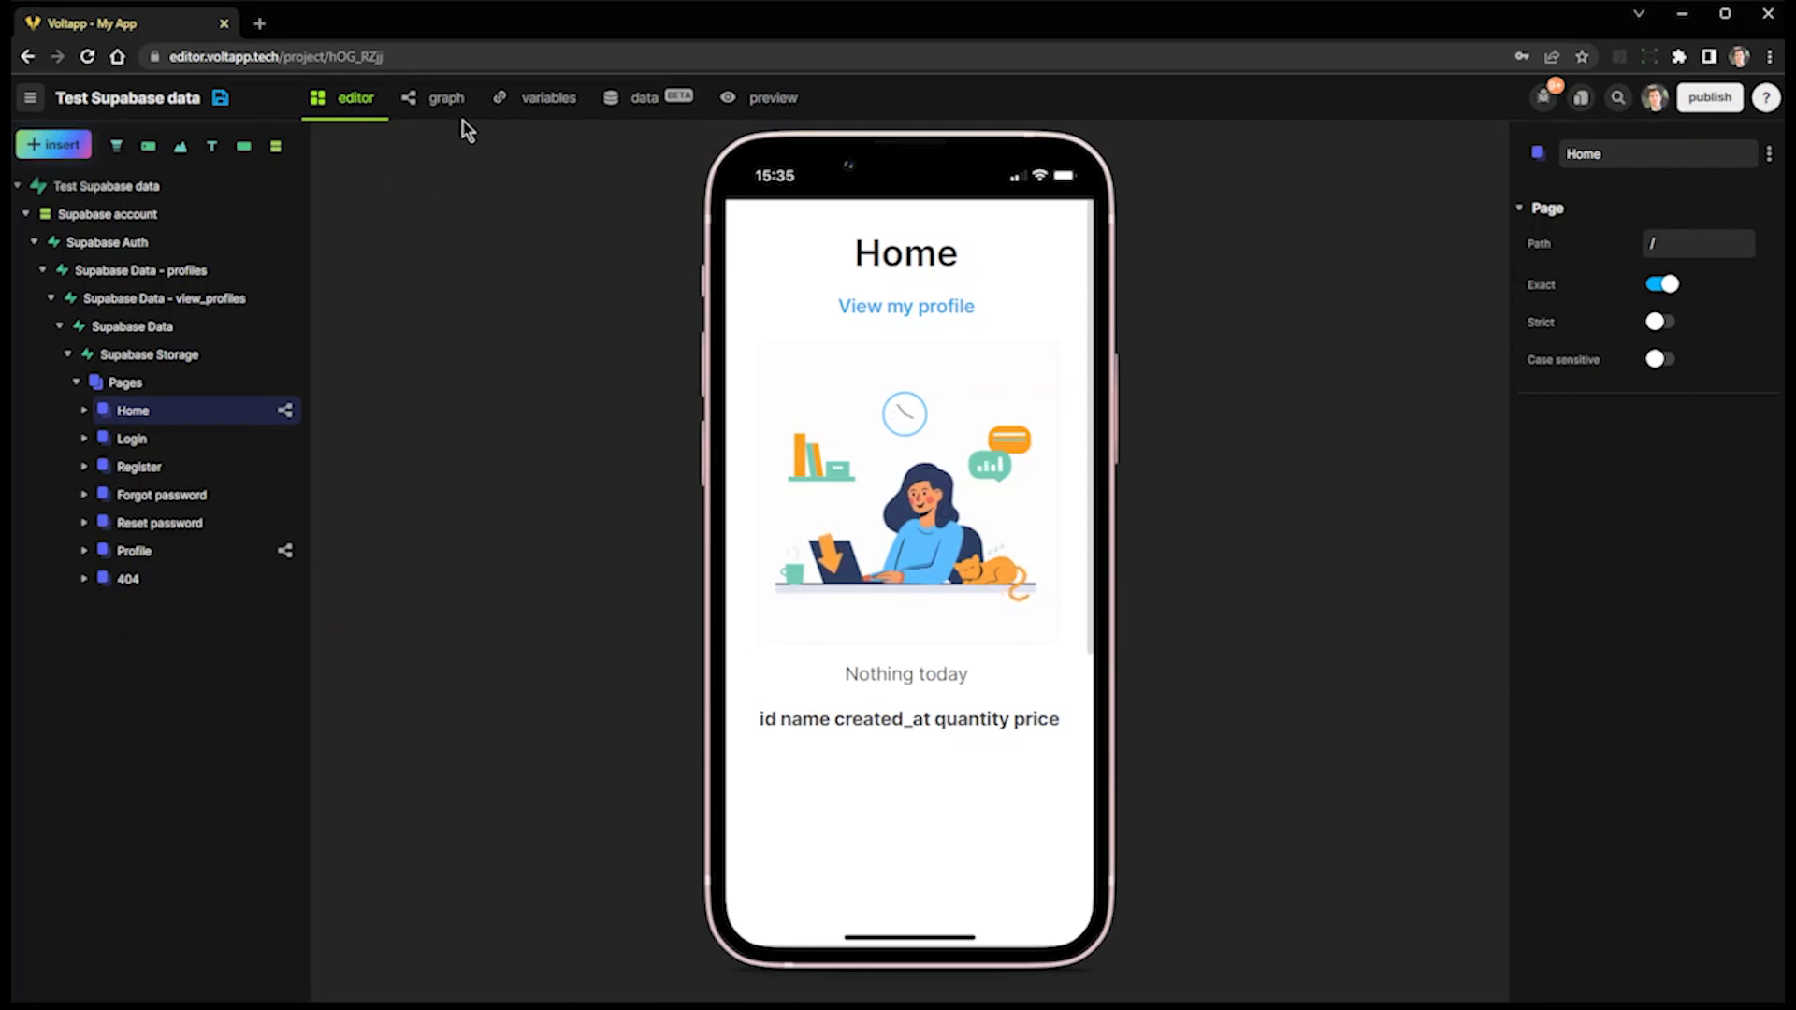
left_click(445, 97)
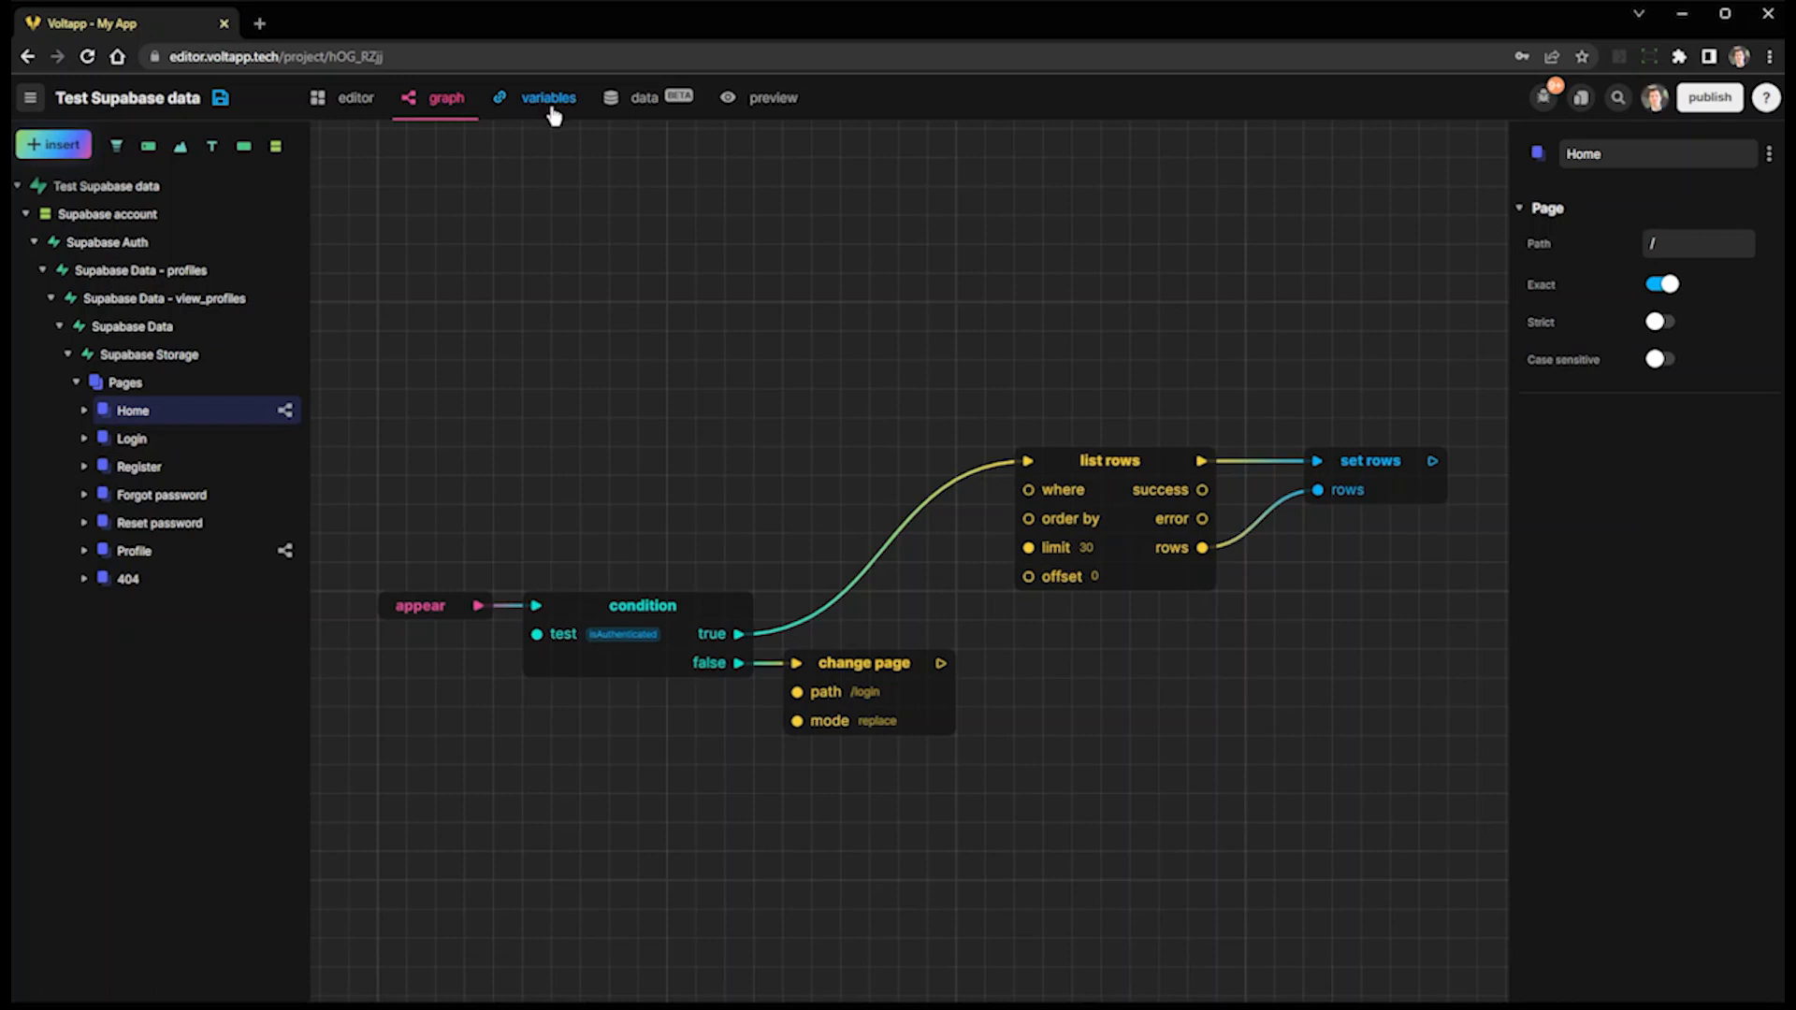
left_click(548, 98)
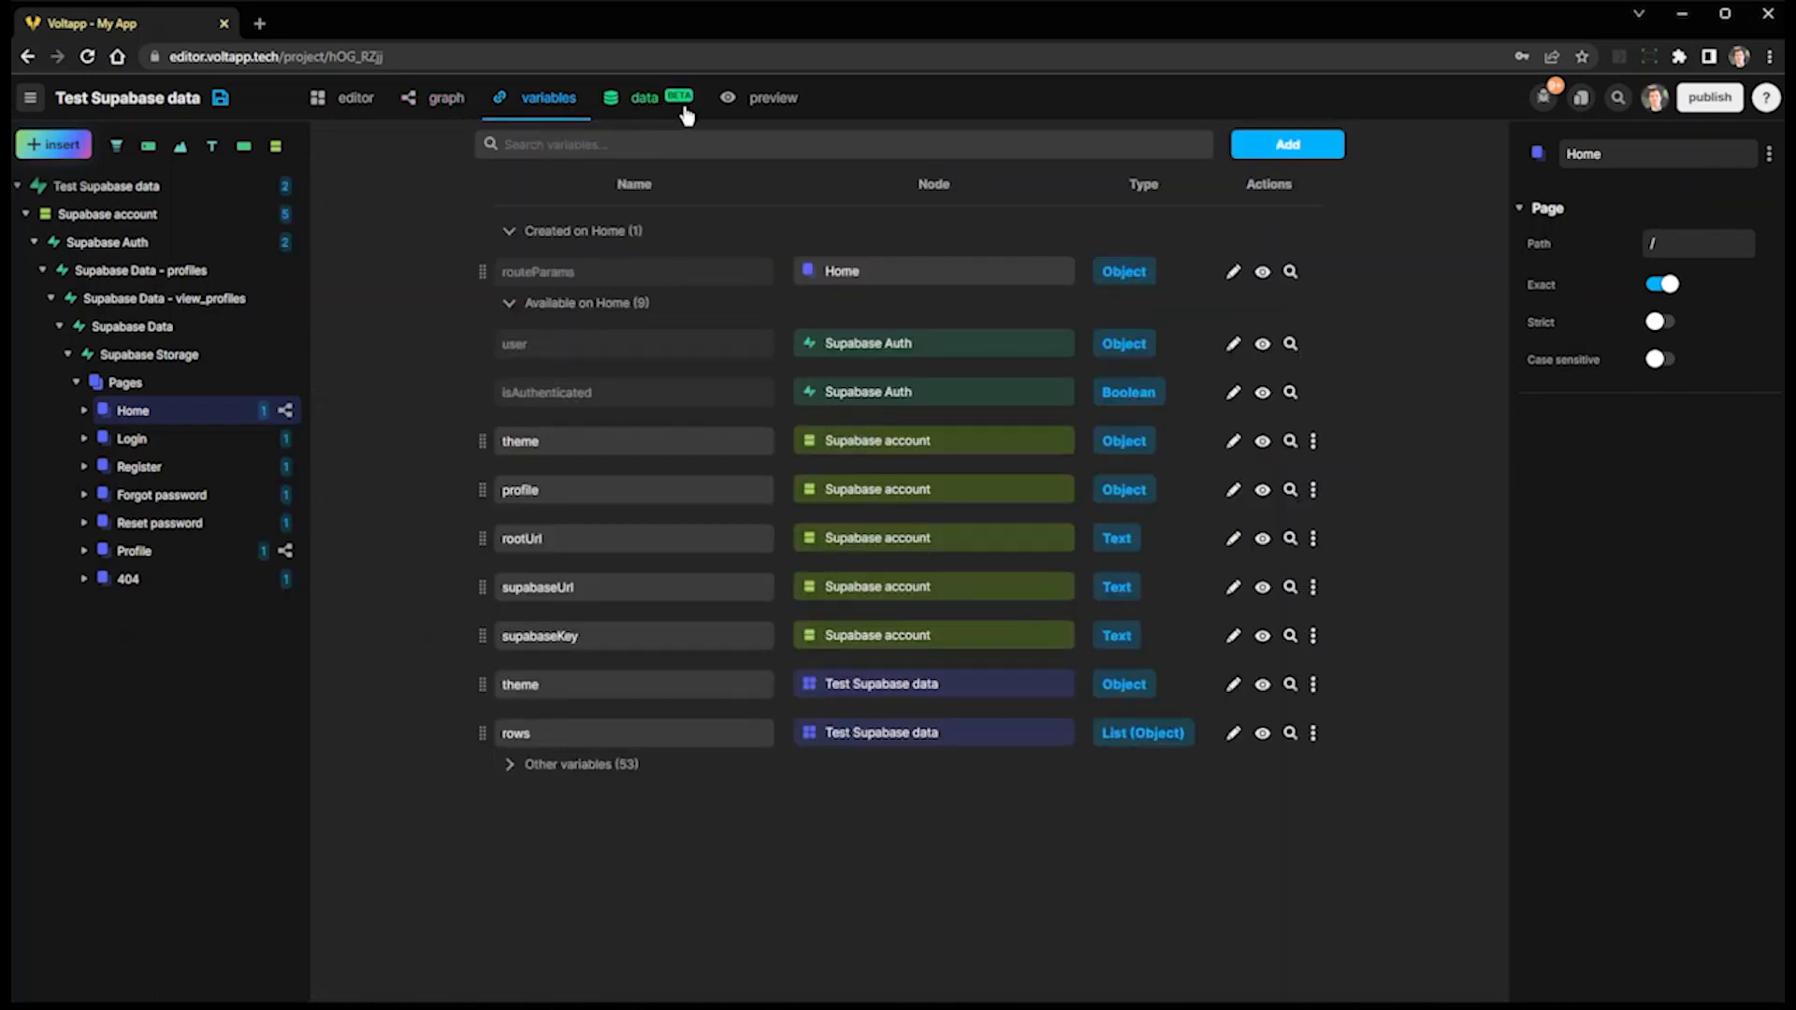
left_click(644, 97)
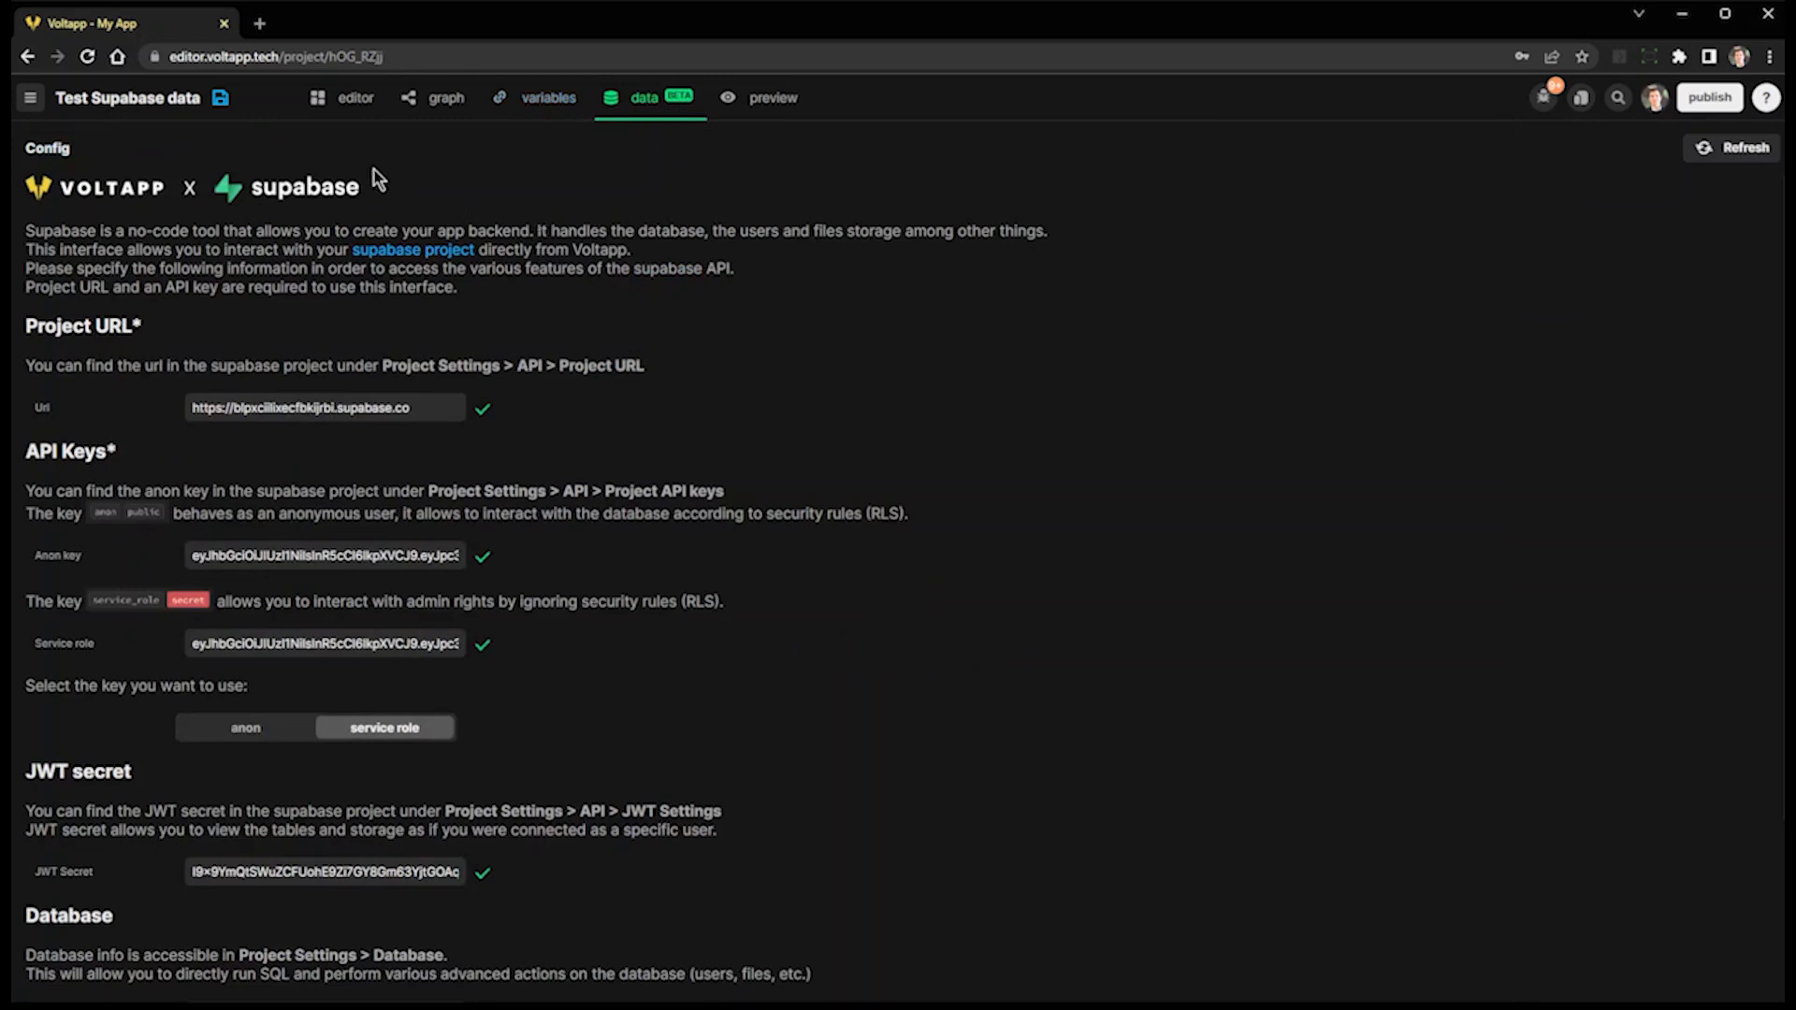
- Review the Products table rows, registered users and file storage, ending on the empty storage root
left_click(120, 150)
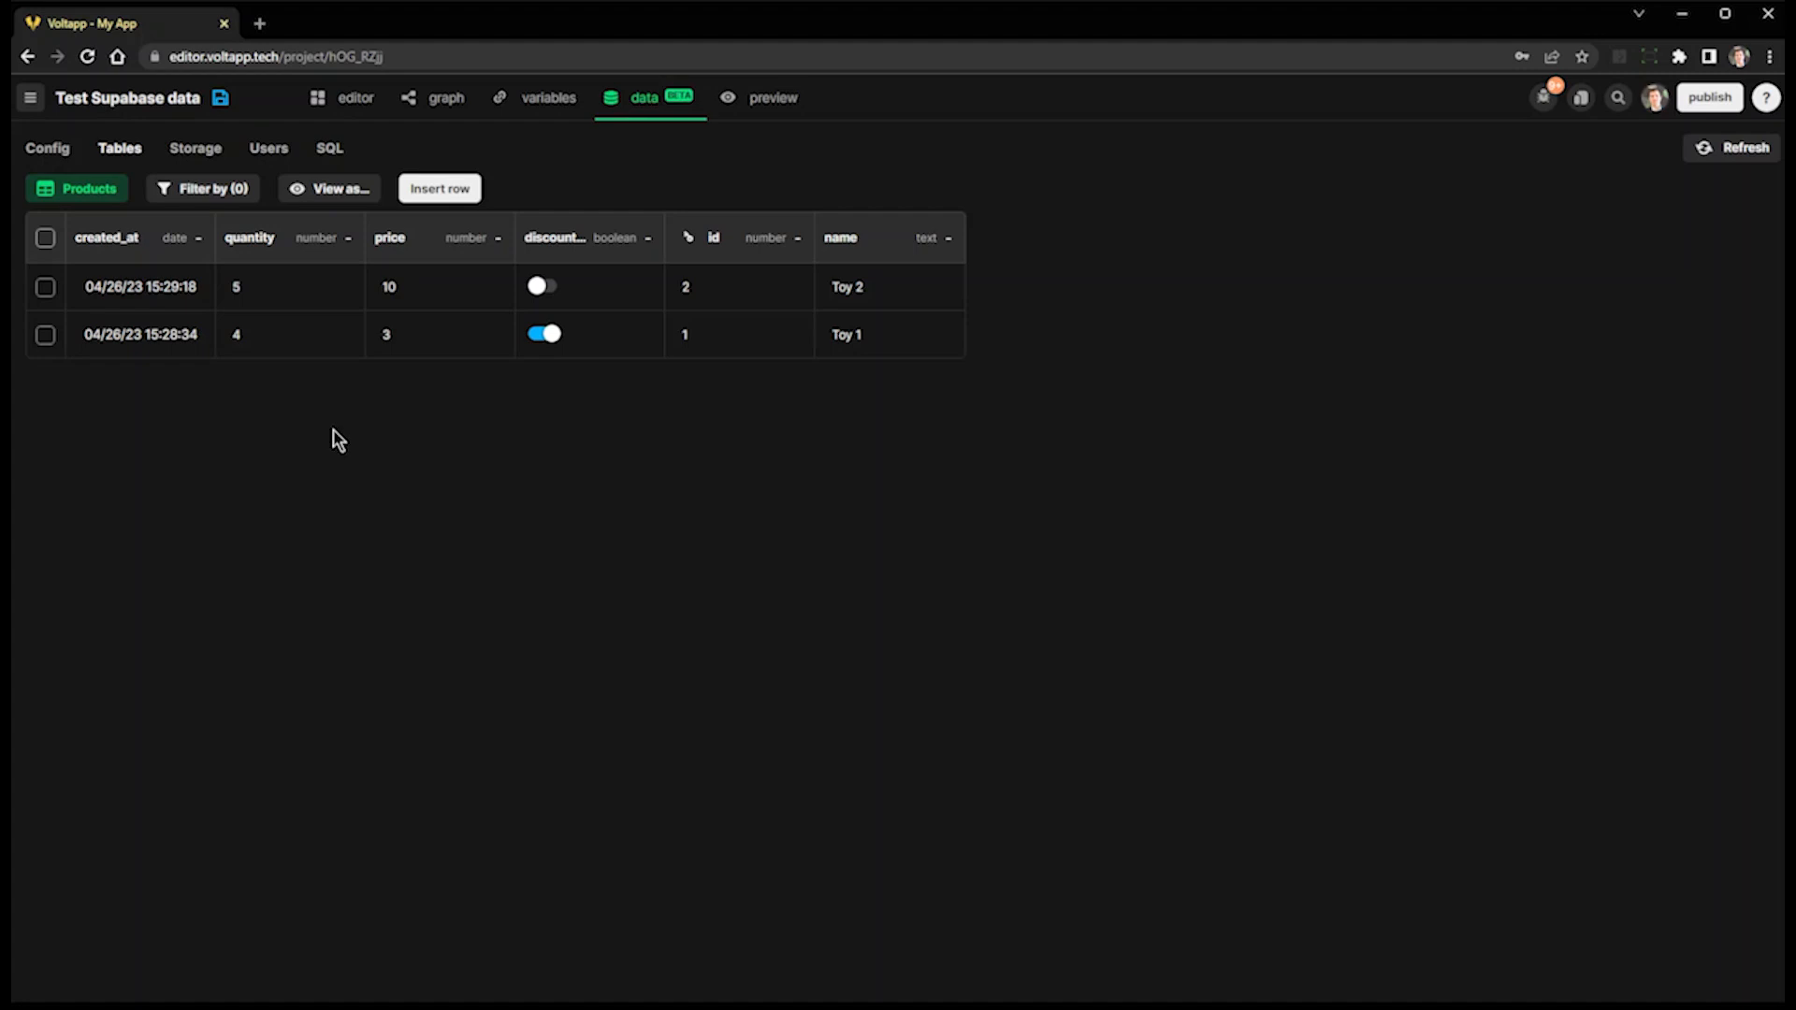
mouse_move(270, 148)
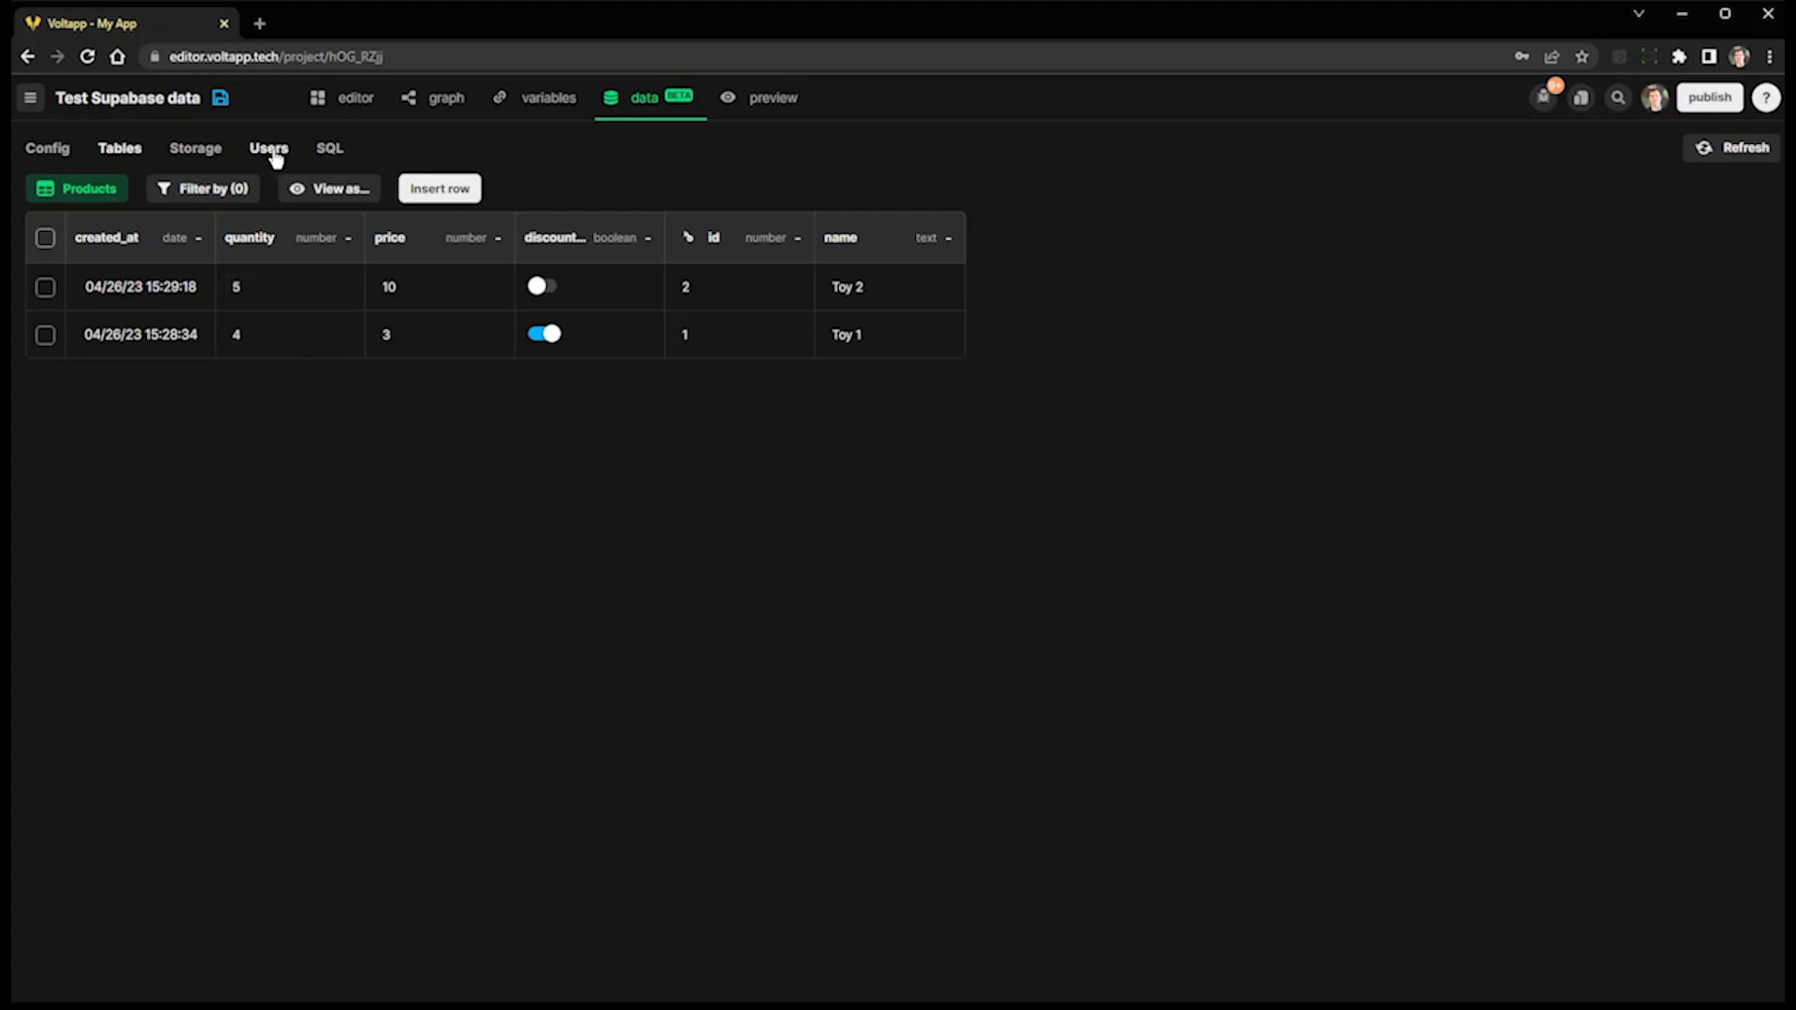
left_click(267, 147)
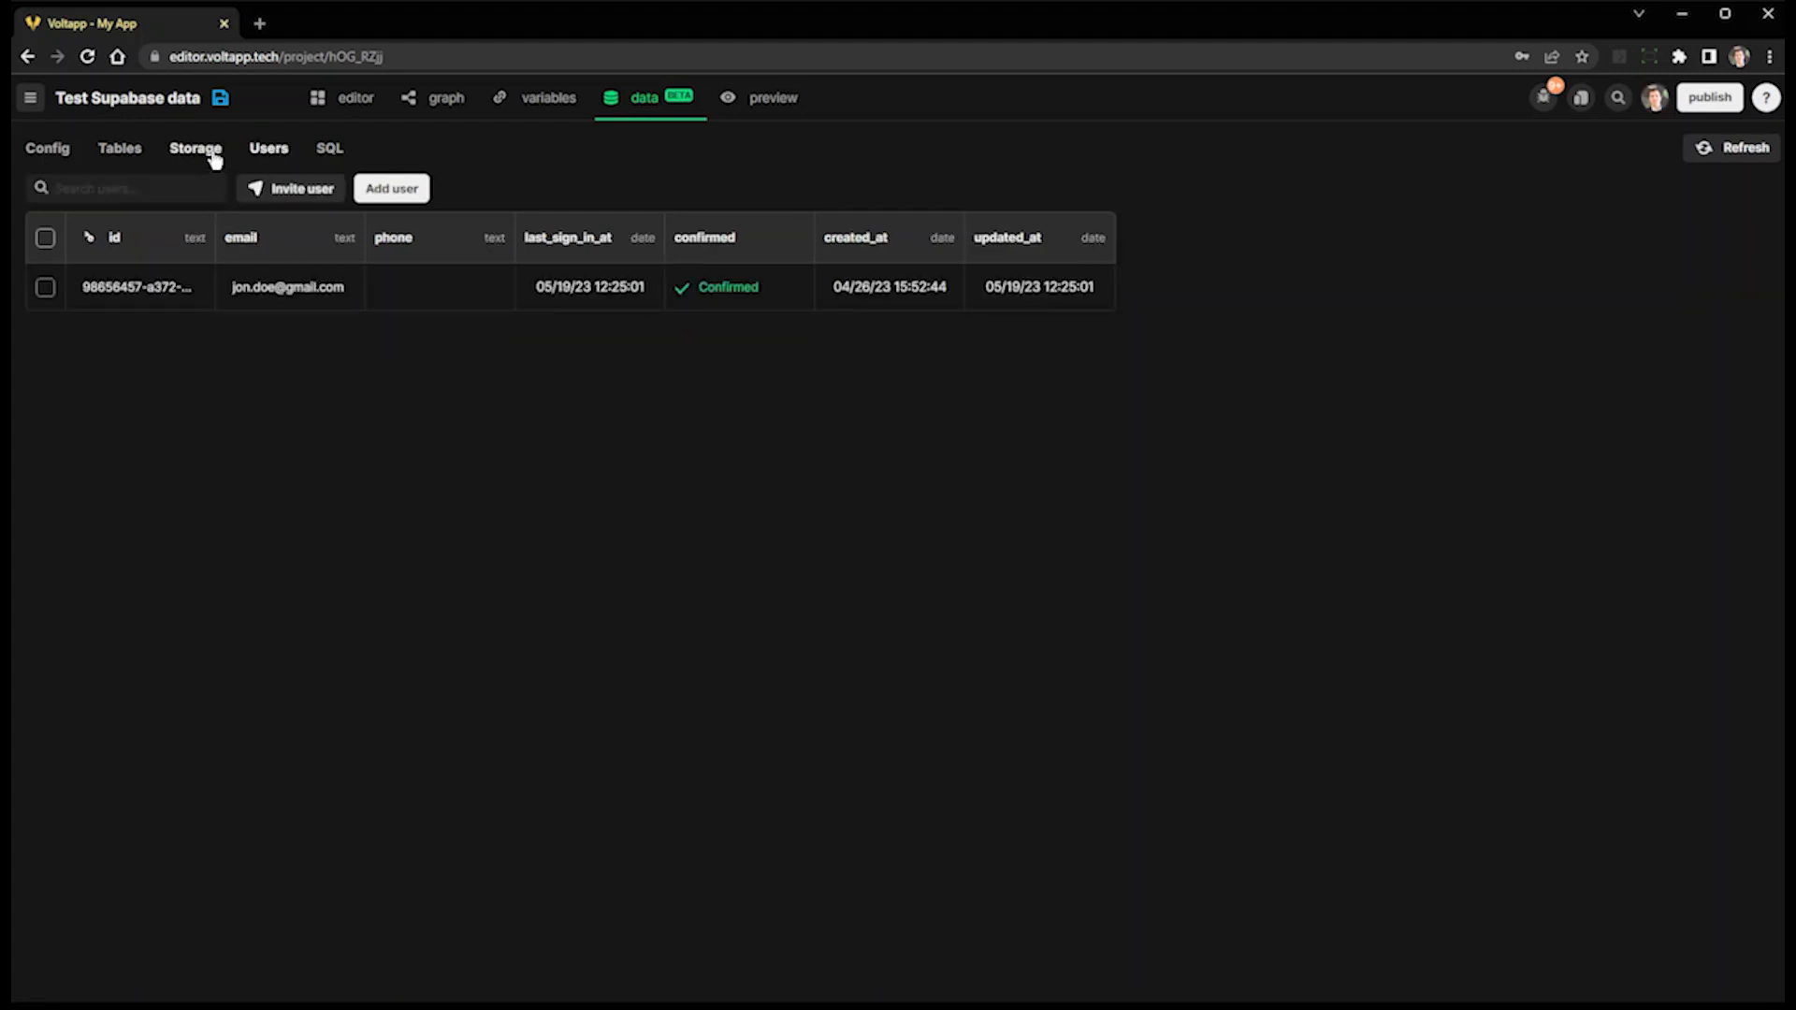
left_click(192, 147)
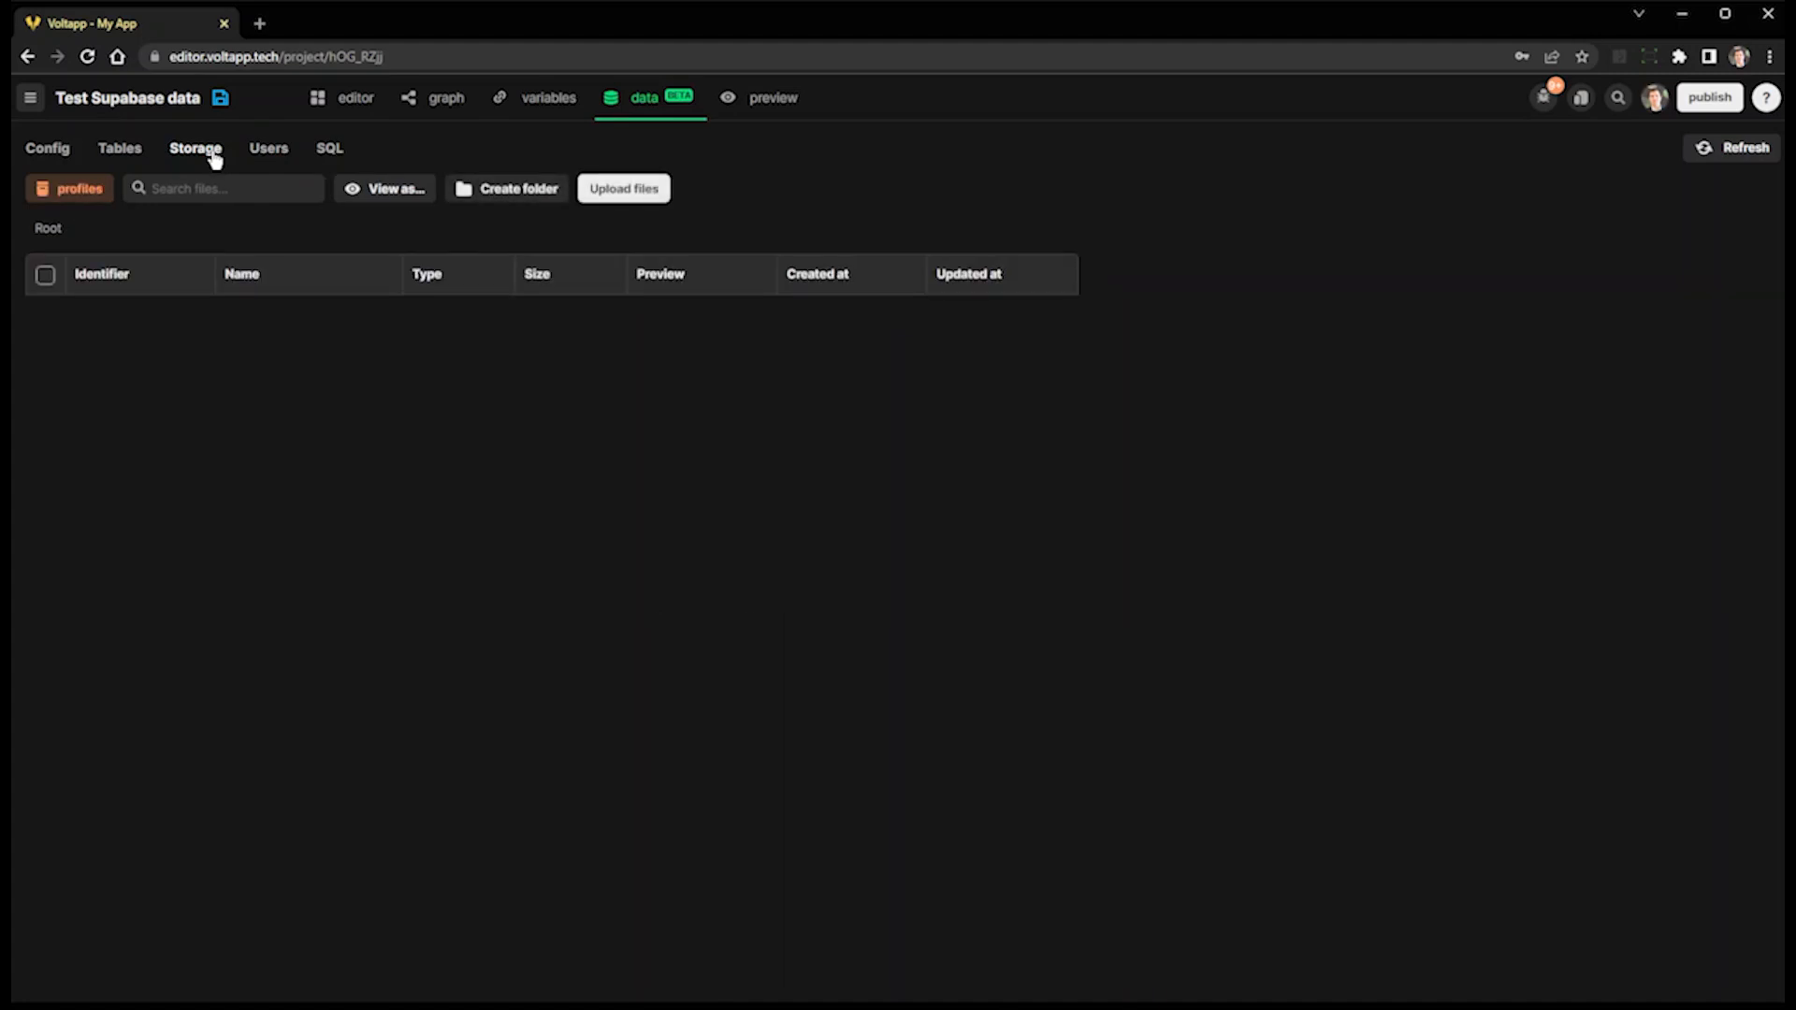
left_click(378, 22)
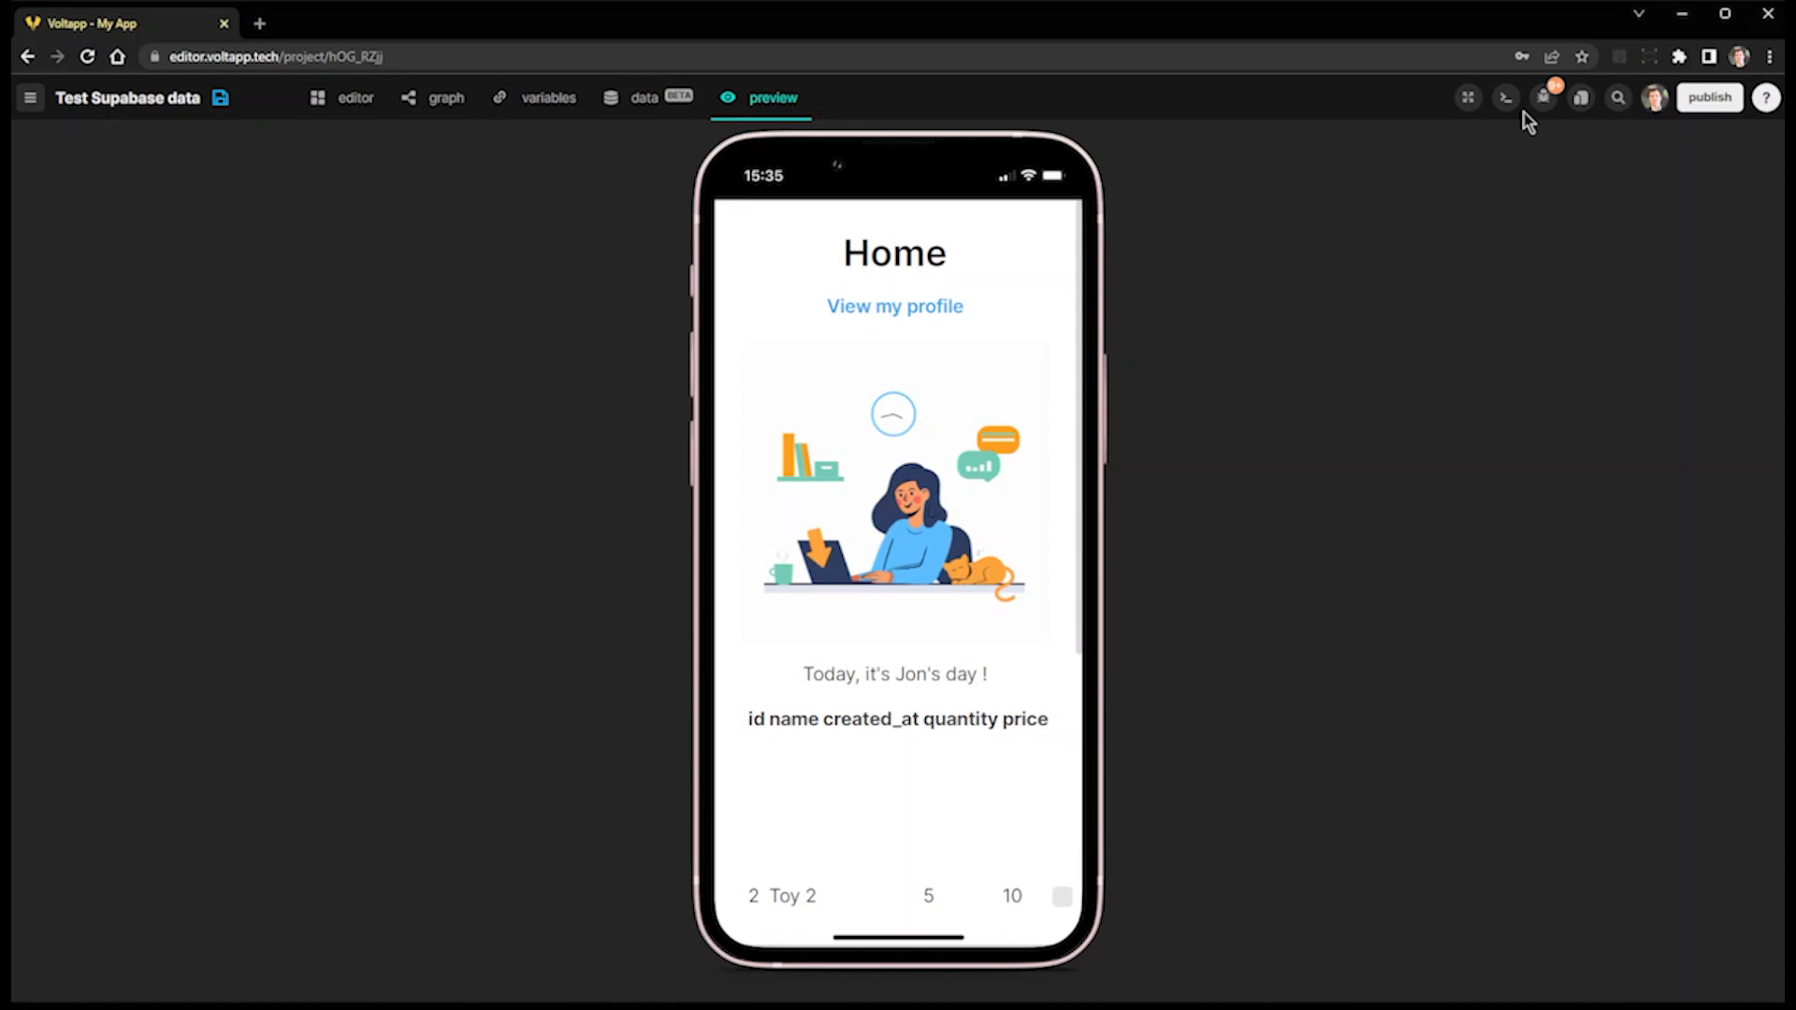
- With the preview console open, give the Home graph's log block the text 'Hi there !'
left_click(1504, 97)
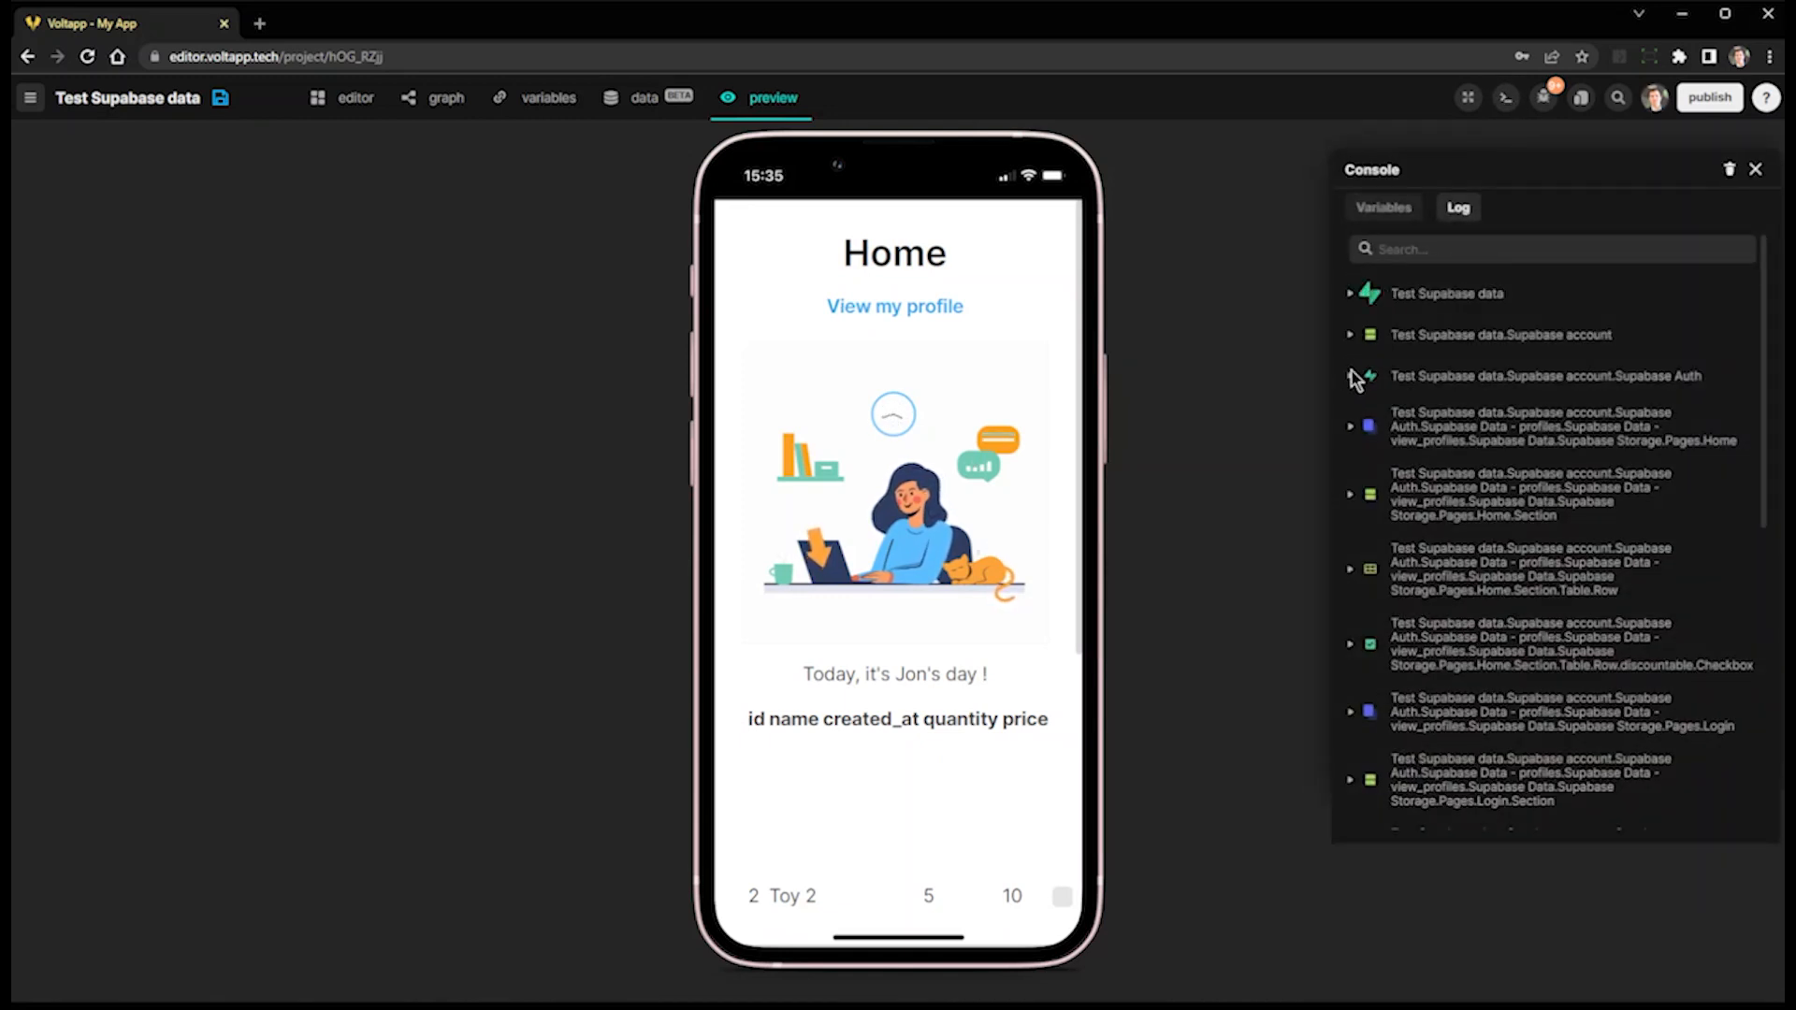
left_click(1350, 377)
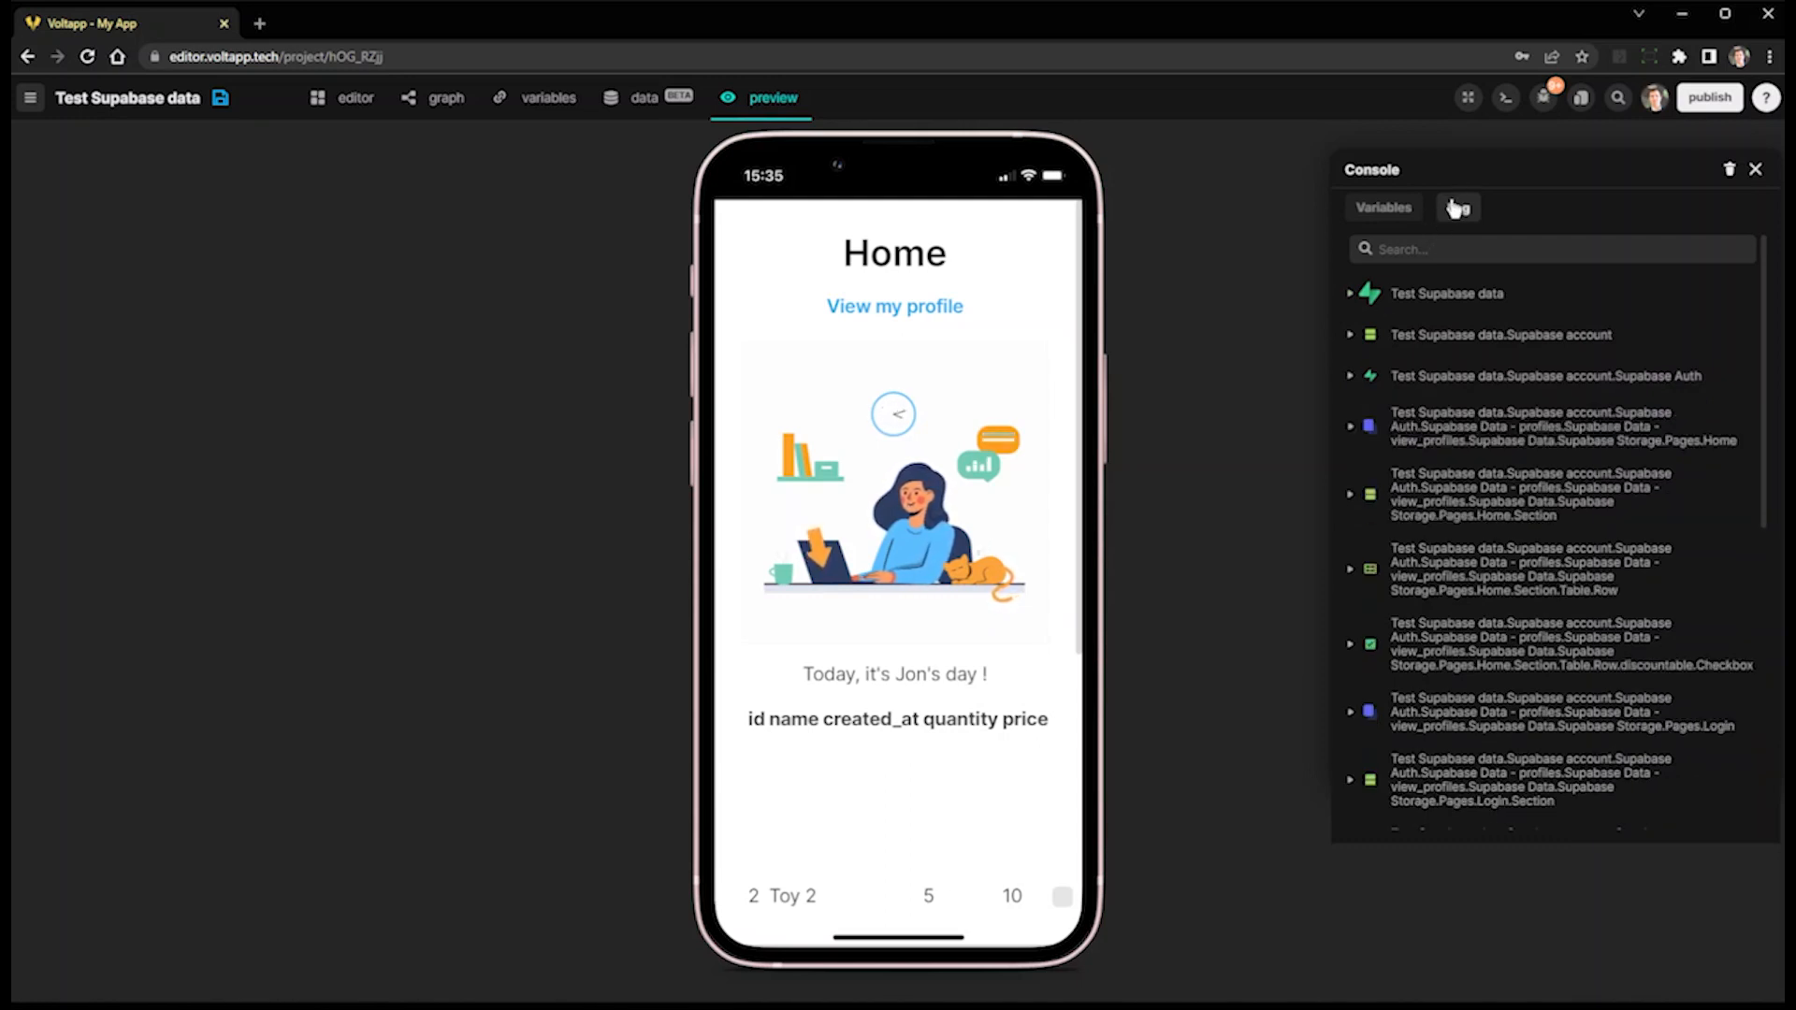
left_click(1456, 208)
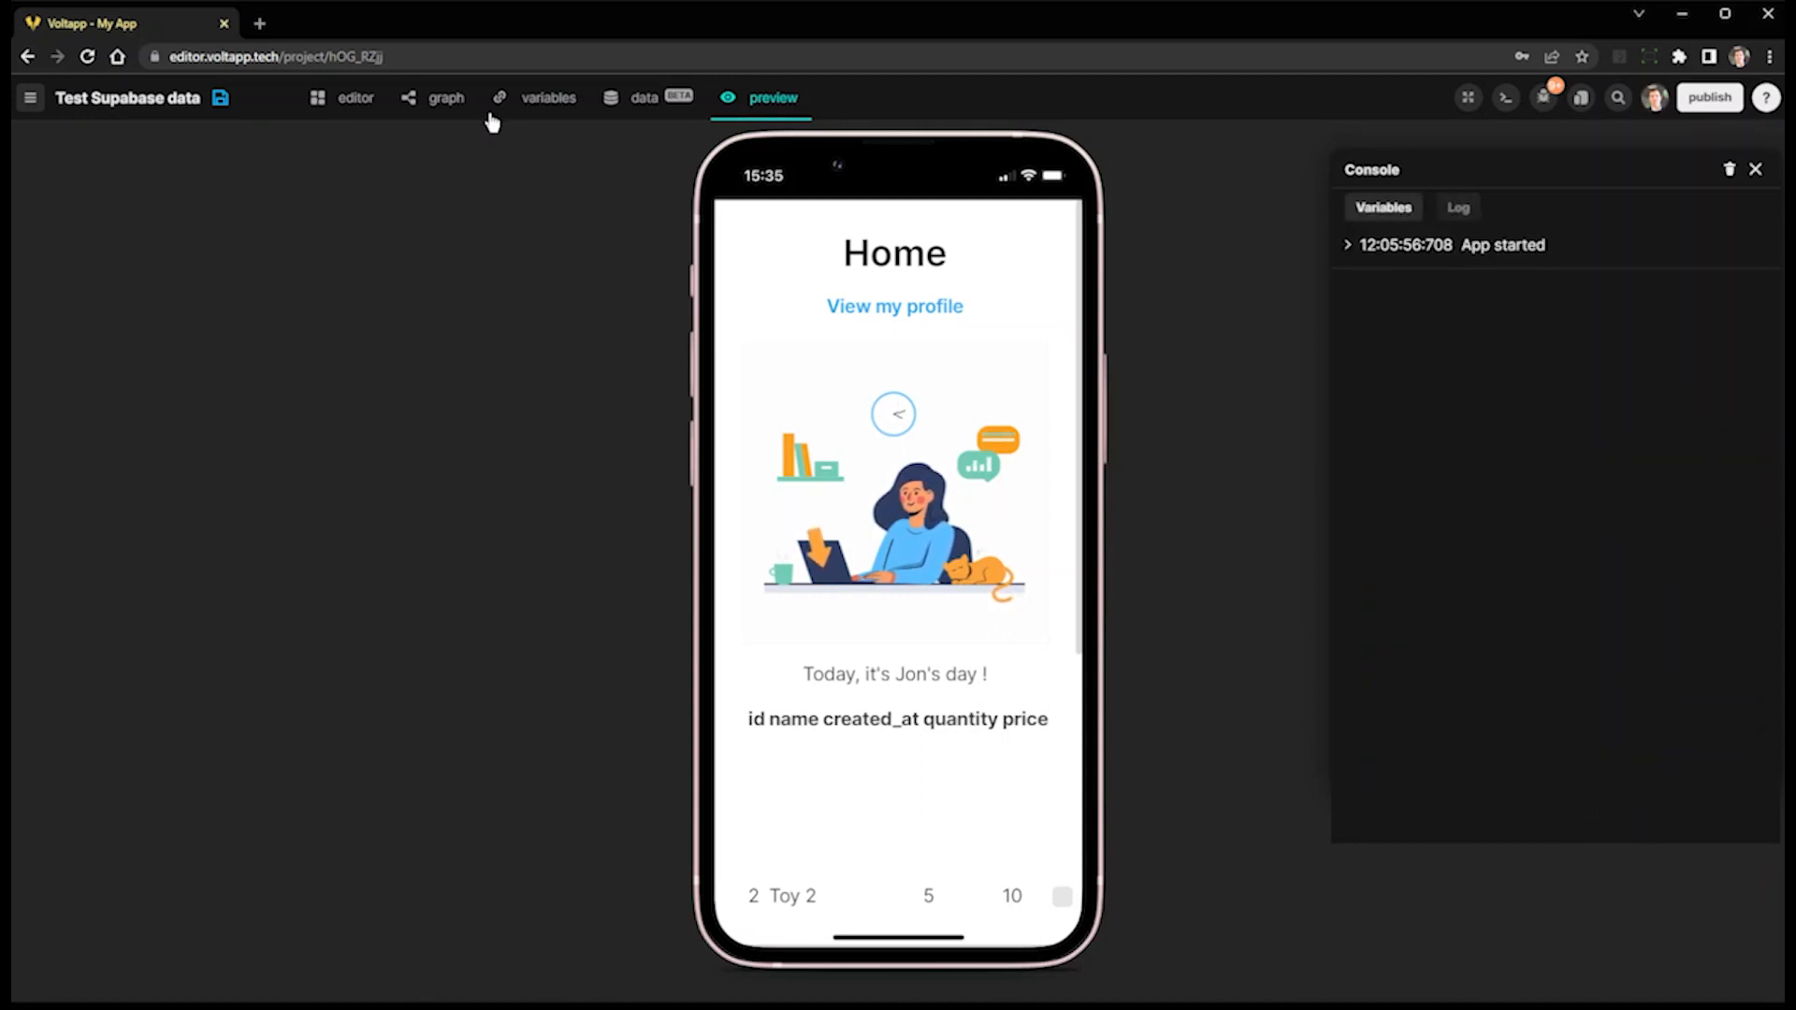
left_click(445, 97)
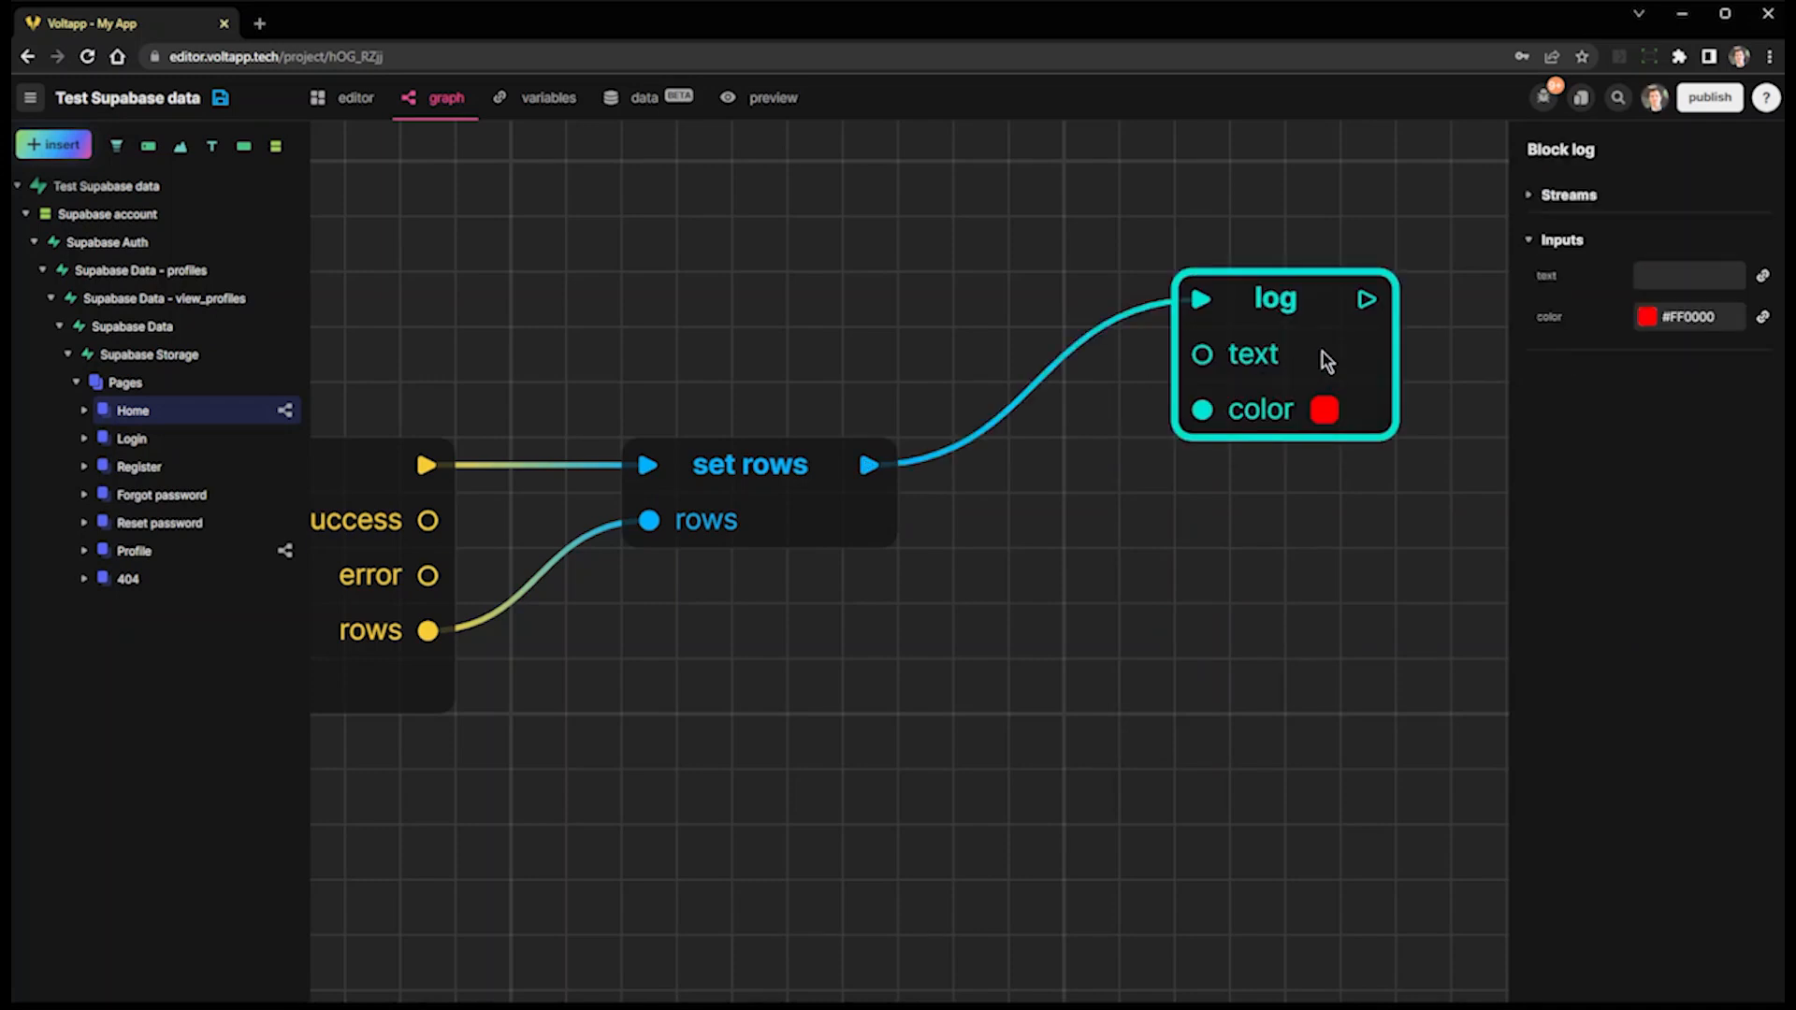
type("Hi therr")
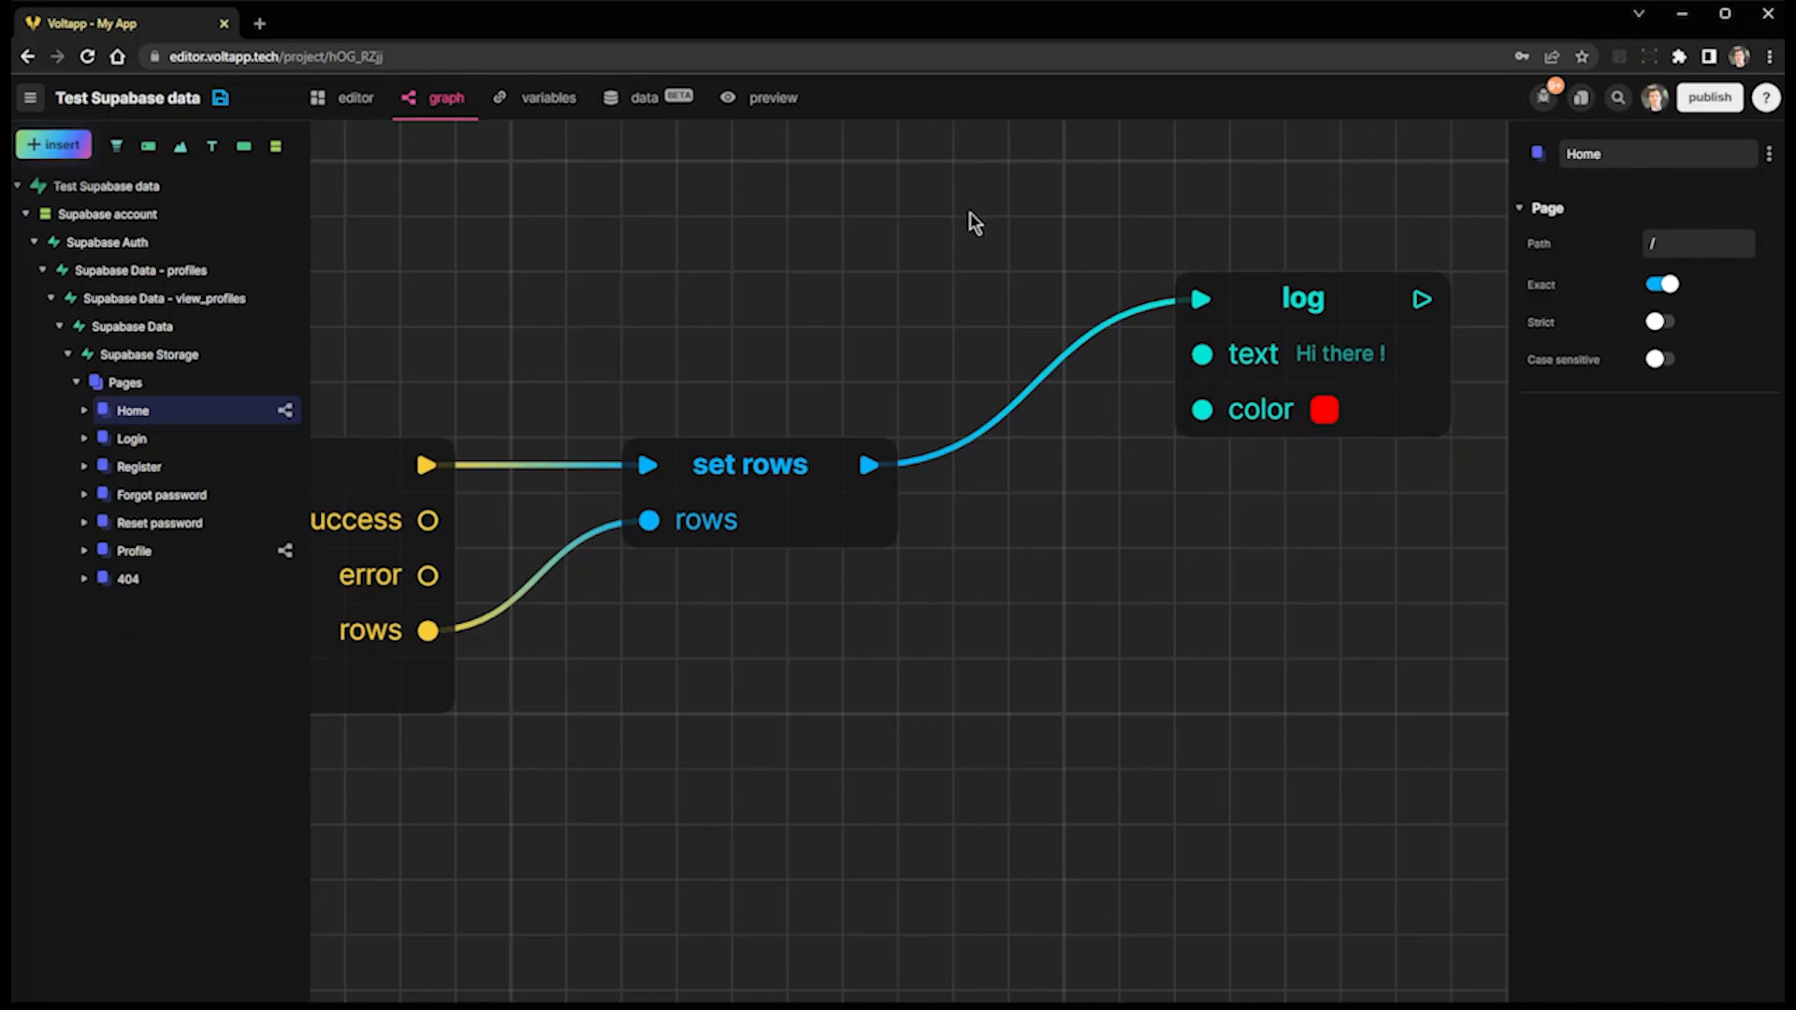
- Sign in again on the preview's Login page to watch the log fire
left_click(773, 98)
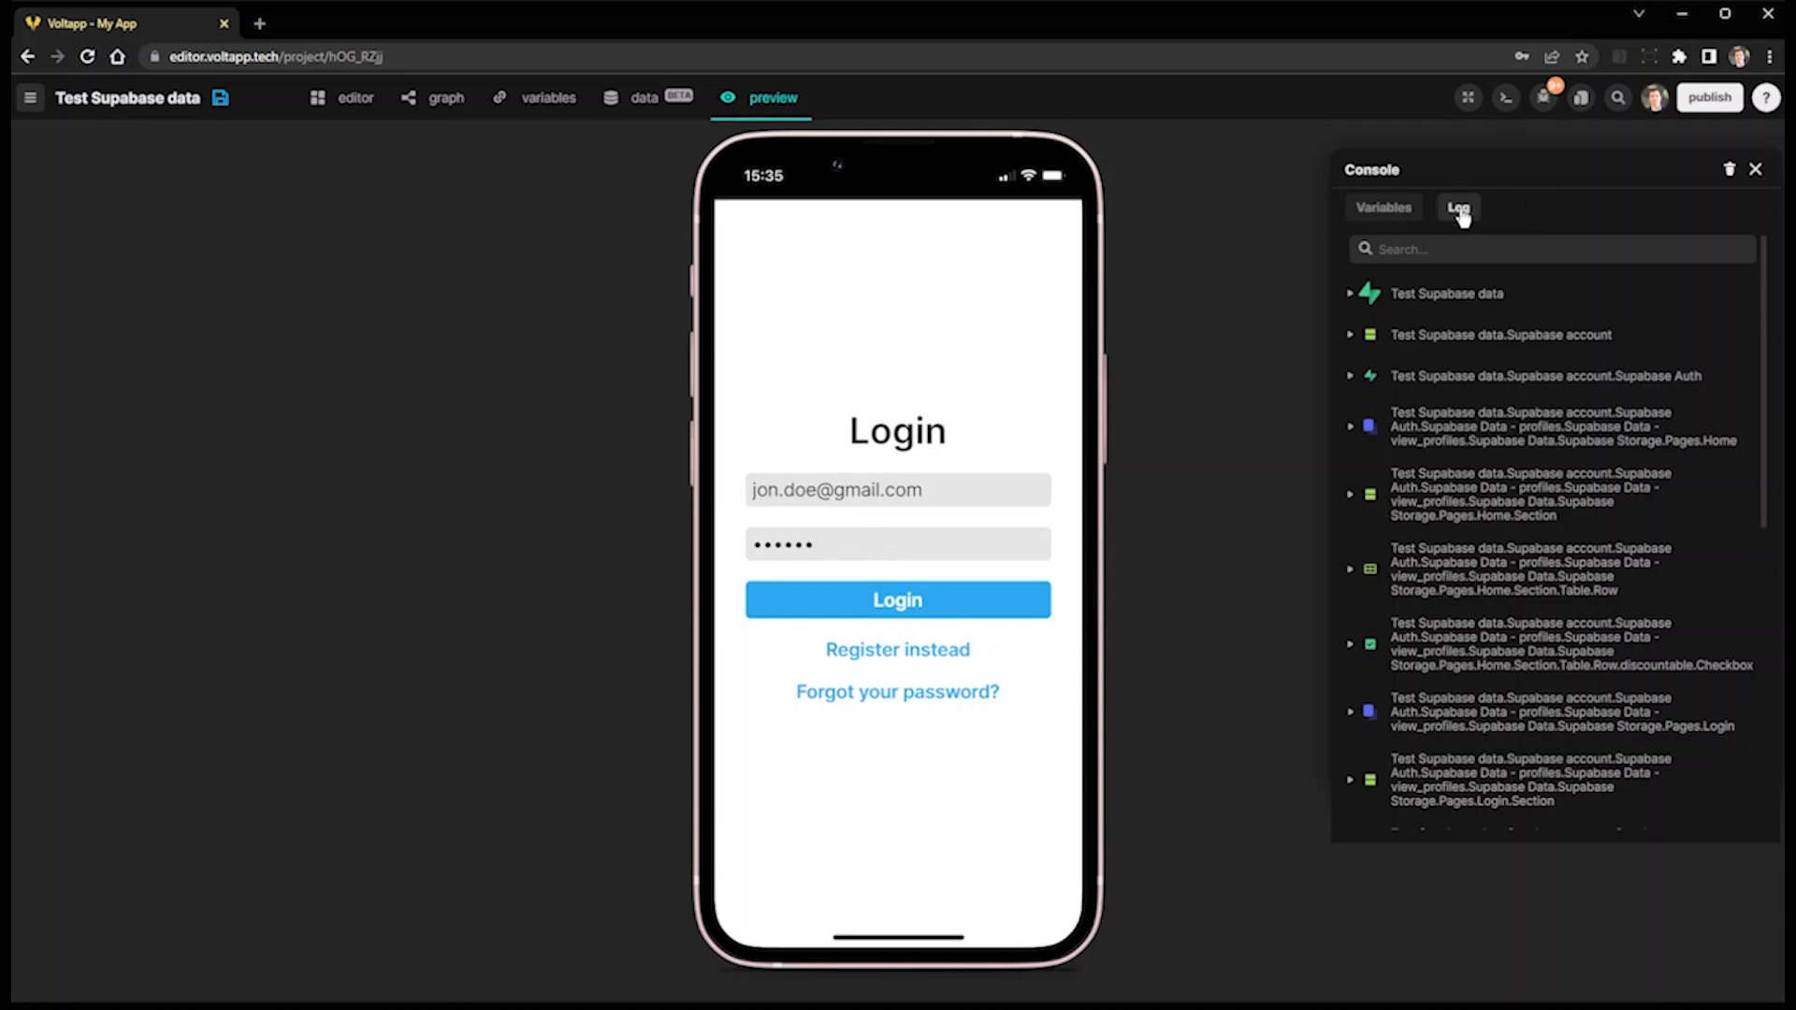
left_click(896, 598)
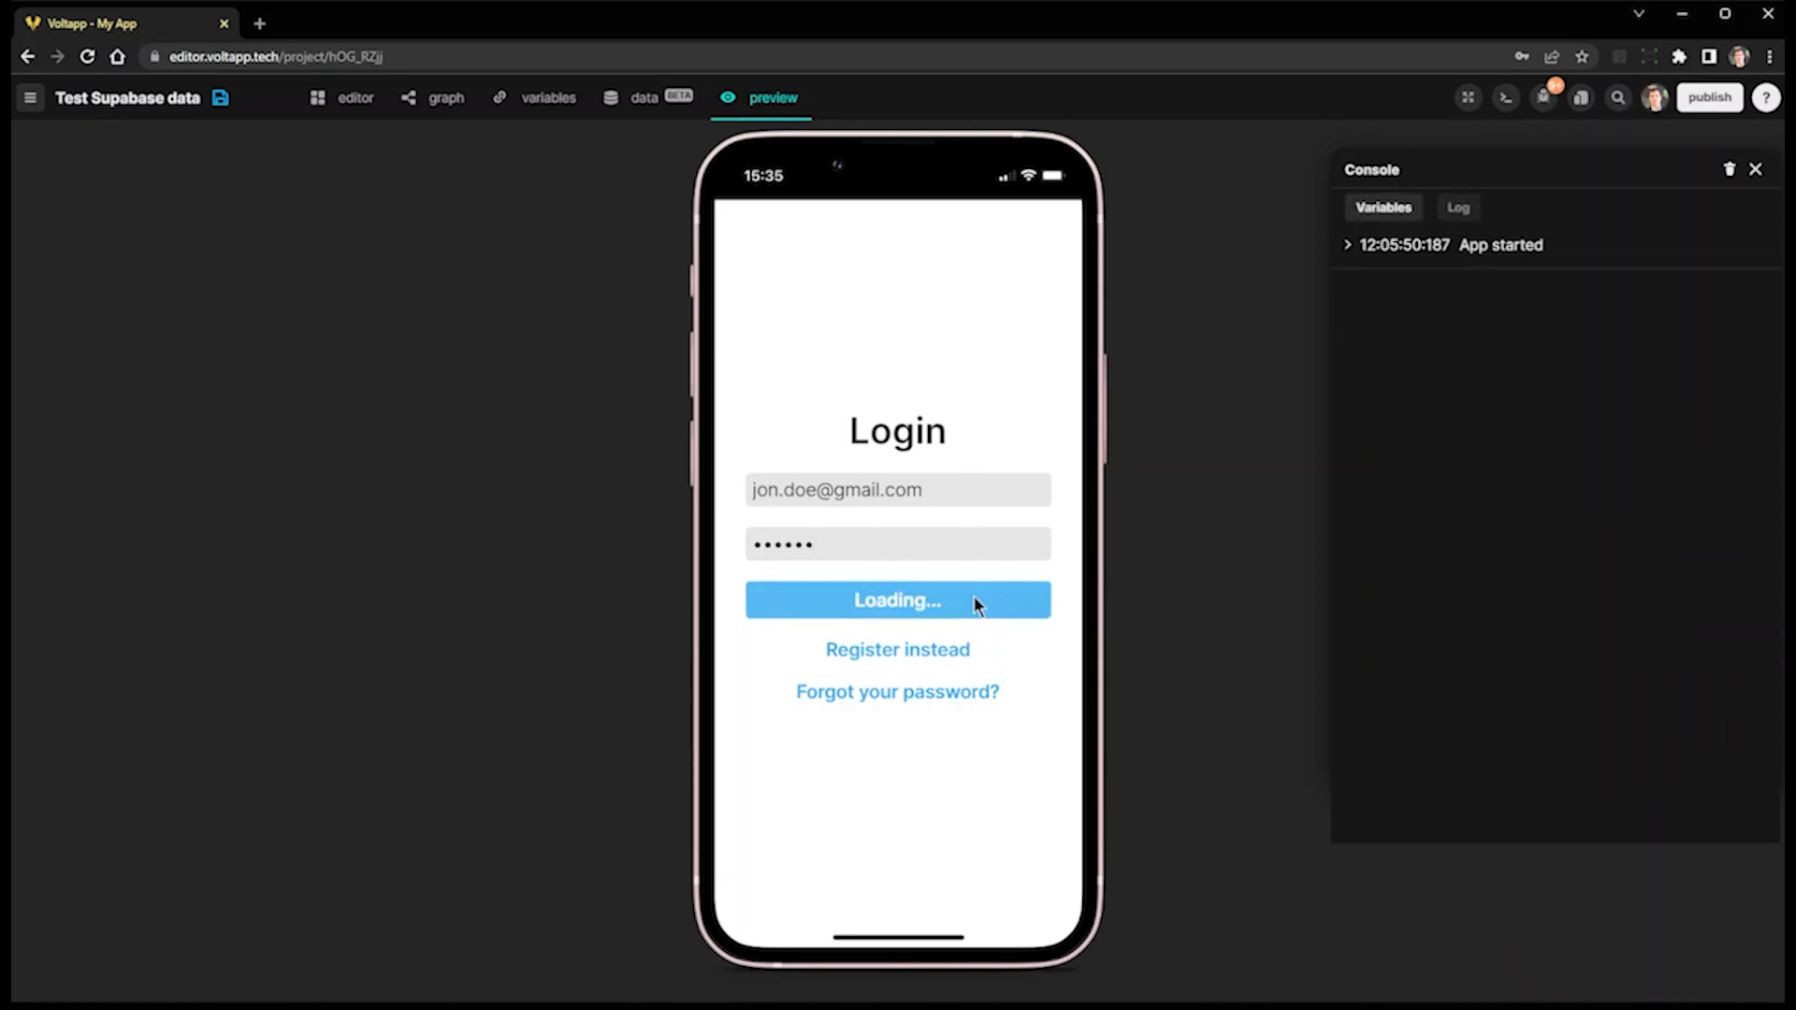
left_click(898, 599)
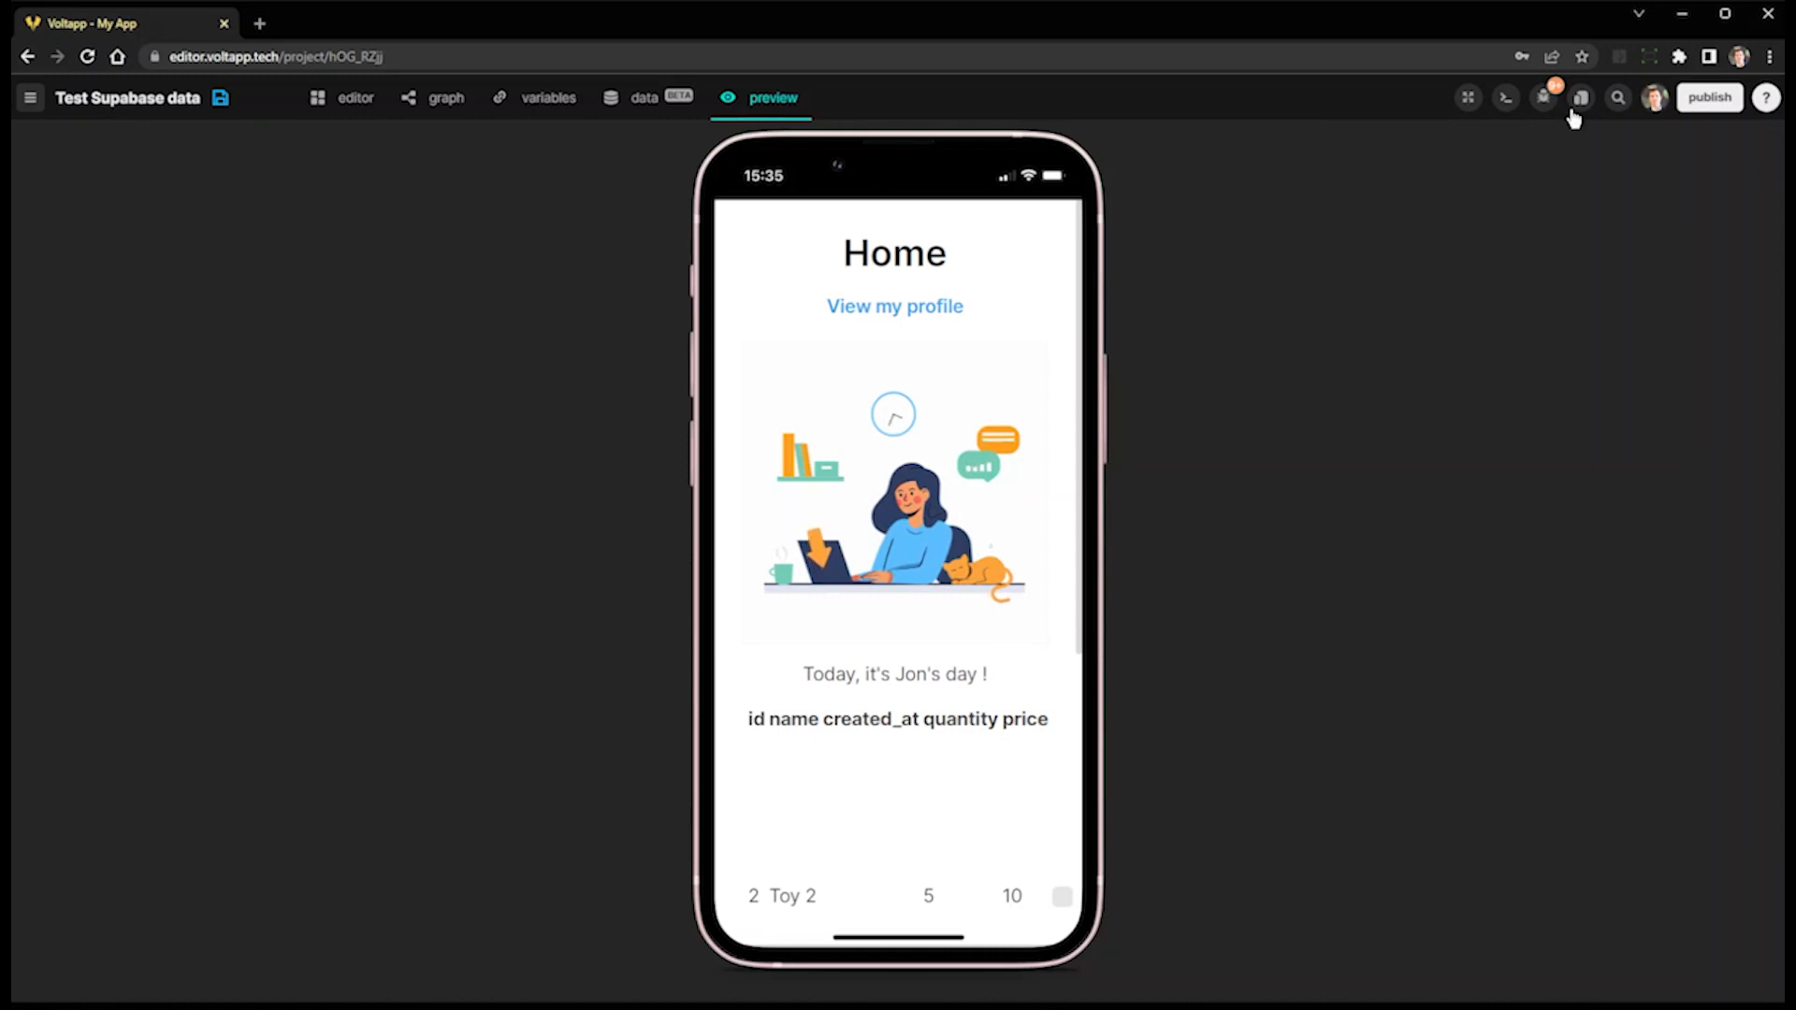
- In the Dashboard 3.0 project, search project-wide for 'Dashboard'
left_click(1544, 97)
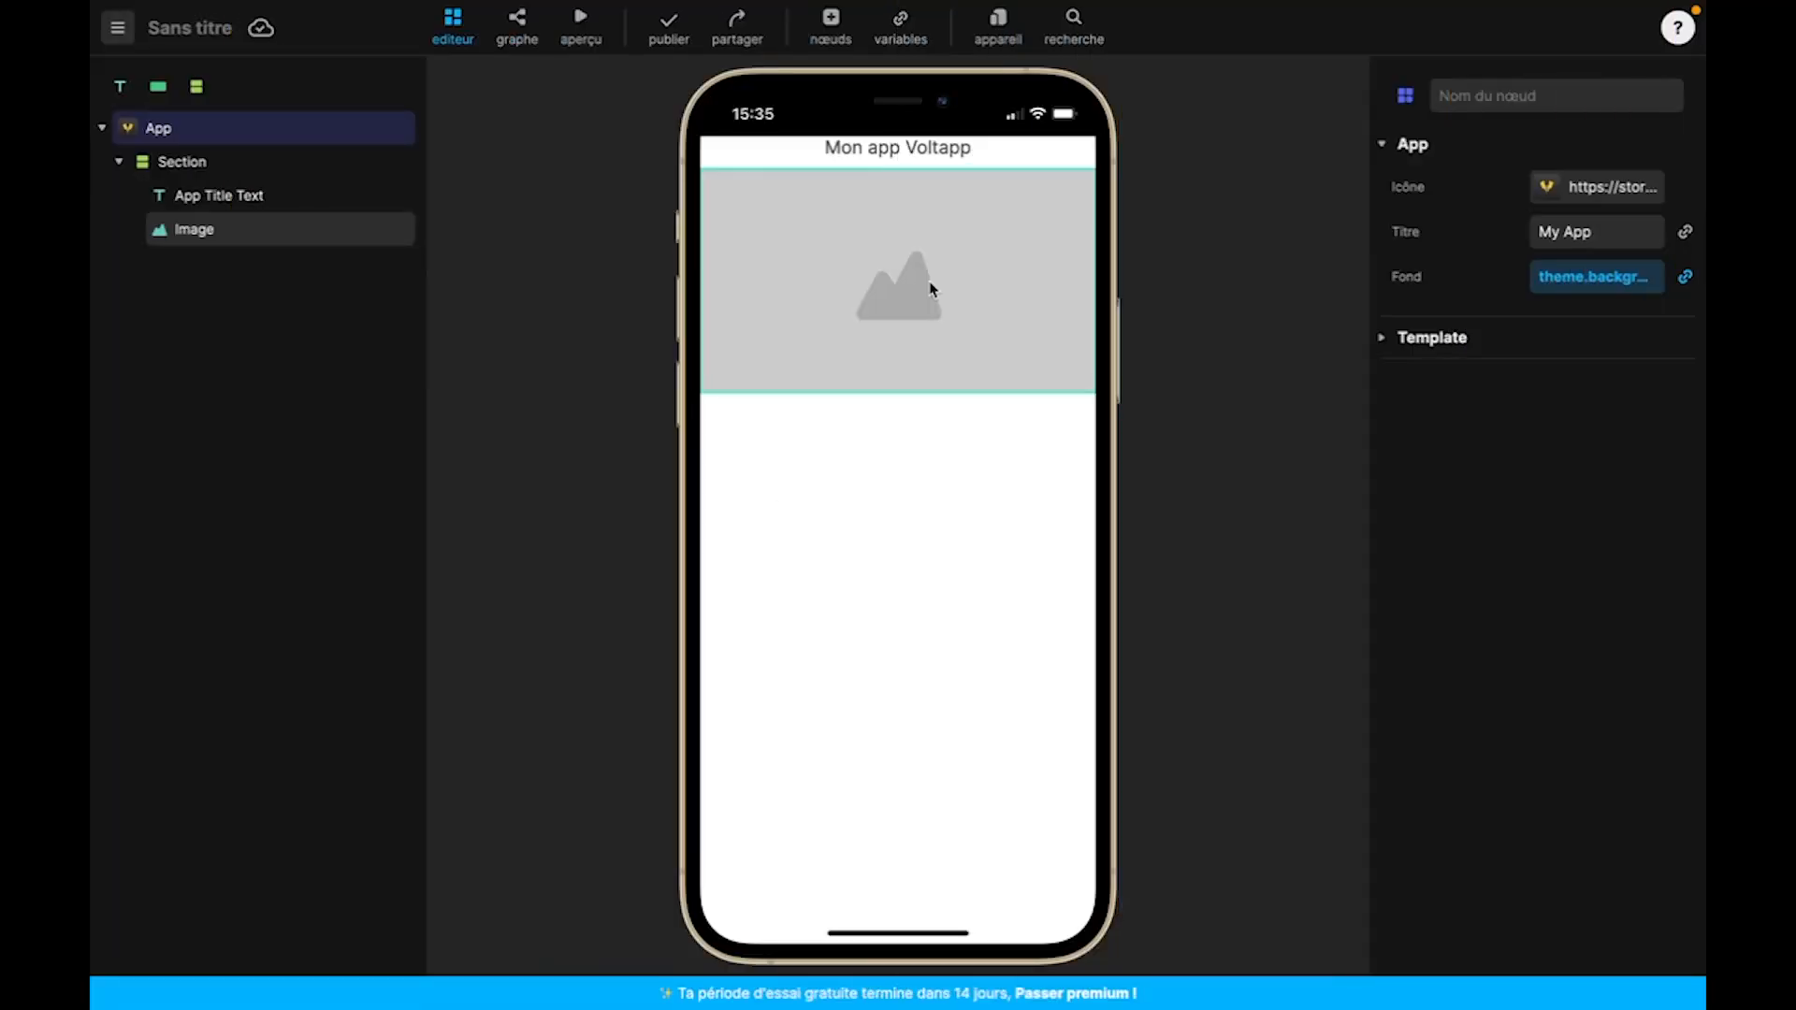
mouse_move(1070, 28)
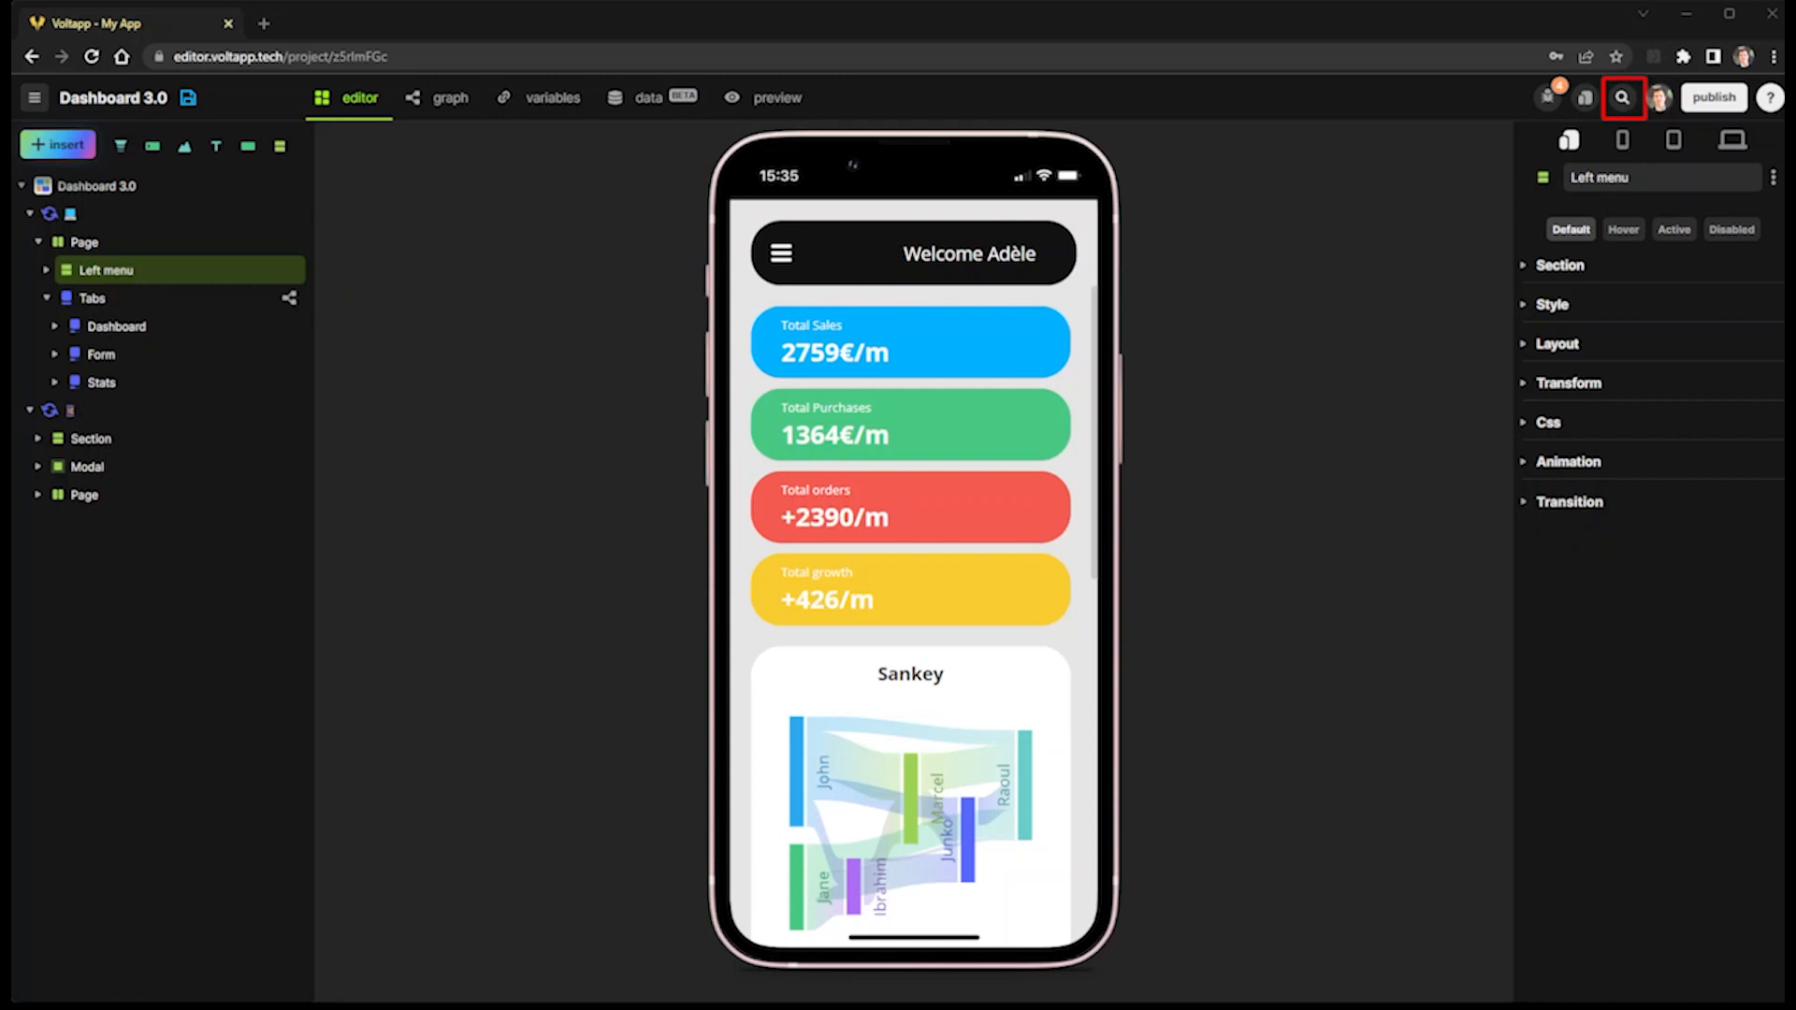
left_click(1622, 98)
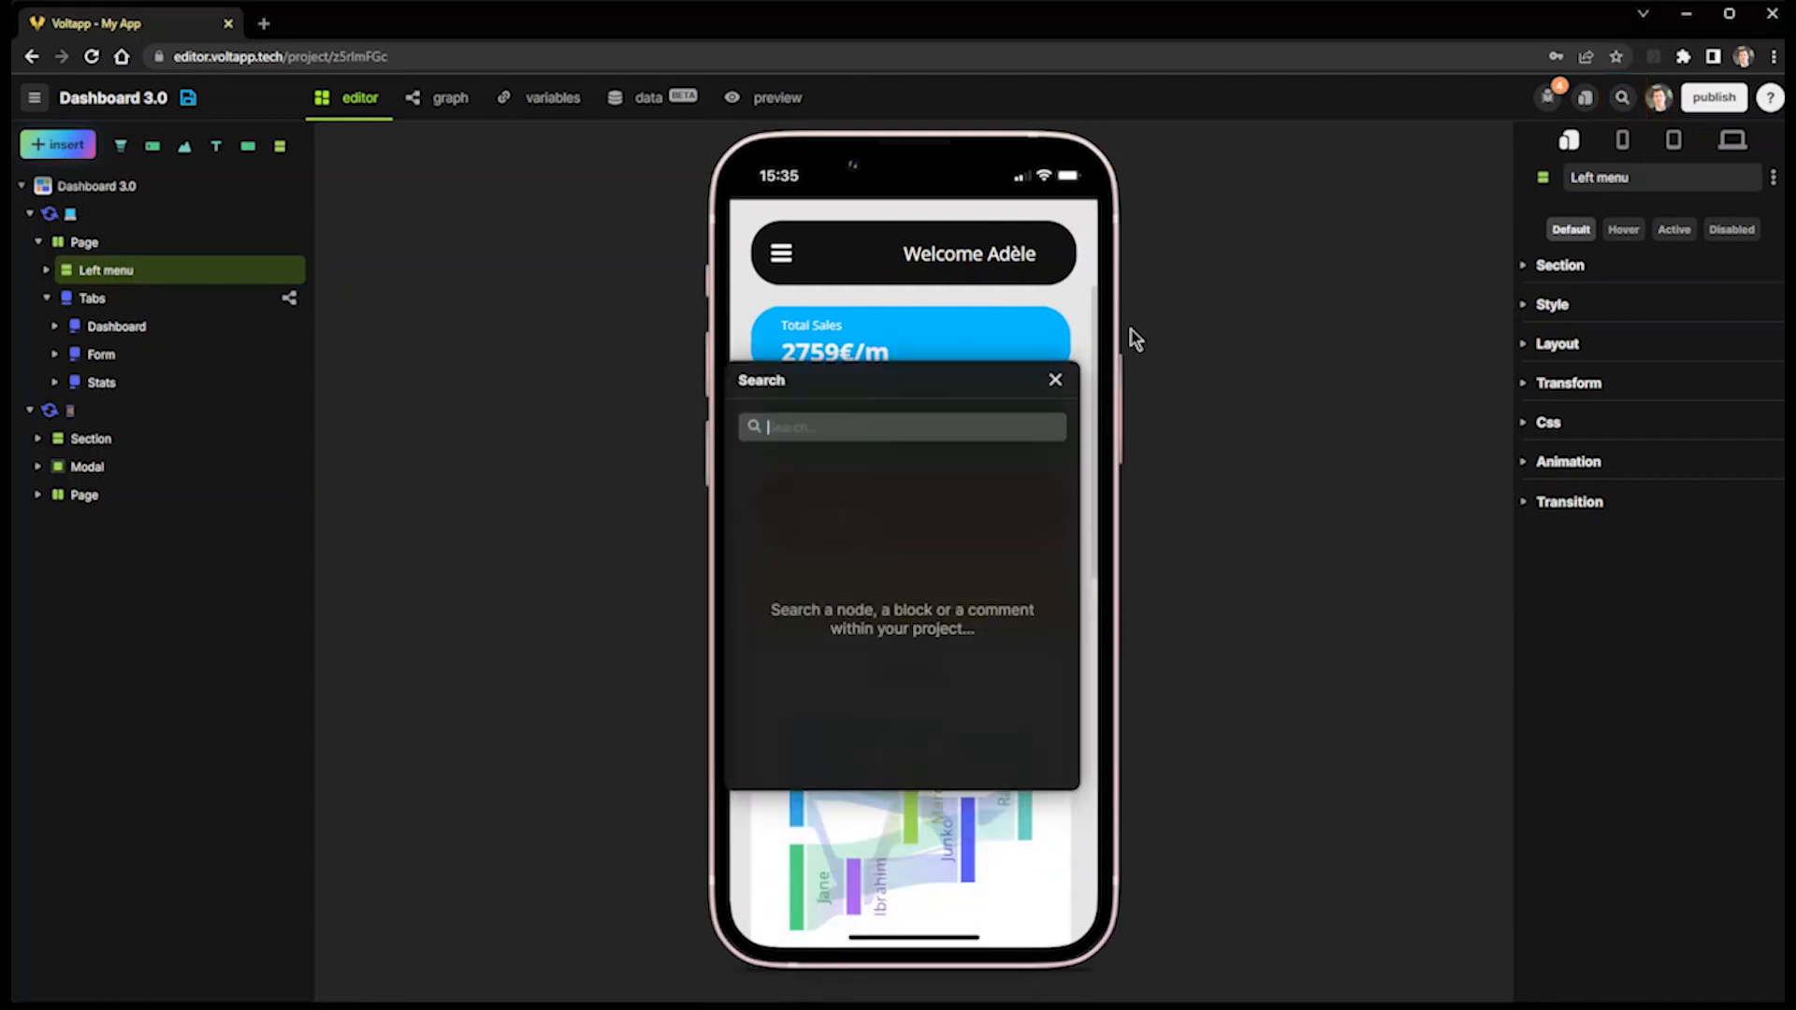
mouse_move(1312, 474)
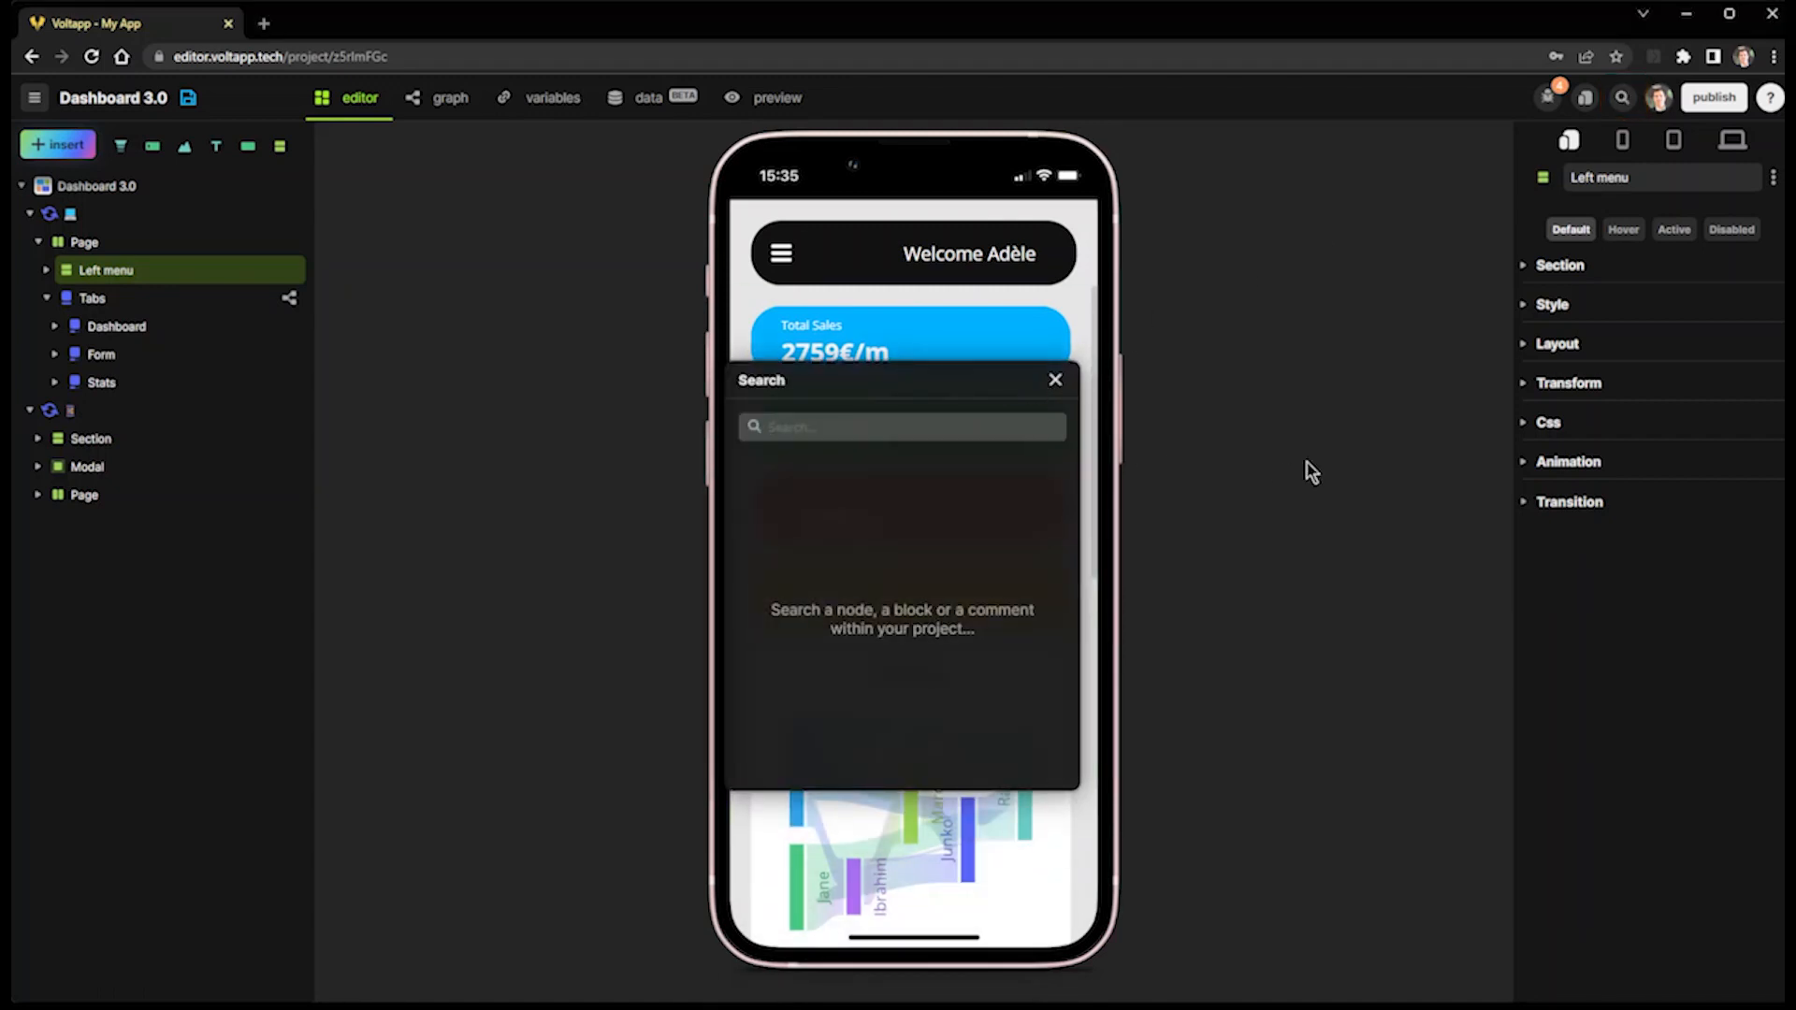
type("Dashboard")
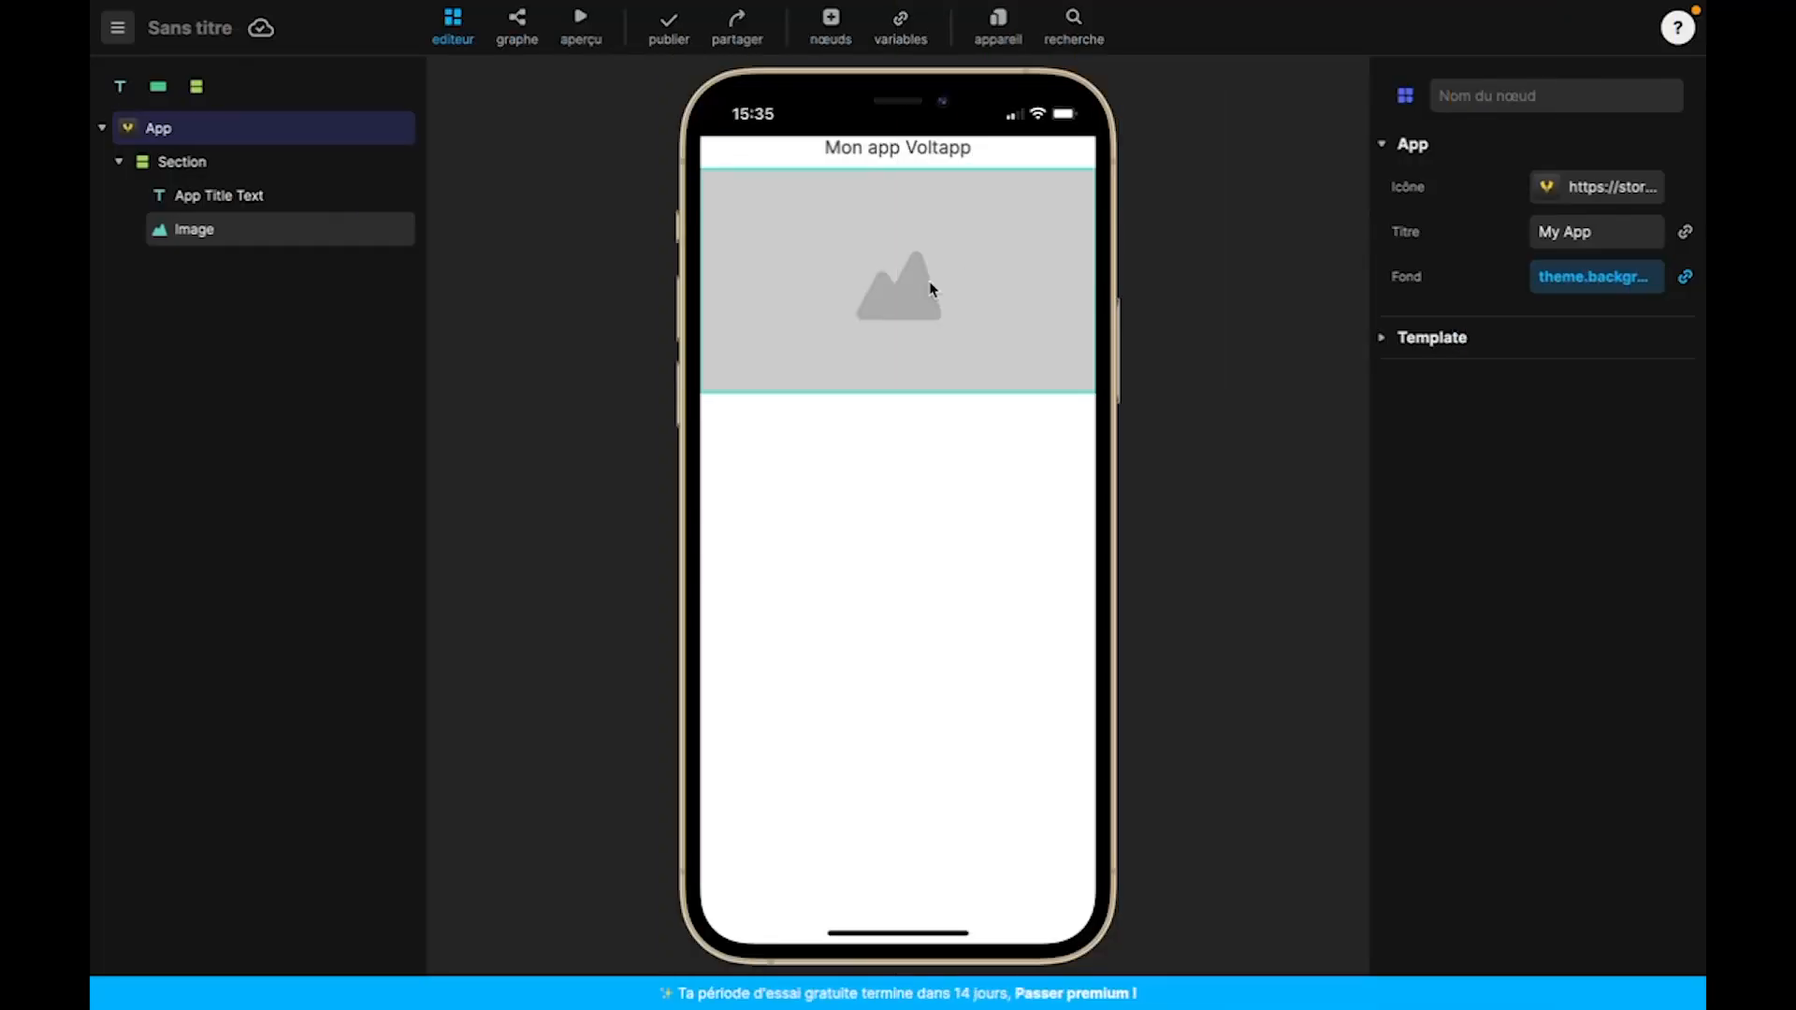
- View the dashboard at laptop size, then frame it in an iPhone 13 Mini
left_click(997, 25)
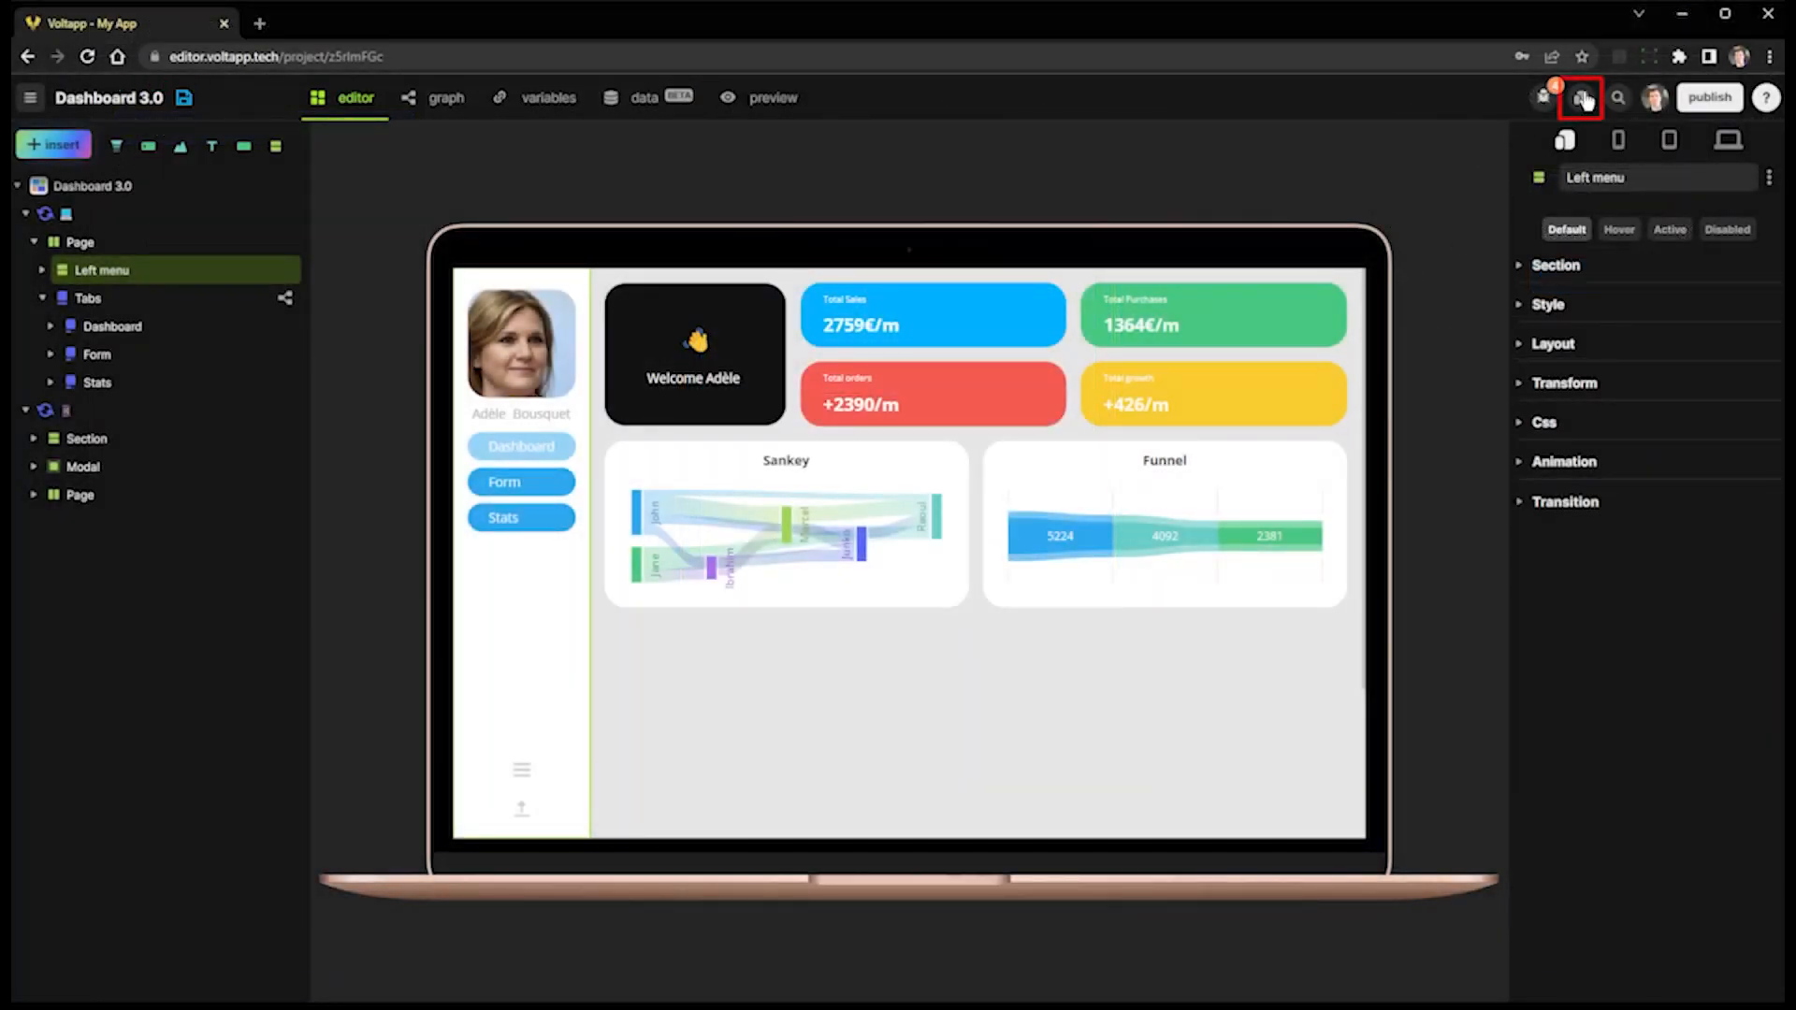
left_click(1583, 97)
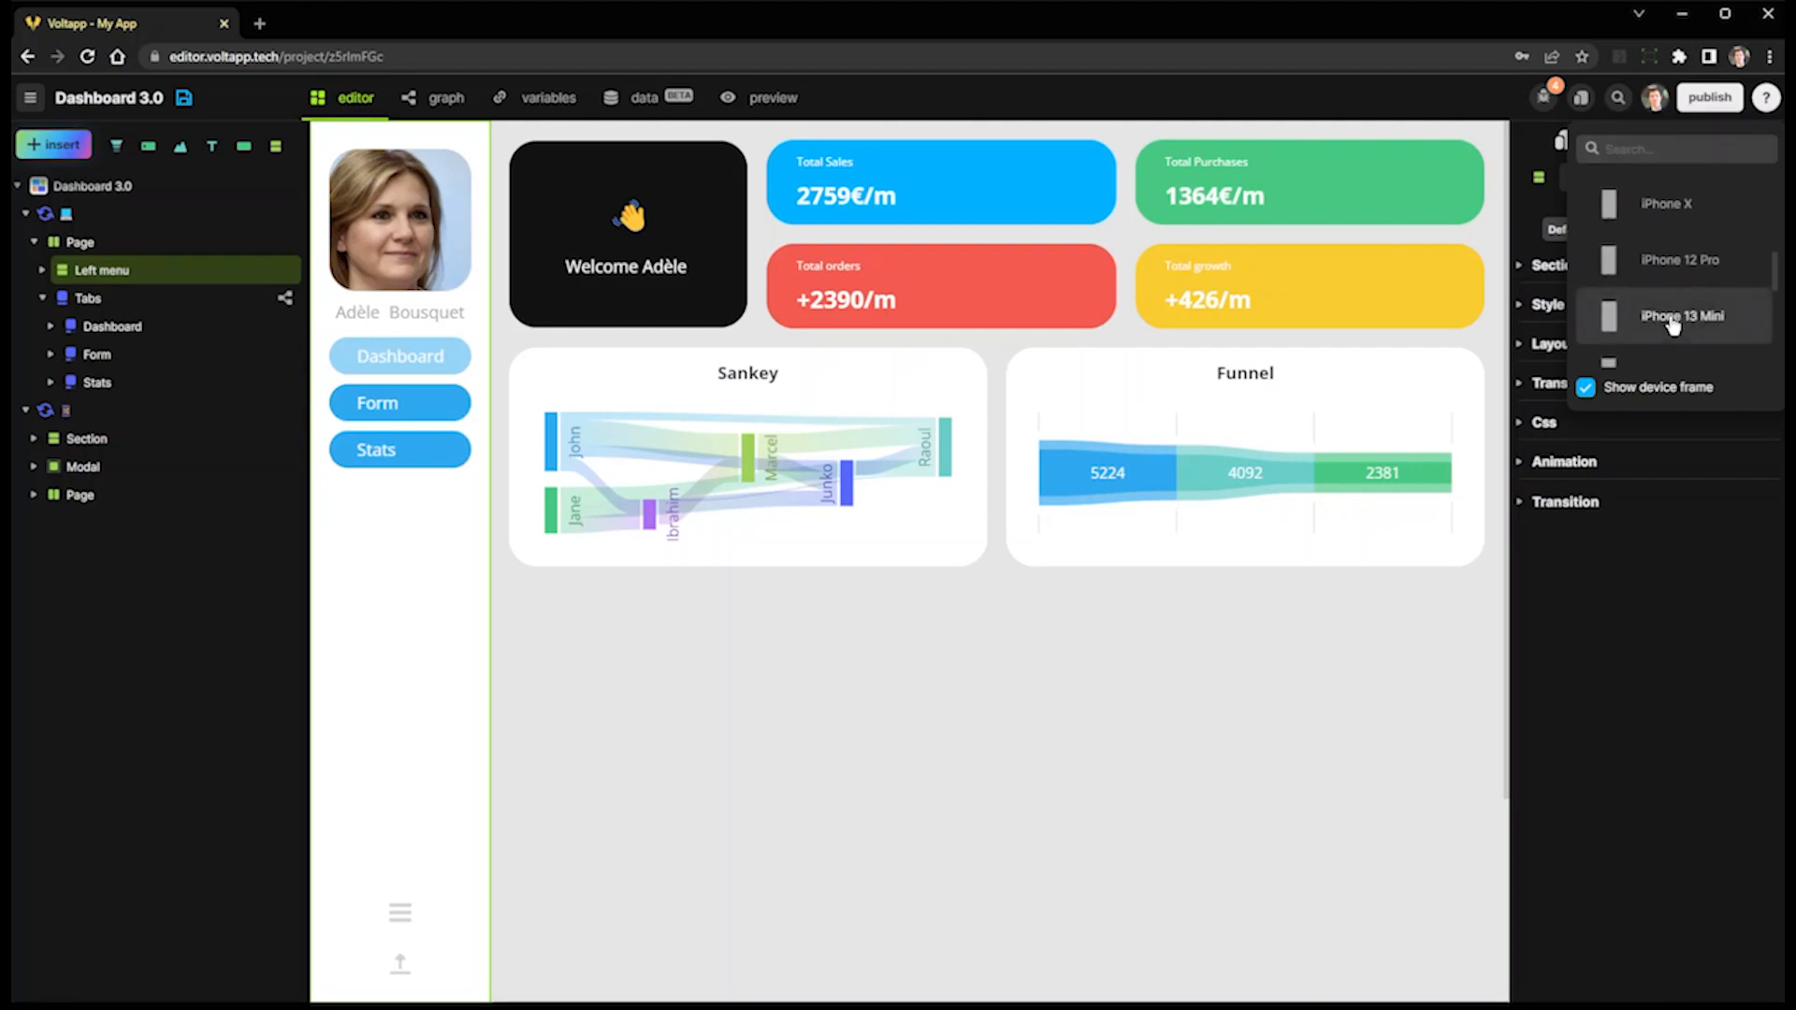
left_click(1680, 316)
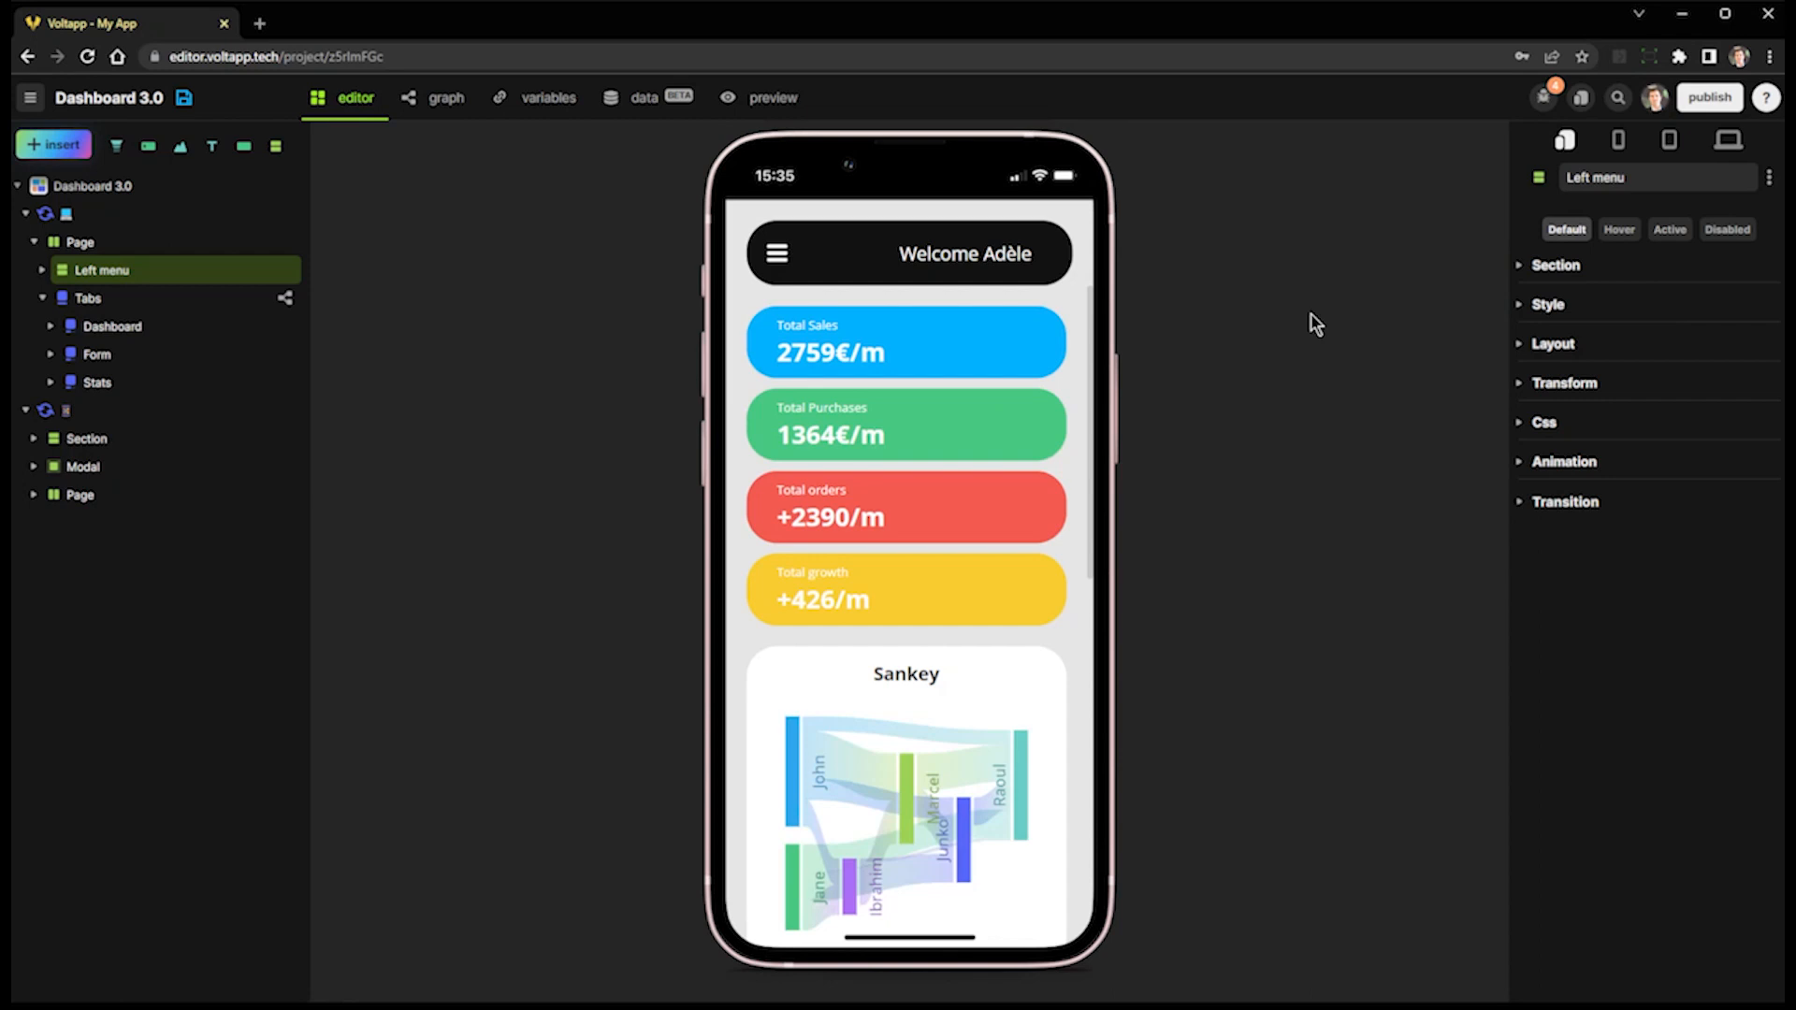
mouse_move(1467, 215)
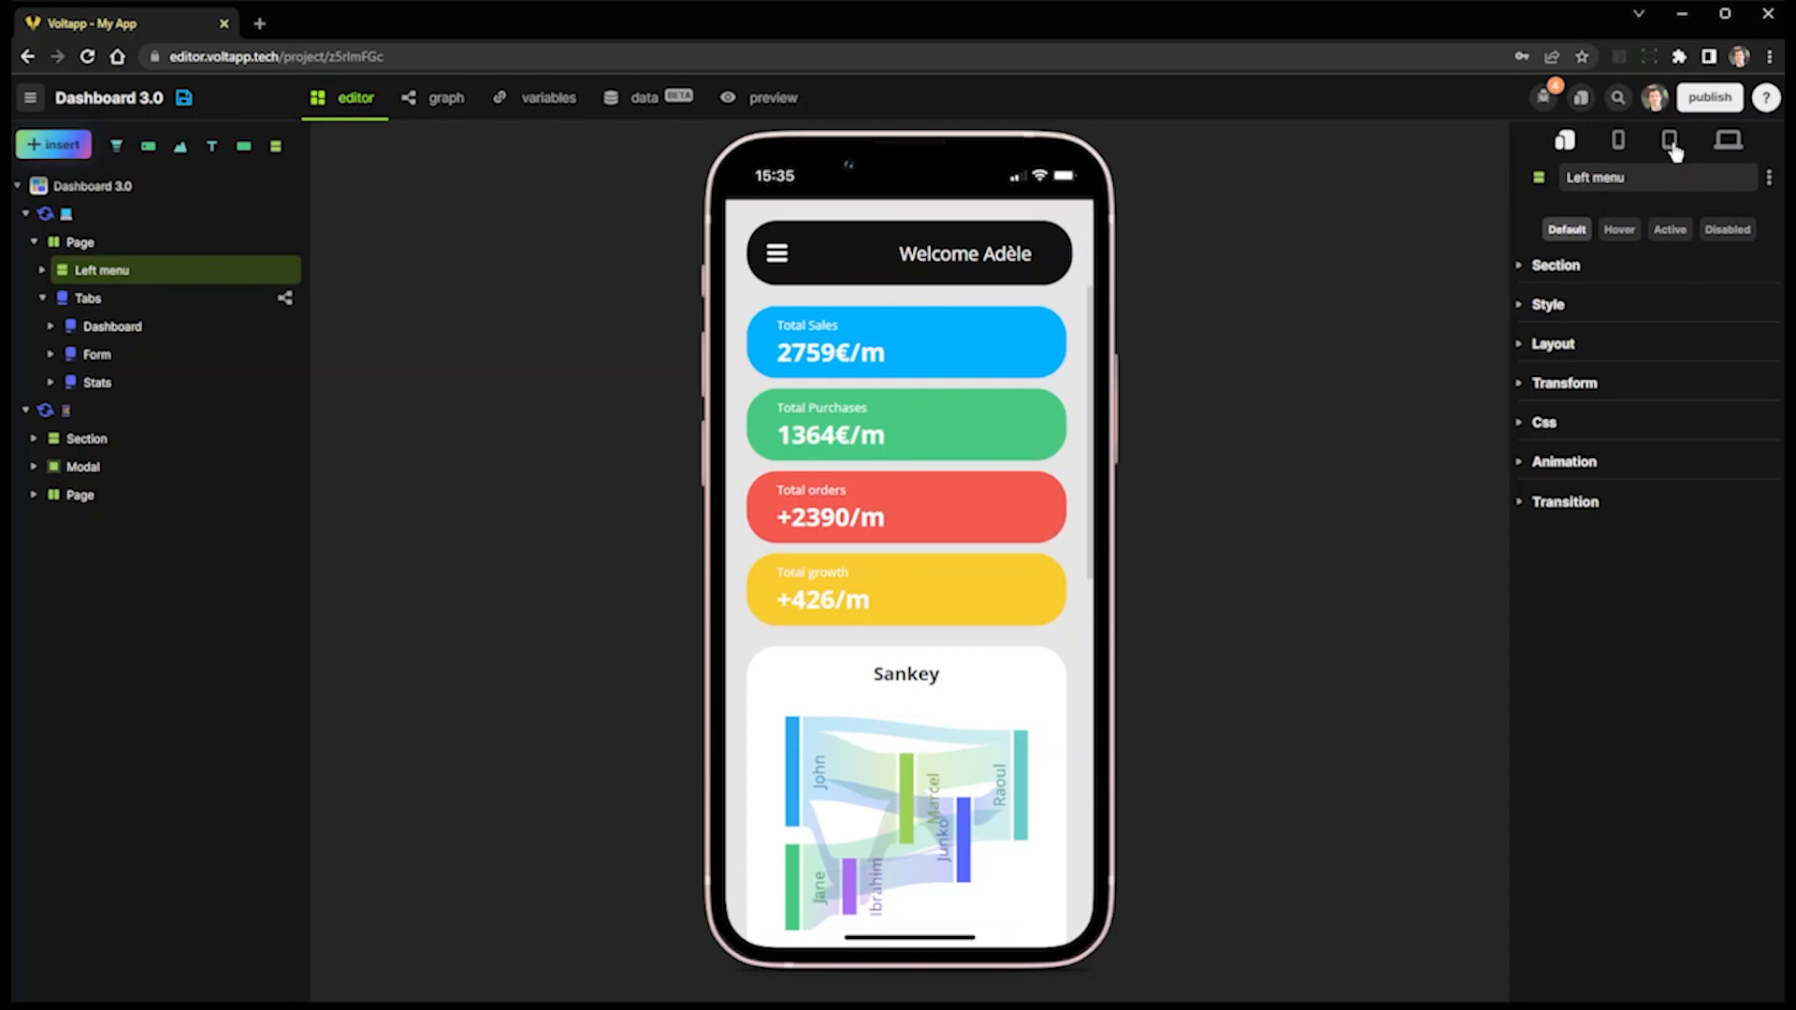
mouse_move(1552, 216)
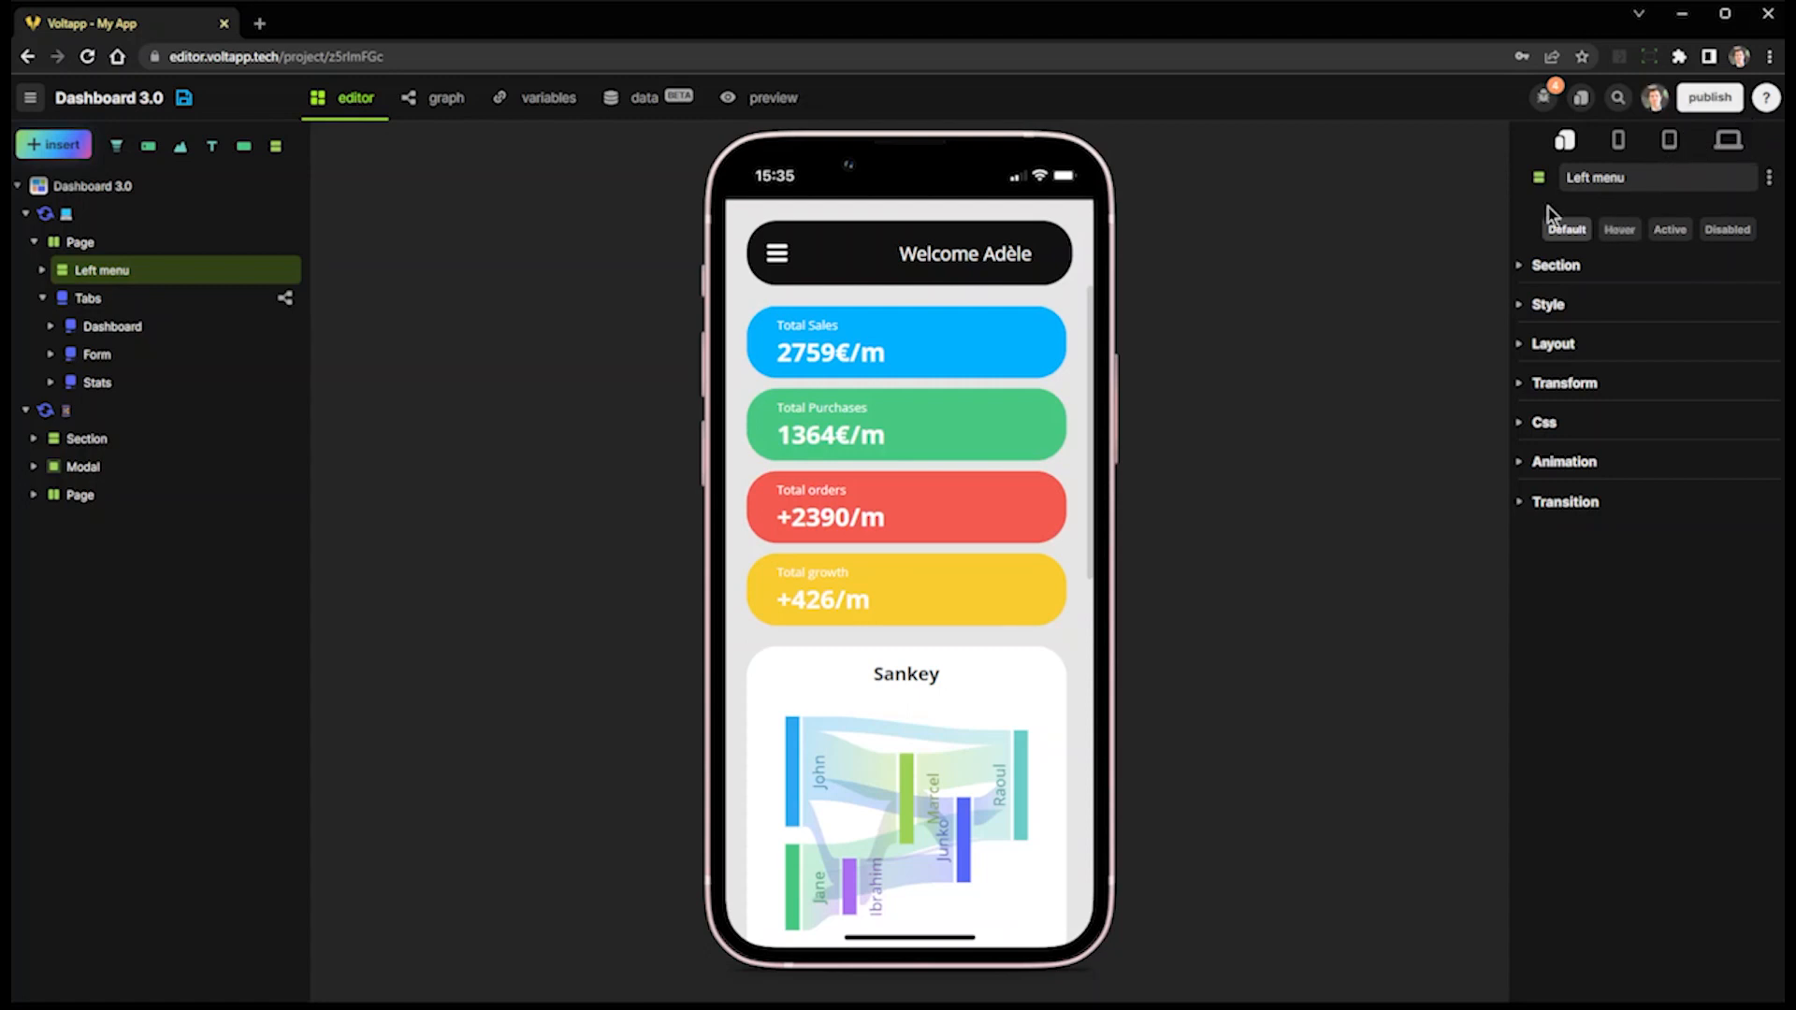
mouse_move(1352, 387)
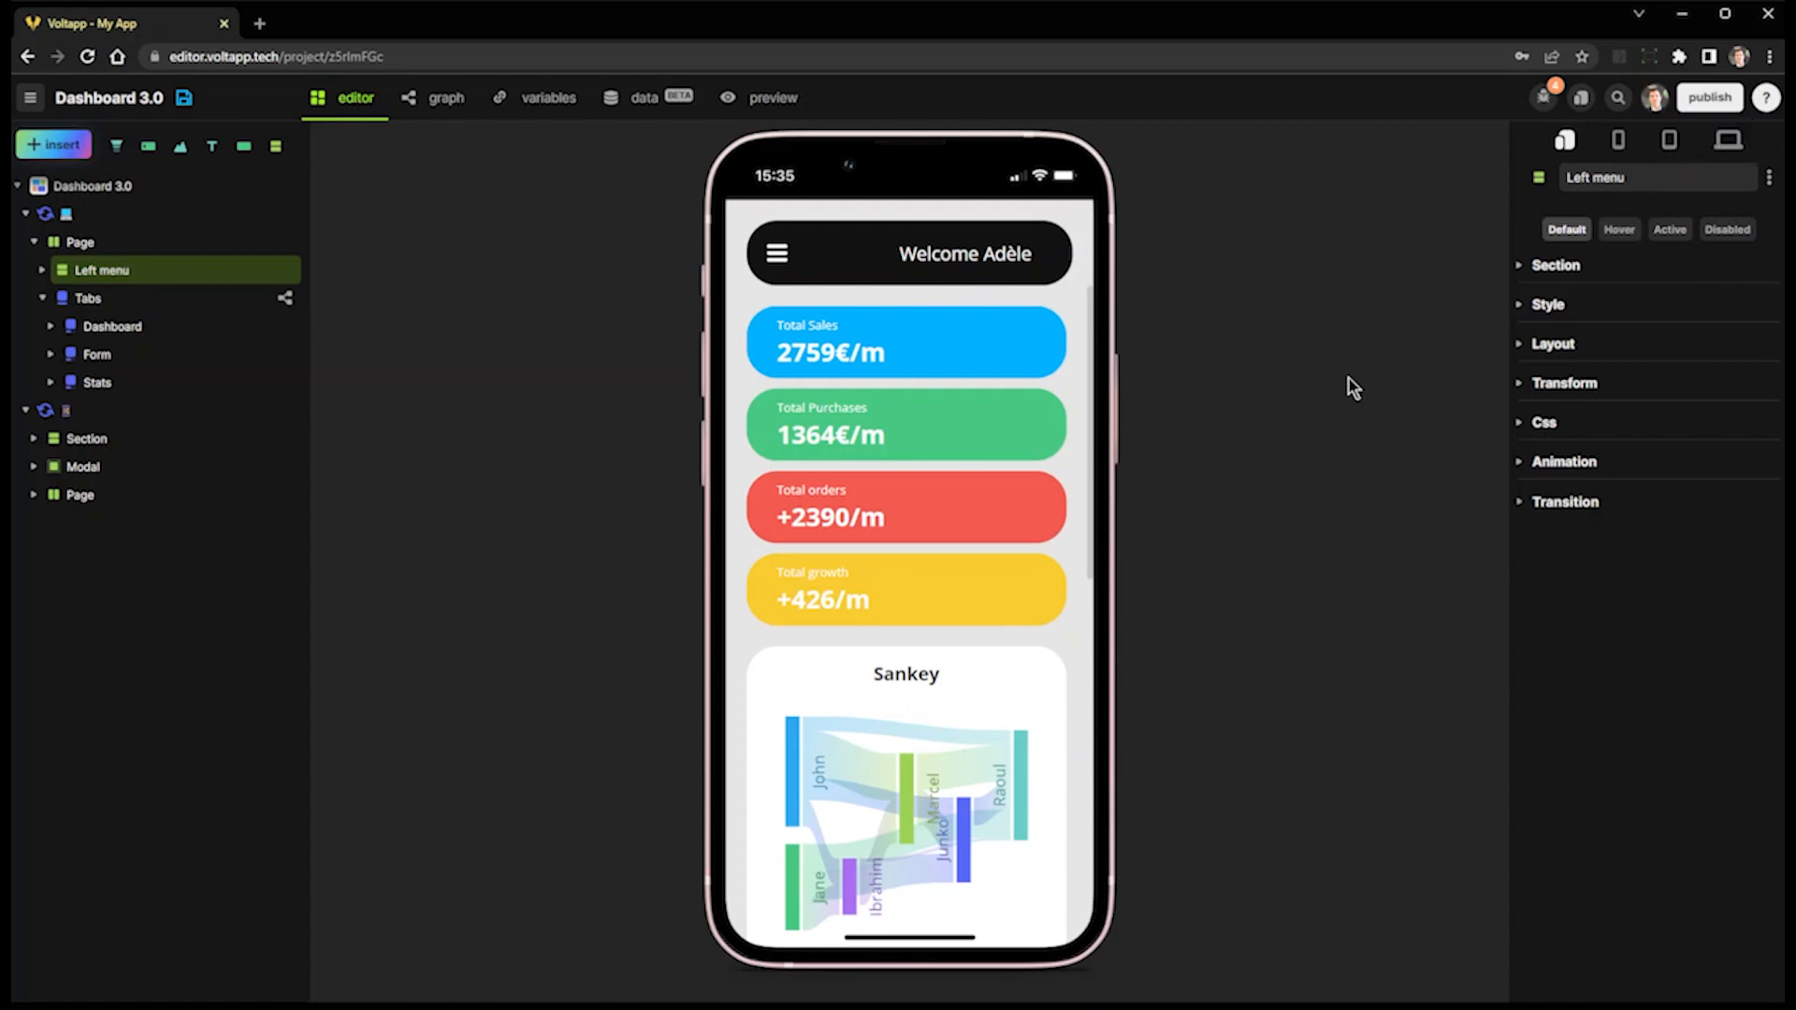